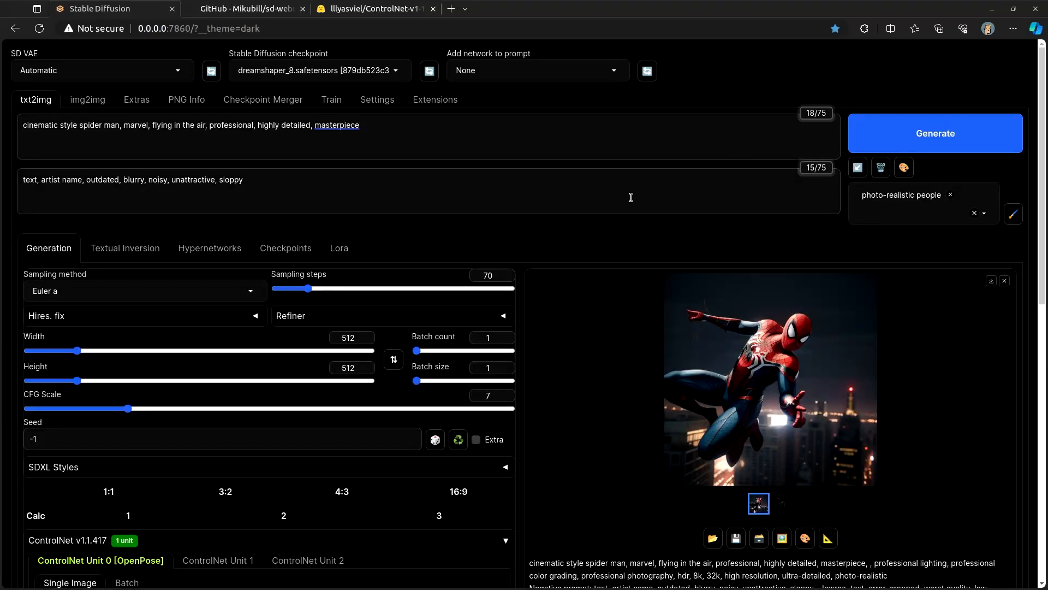
mouse_move(627, 240)
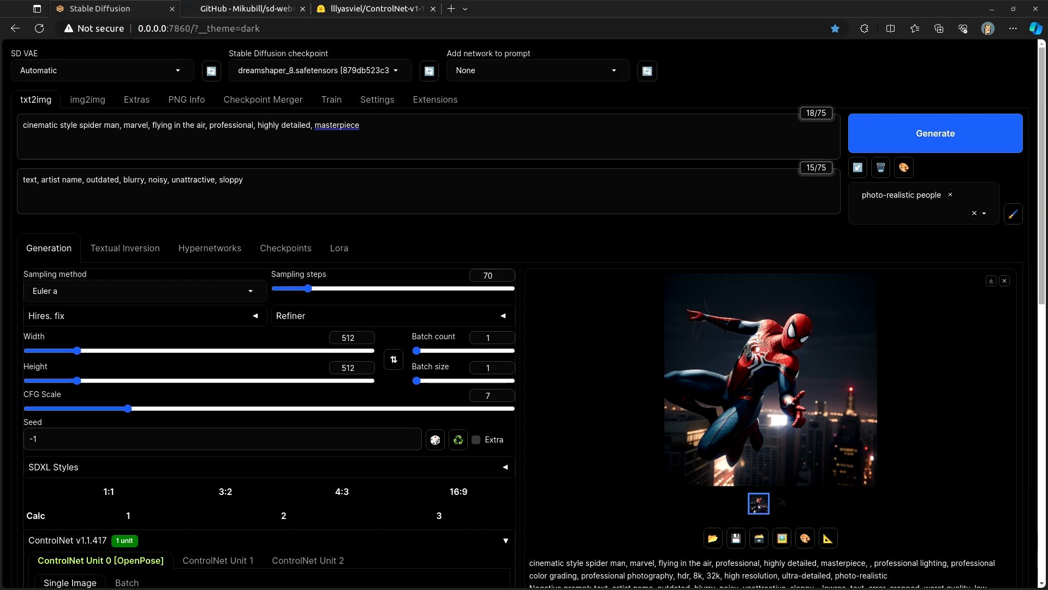
mouse_move(738, 229)
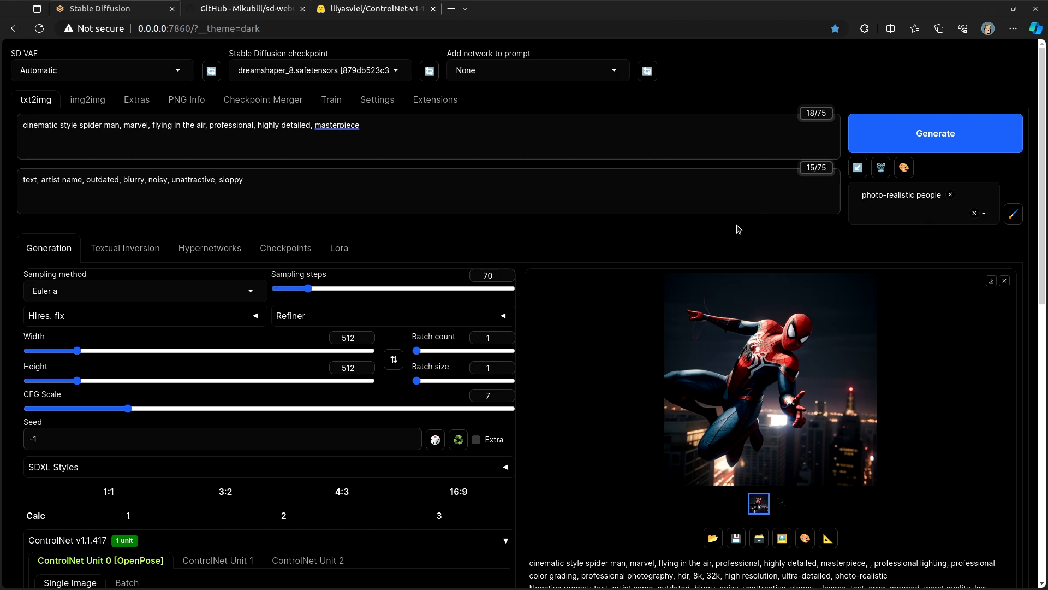
mouse_move(733, 240)
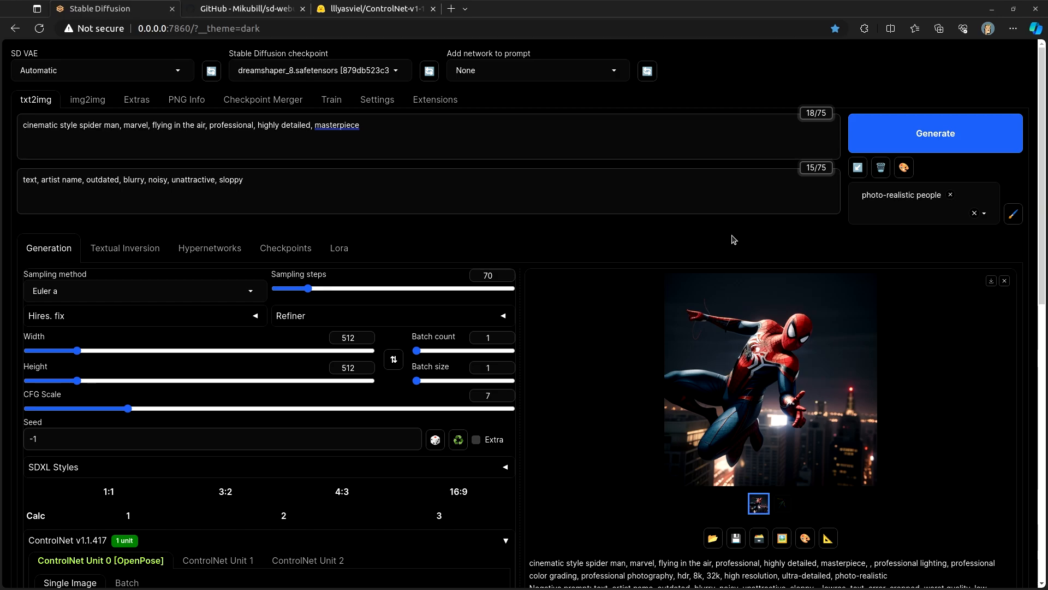
mouse_move(652, 265)
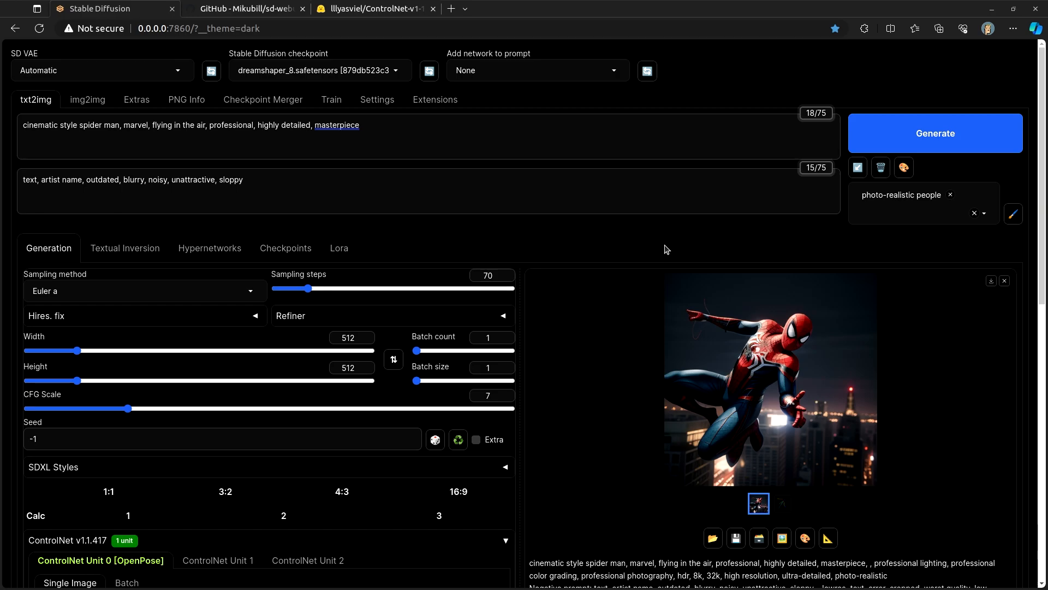
mouse_move(396, 115)
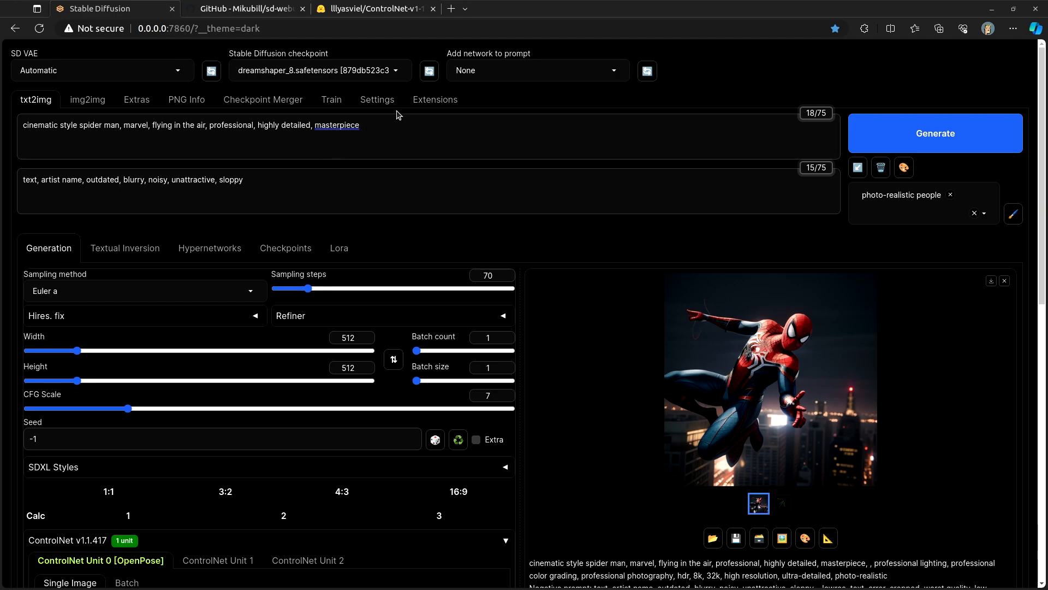
mouse_move(393, 107)
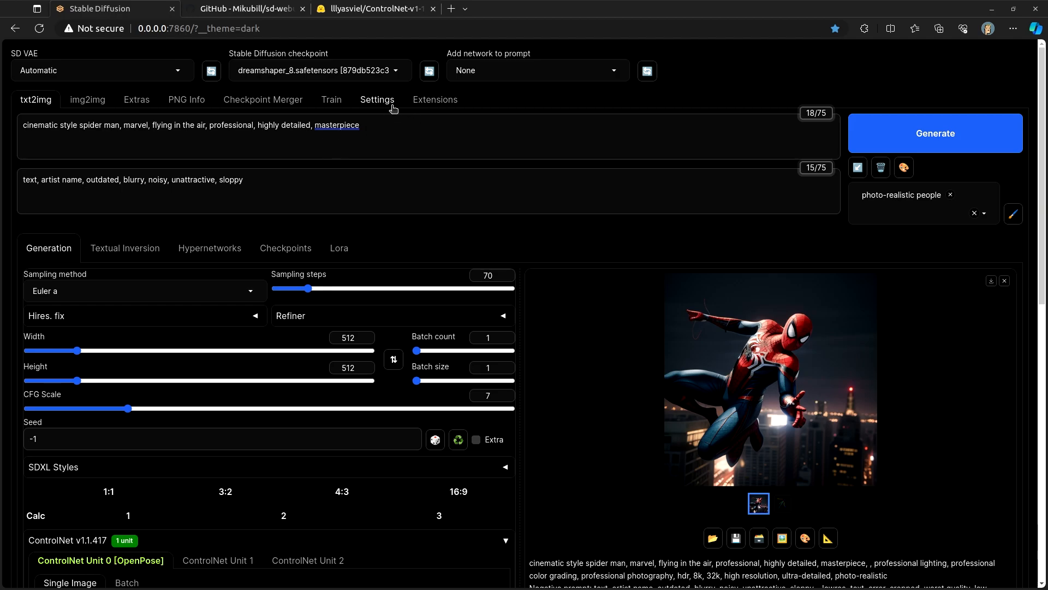
Open the Extensions page's Install from URL form
left_click(434, 99)
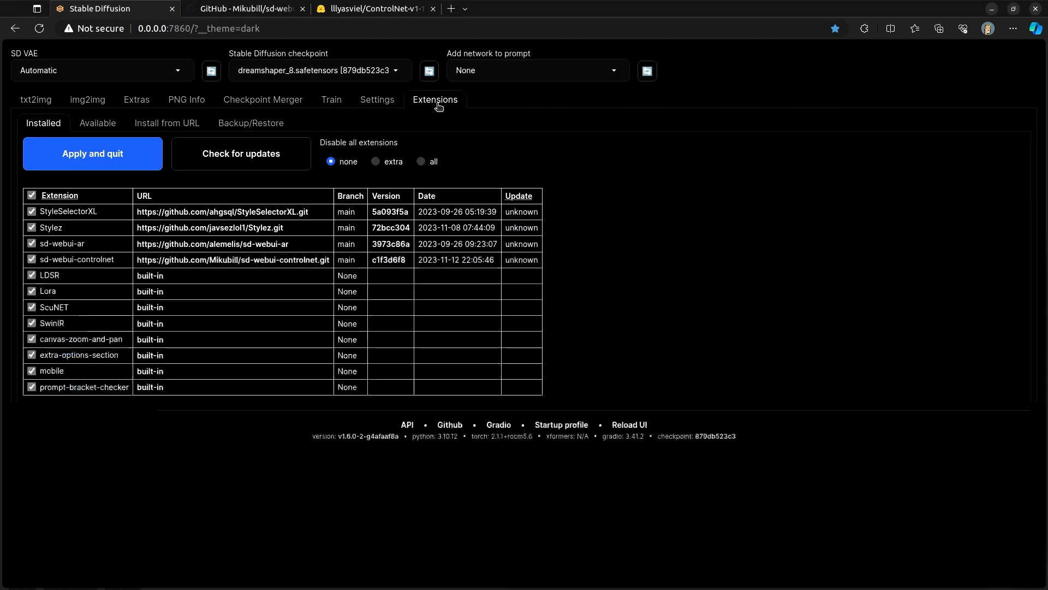
mouse_move(57, 259)
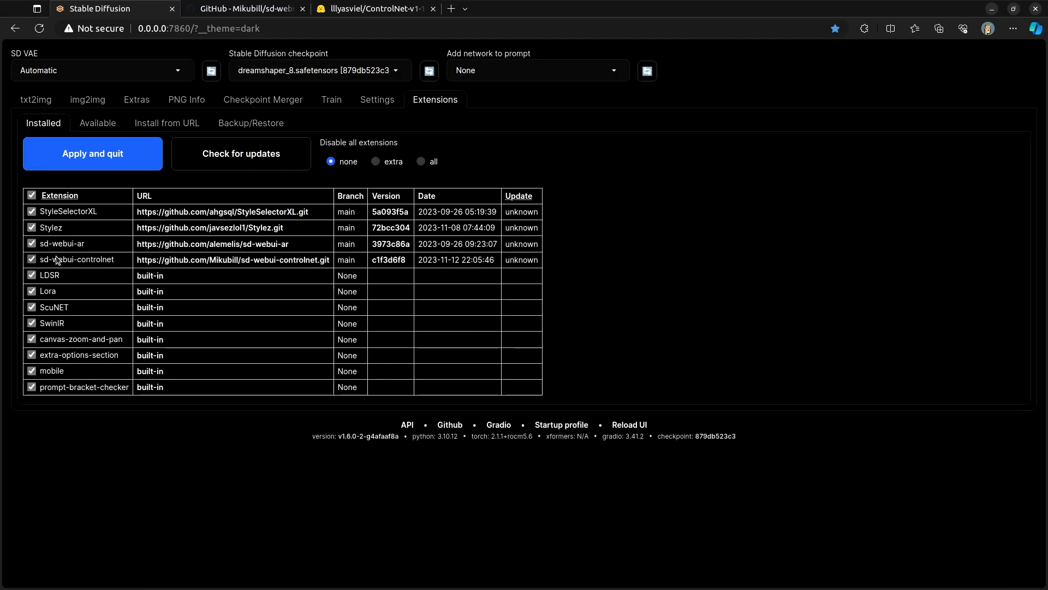
mouse_move(261, 260)
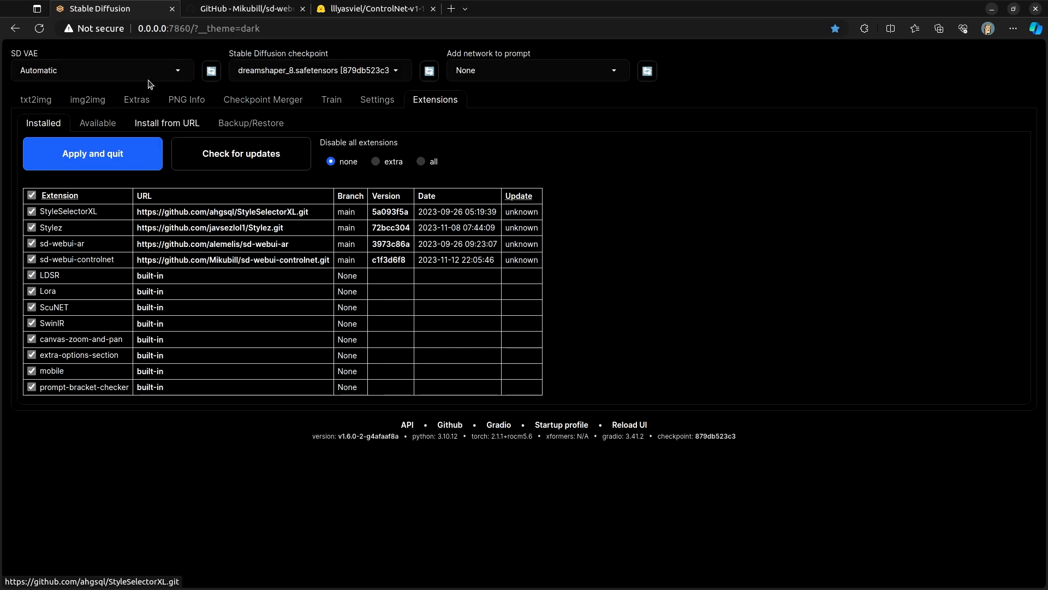
left_click(167, 122)
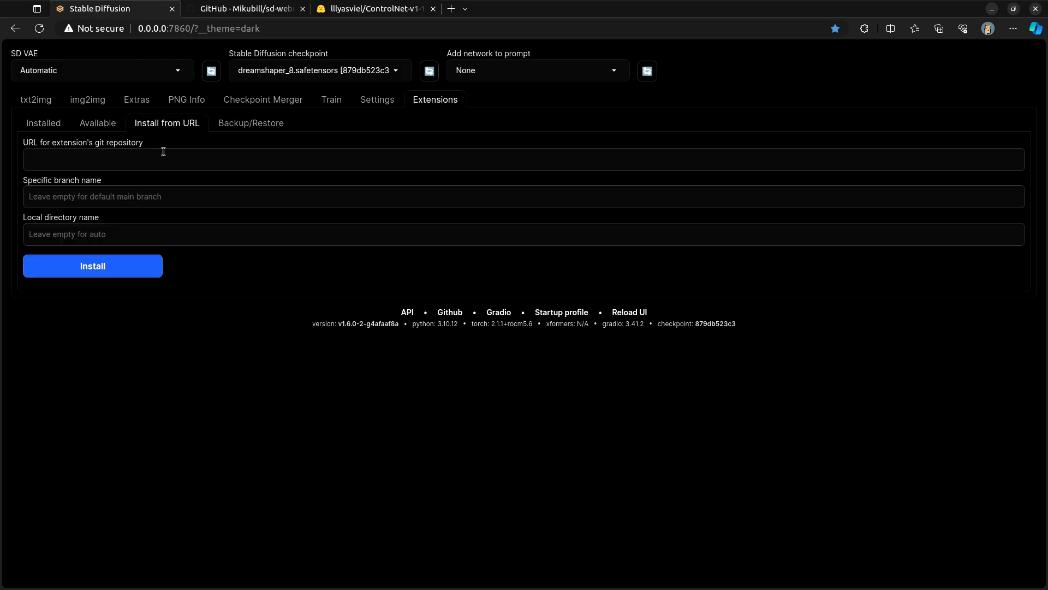
Show the sd-webui-controlnet README installation steps and its repository git URL
left_click(246, 9)
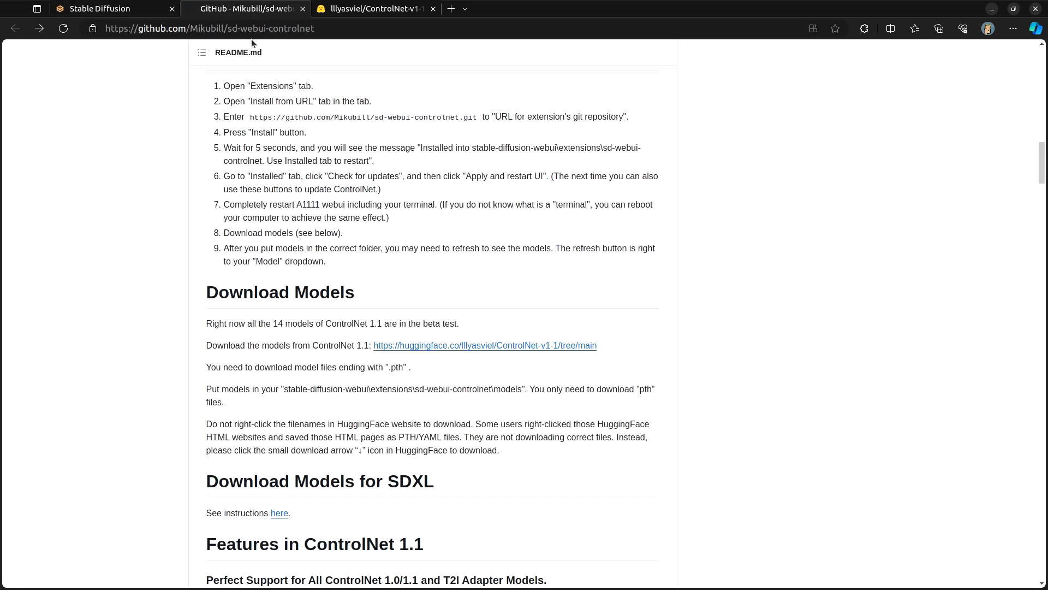
scroll("up", 3)
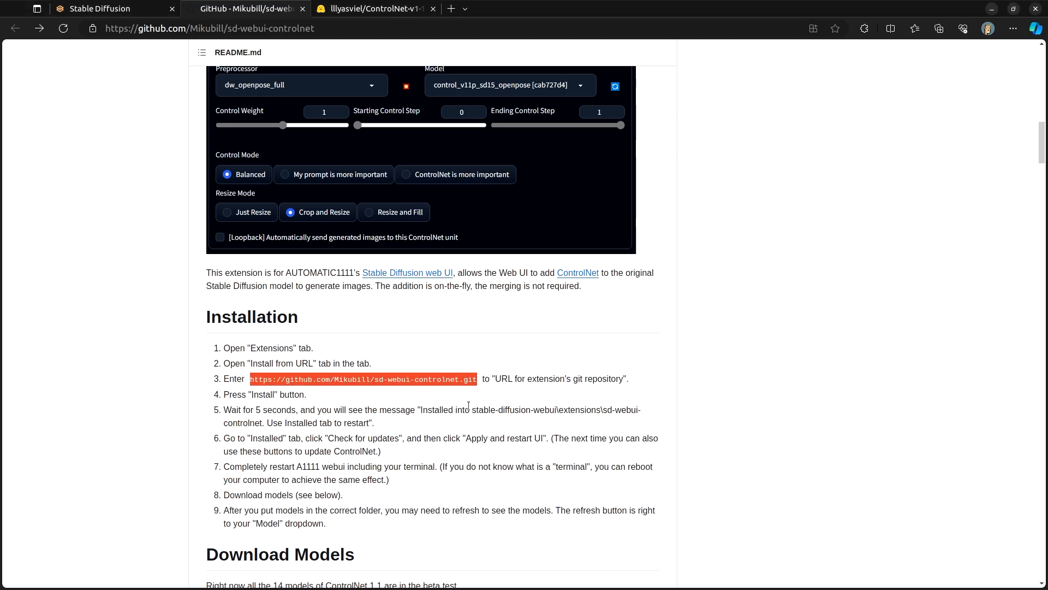
mouse_move(396, 354)
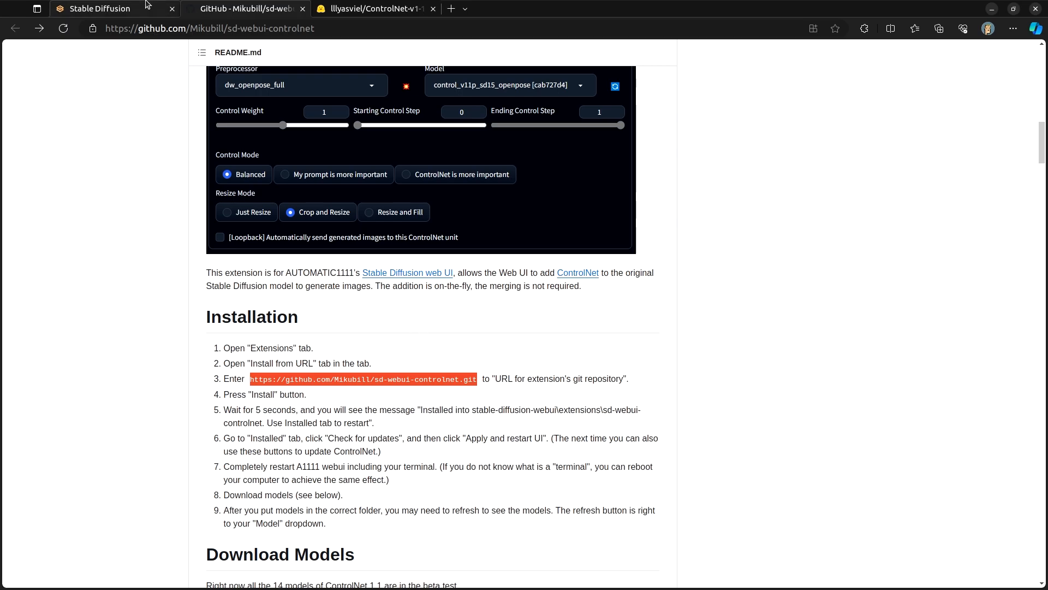
left_click(101, 8)
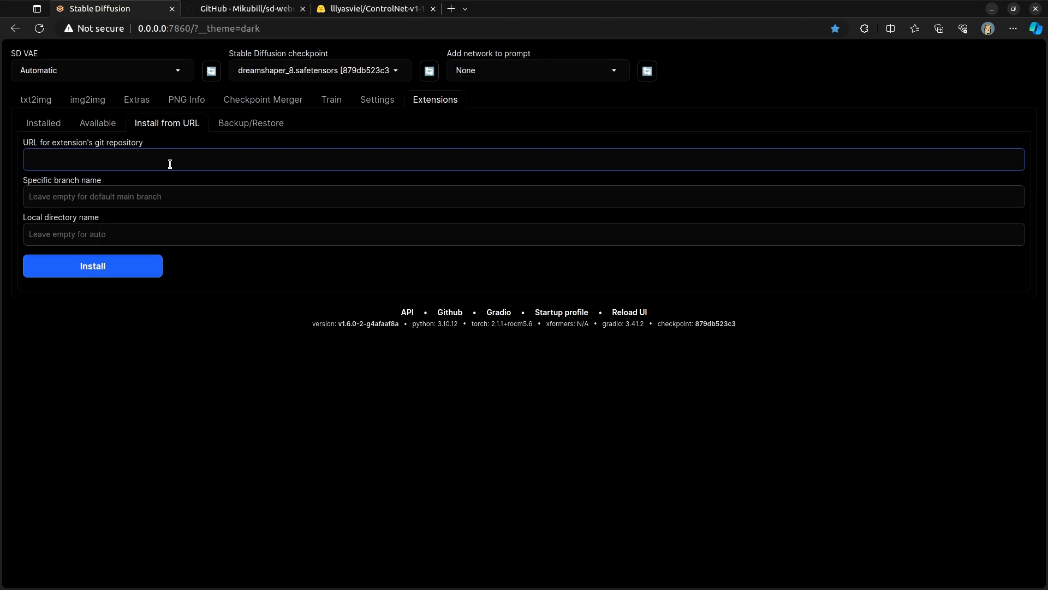
type("https://github.com/Mikubill/sd-webui-controlnet.git")
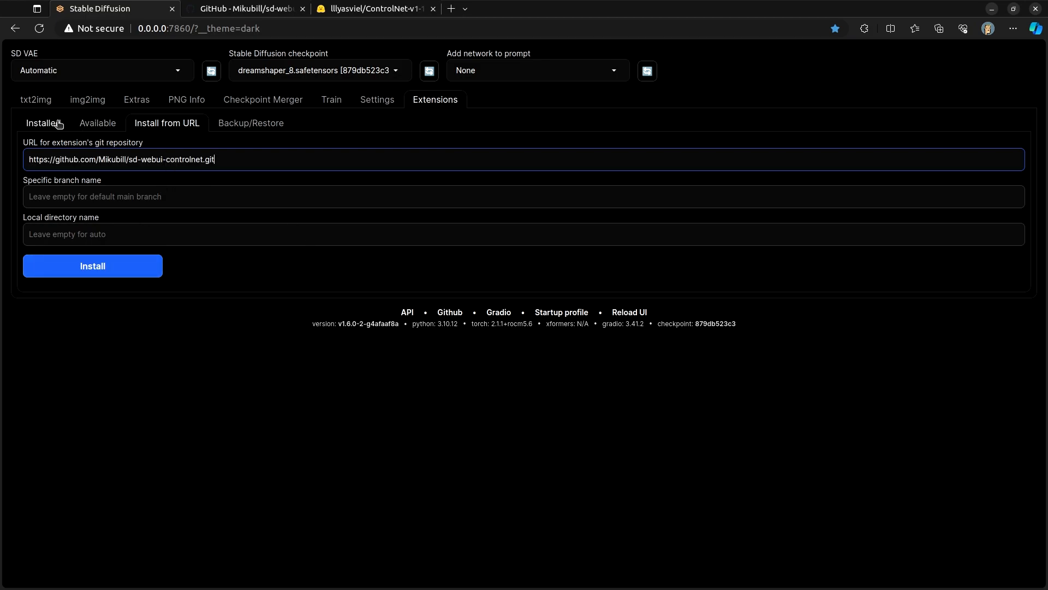
left_click(42, 123)
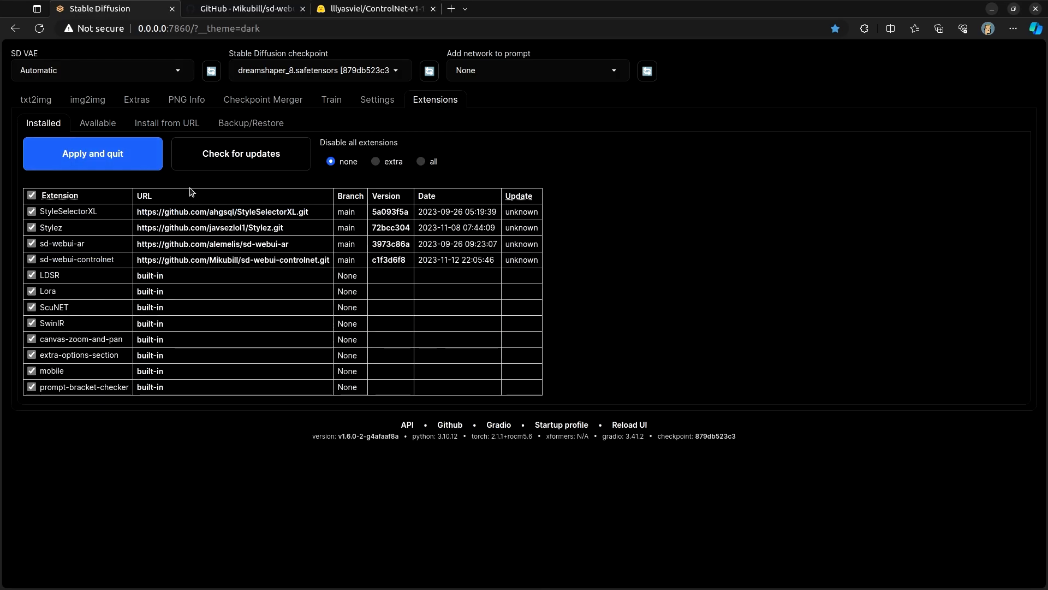
left_click(240, 153)
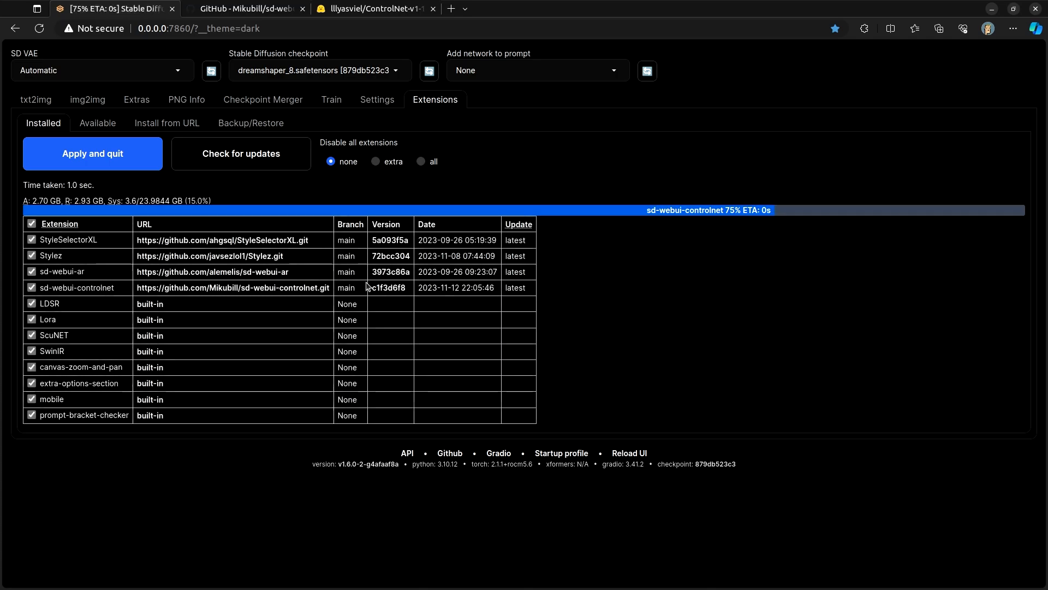
left_click(92, 153)
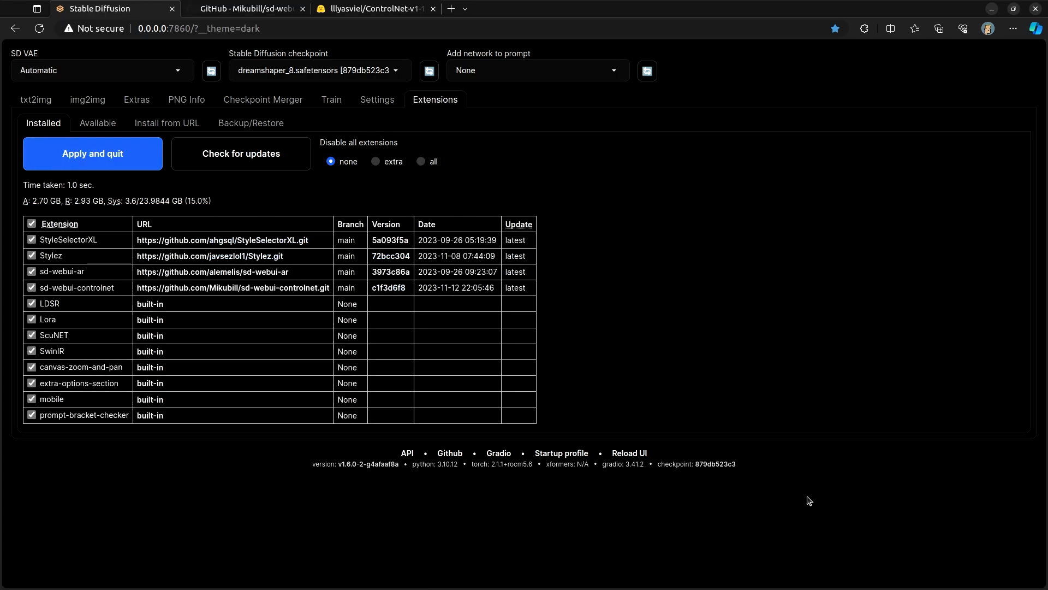
mouse_move(685, 314)
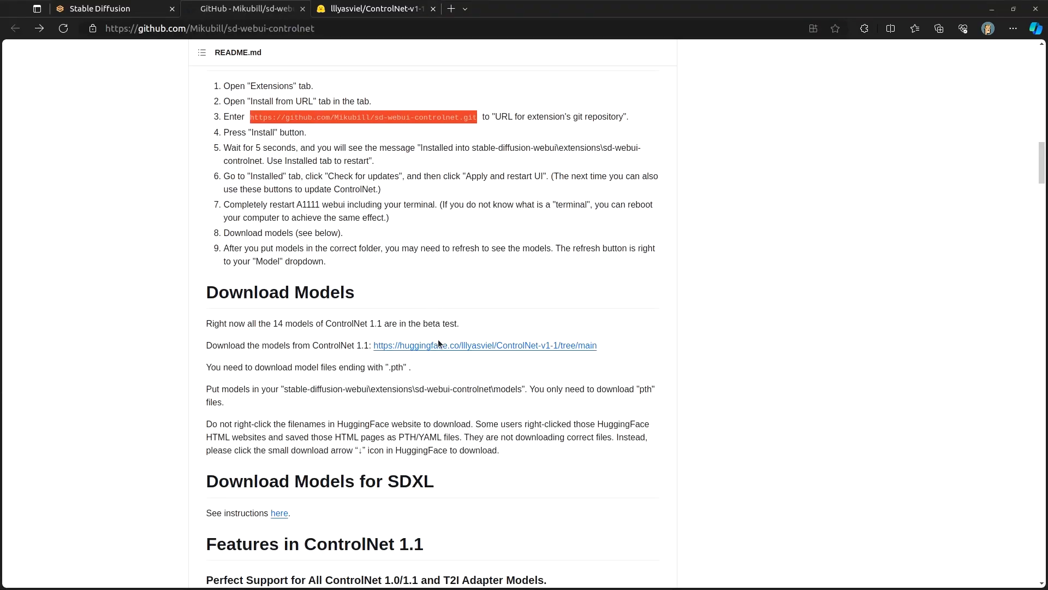
mouse_move(440, 348)
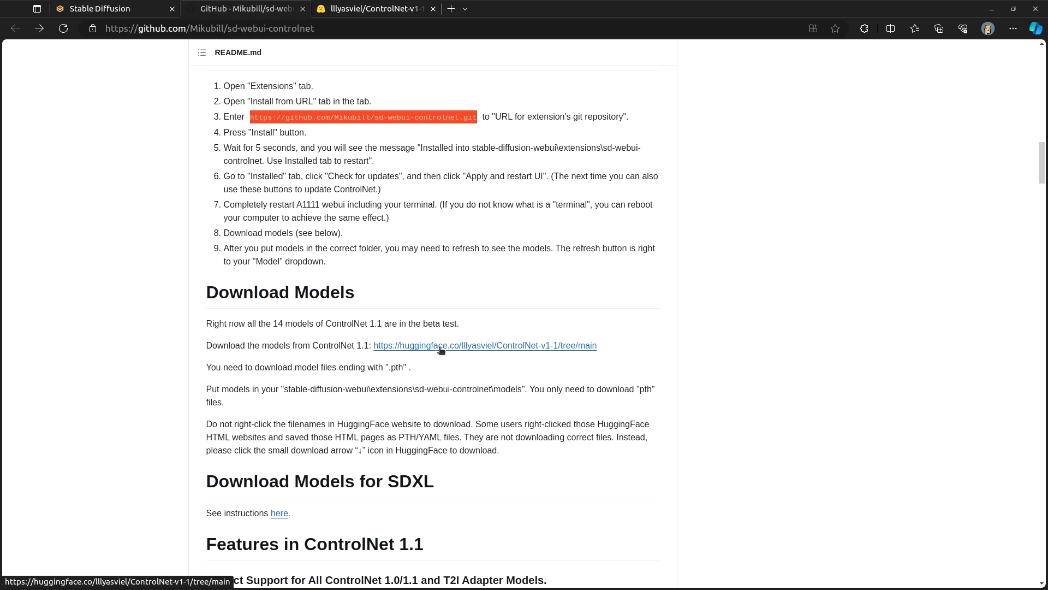
mouse_move(446, 351)
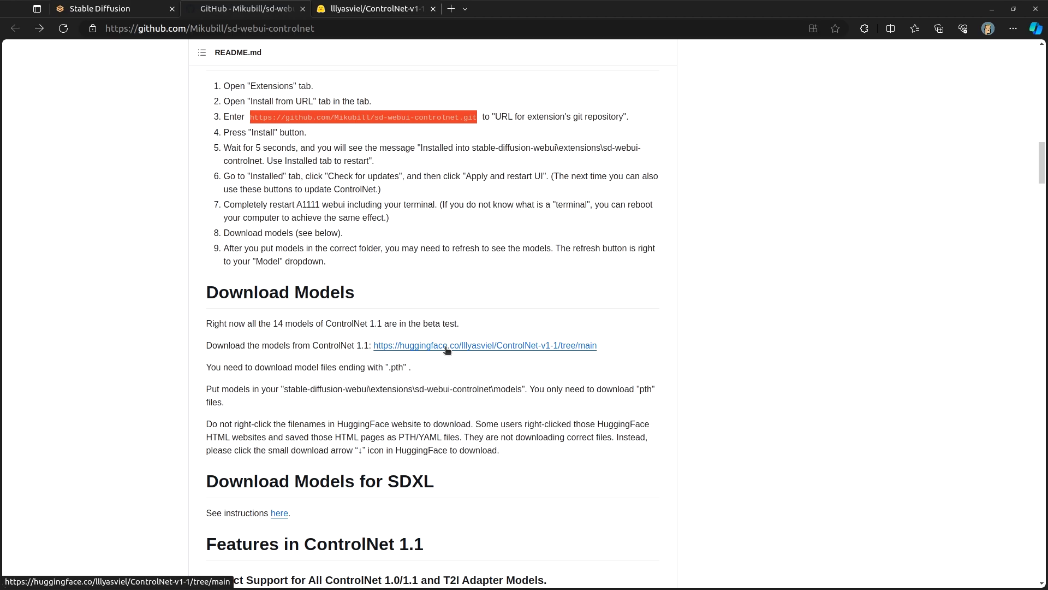
mouse_move(413, 111)
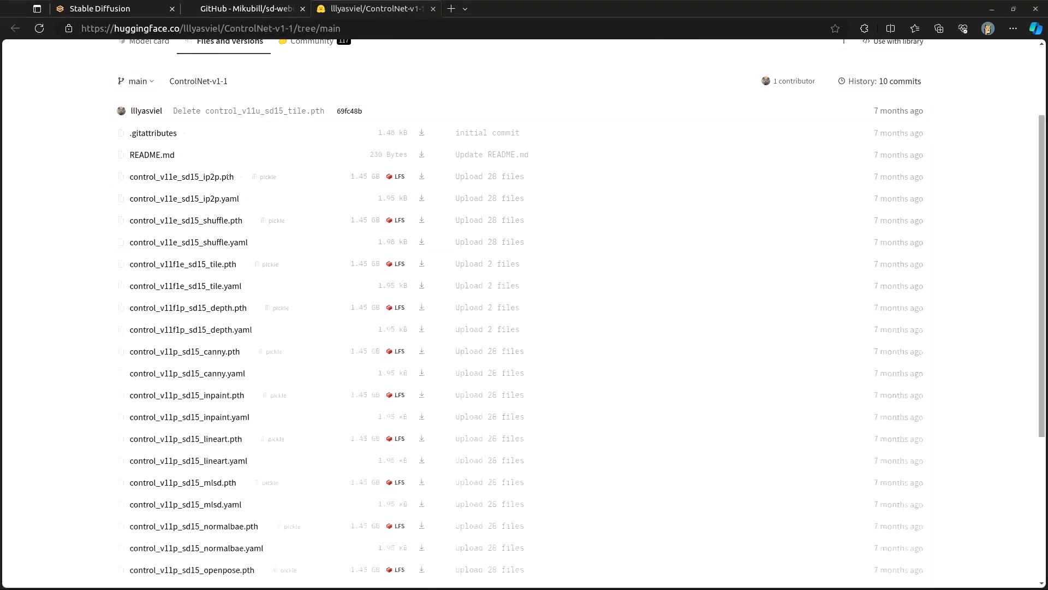
mouse_move(488, 263)
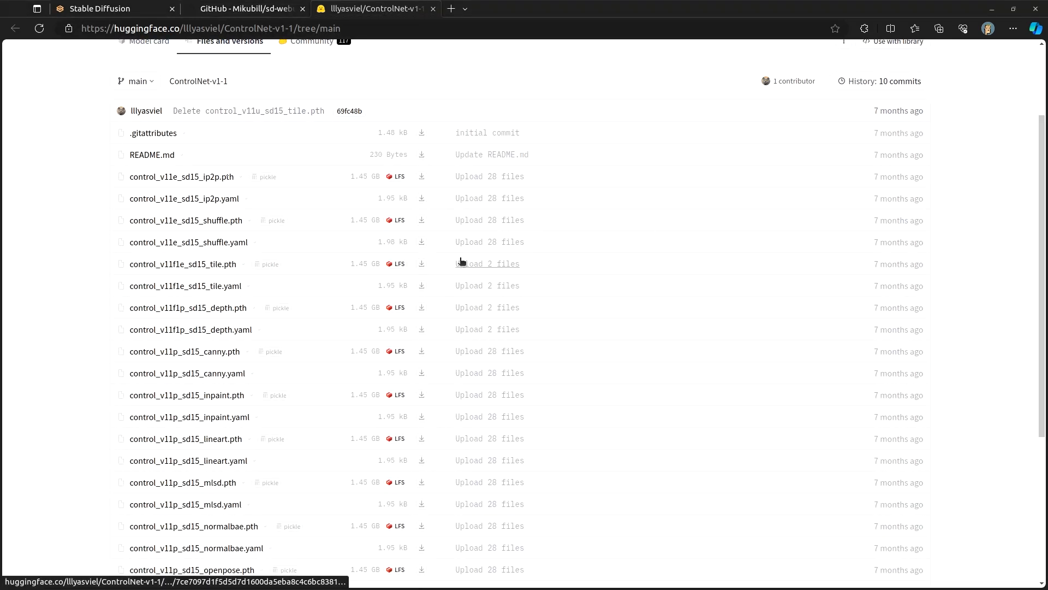
mouse_move(349, 182)
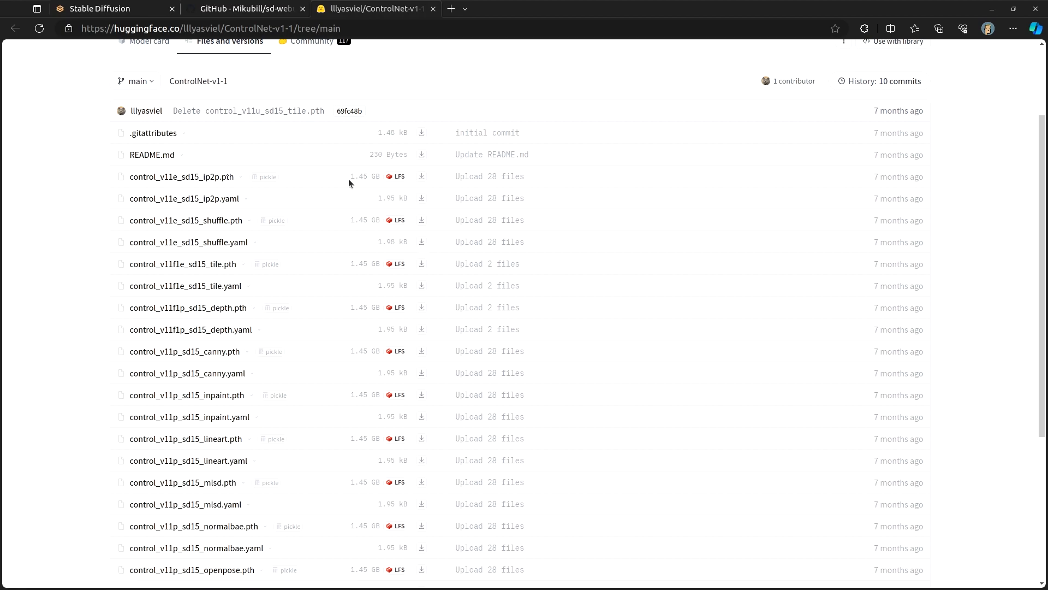
Scroll the ControlNet-v1-1 model file list down to the lineart_anime files
scroll("down", 3)
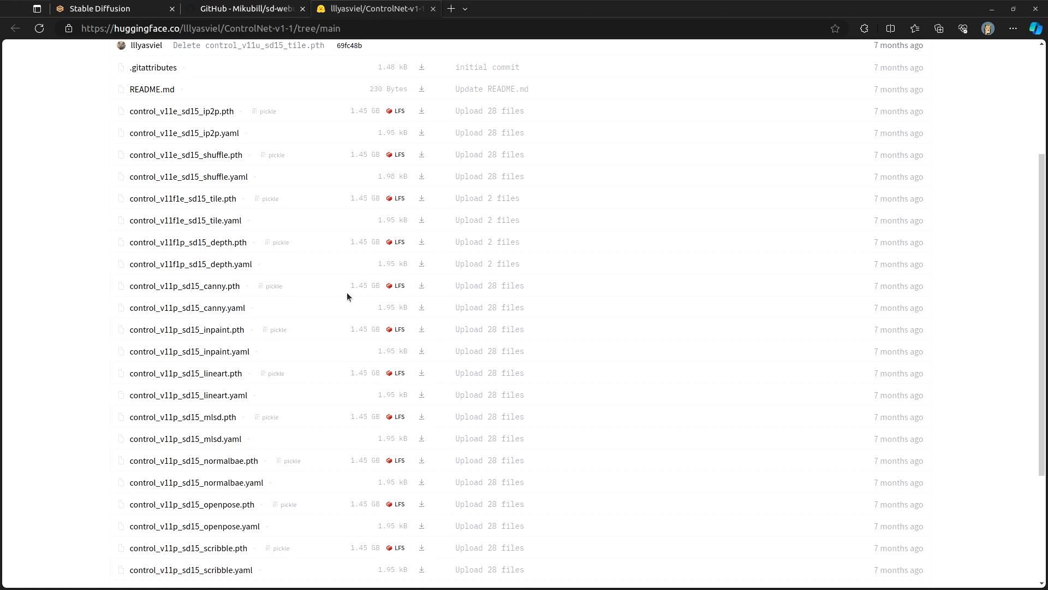
scroll("down", 3)
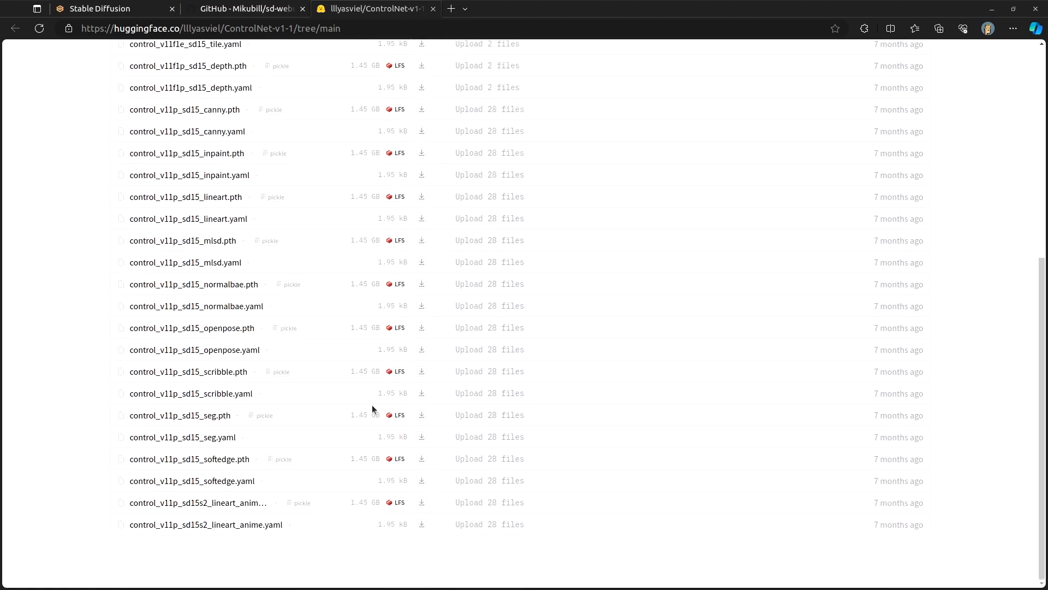
mouse_move(371, 509)
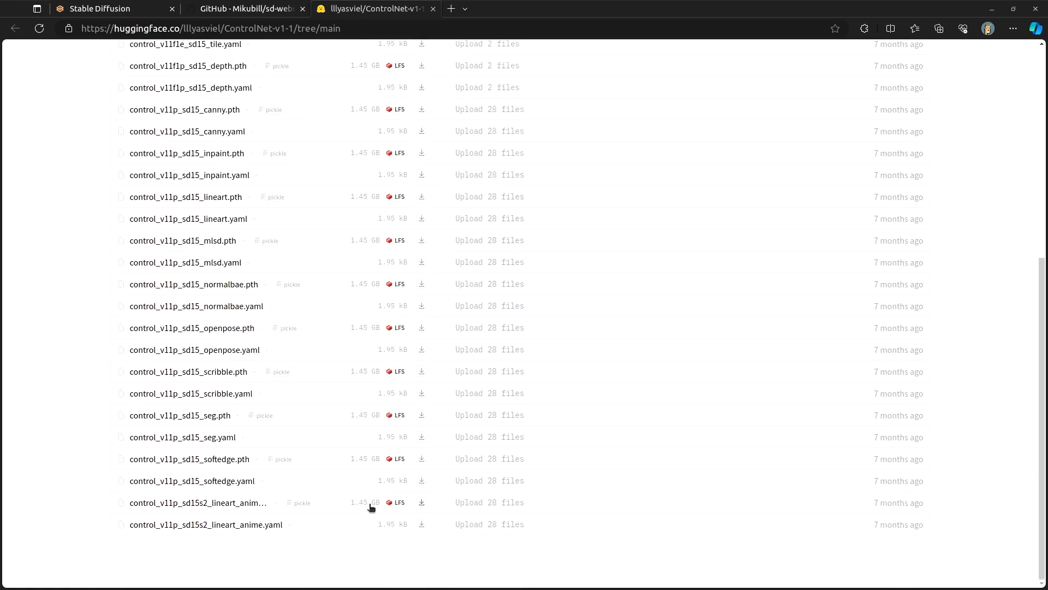
mouse_move(366, 400)
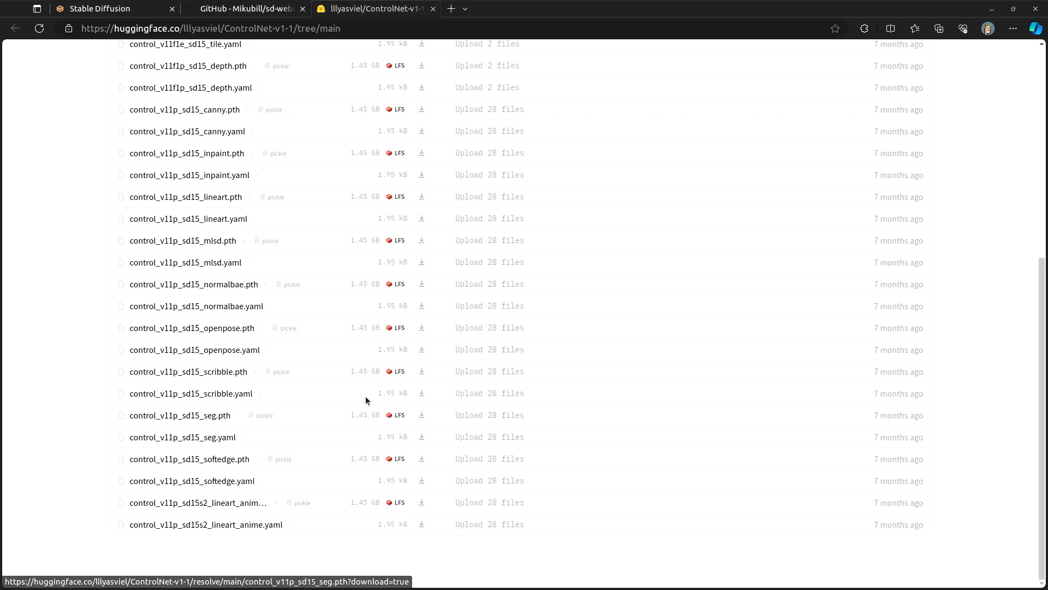
scroll("up", 3)
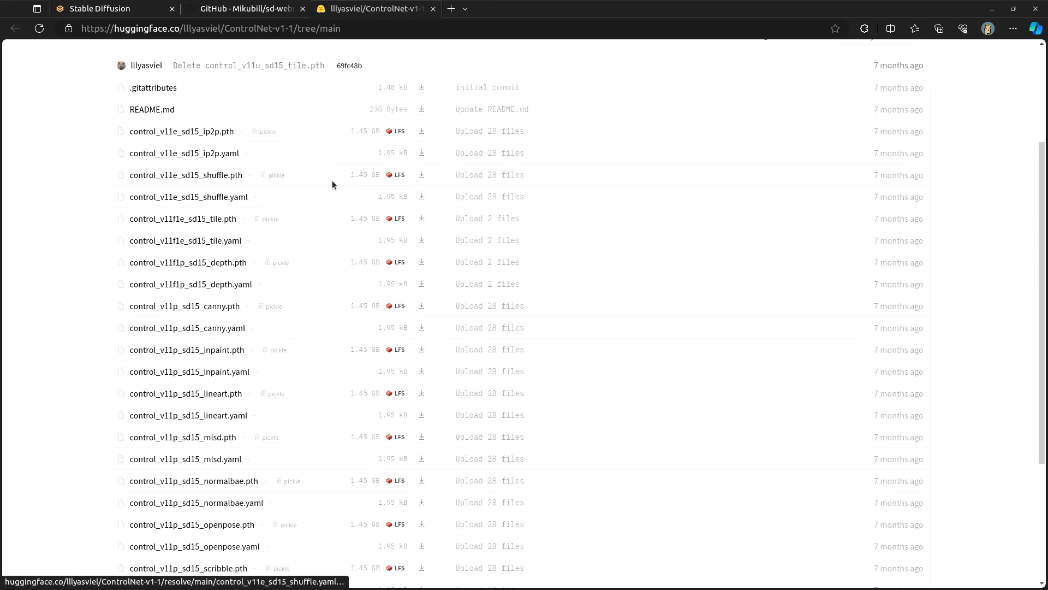
mouse_move(182, 131)
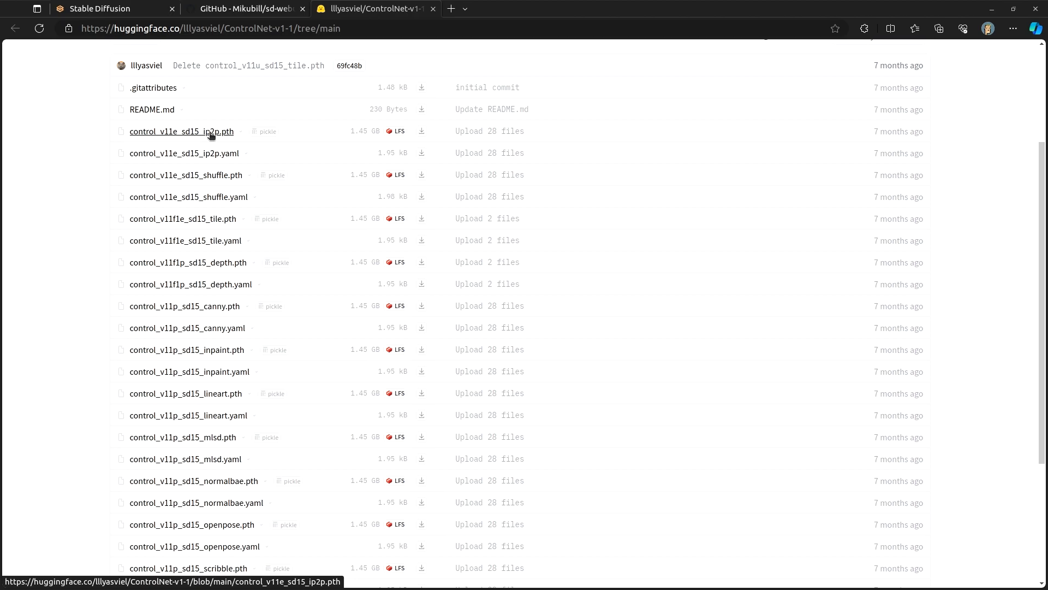
mouse_move(422, 131)
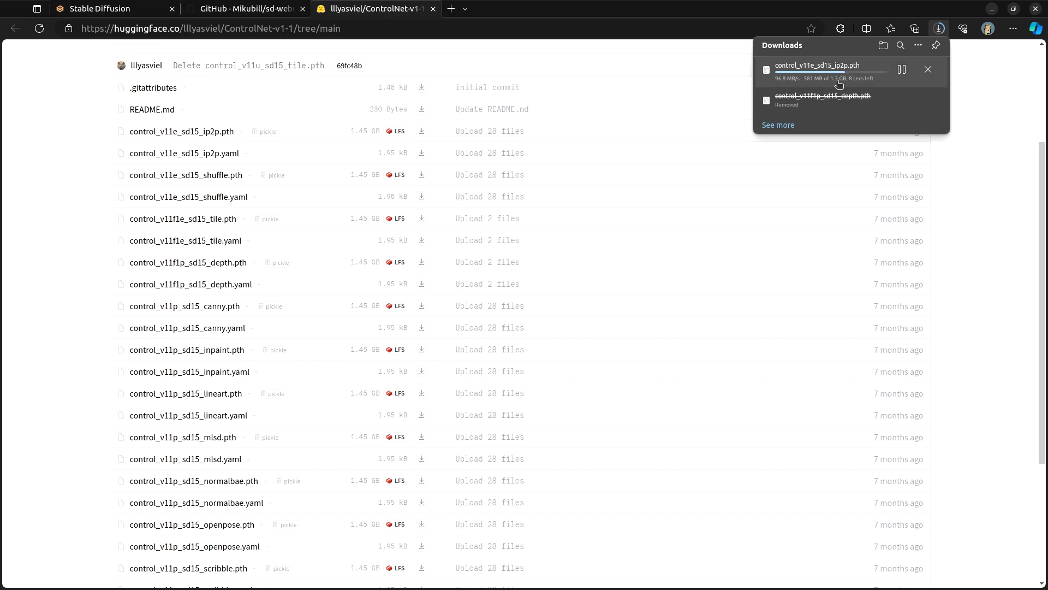
mouse_move(865, 78)
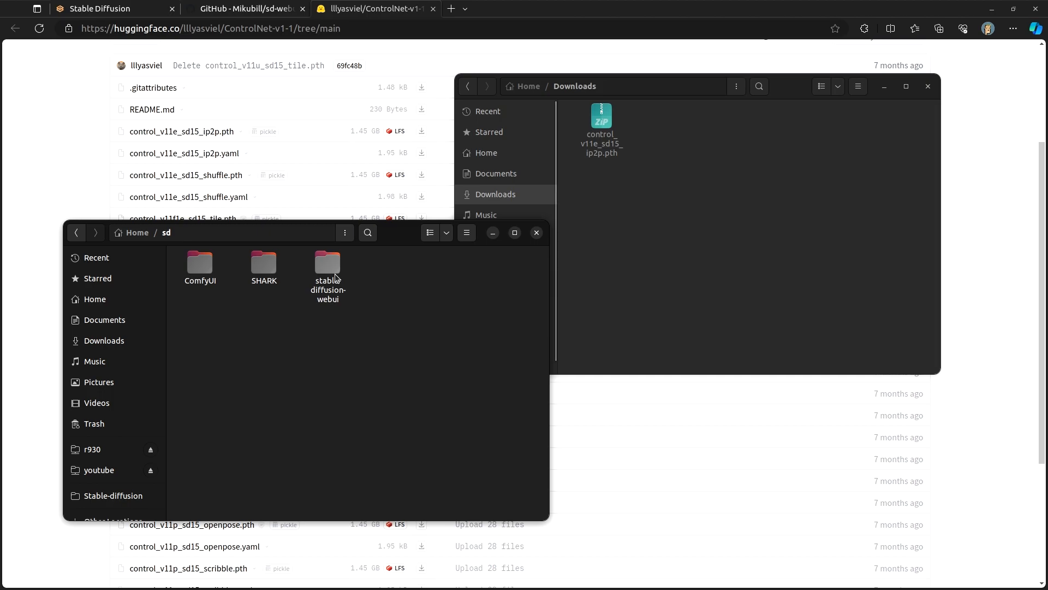
Navigate stable-diffusion-webui > extensions > sd-webui-controlnet > models in Files
double_click(327, 262)
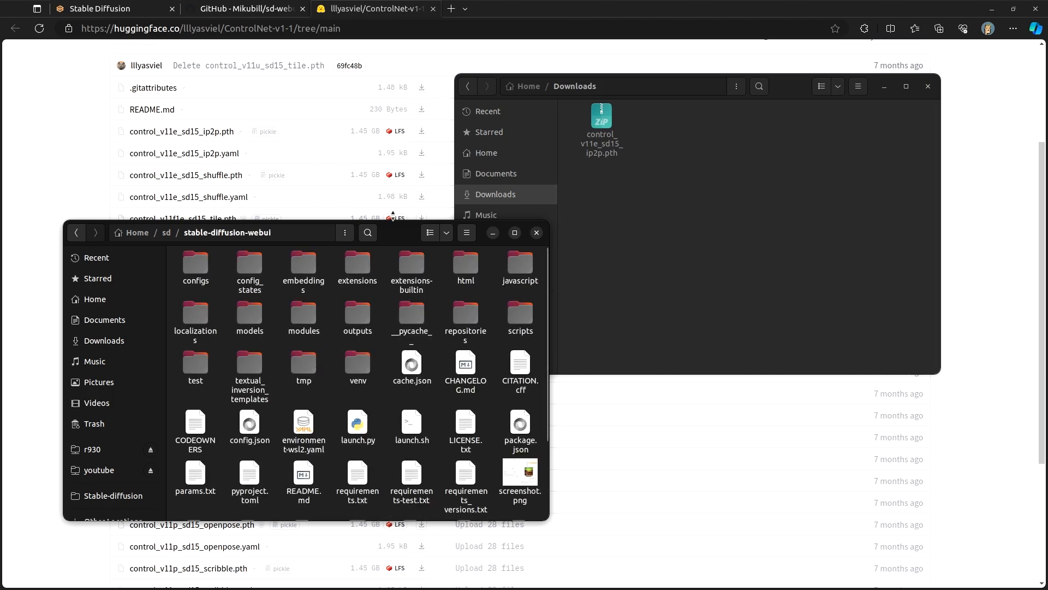
left_click(357, 262)
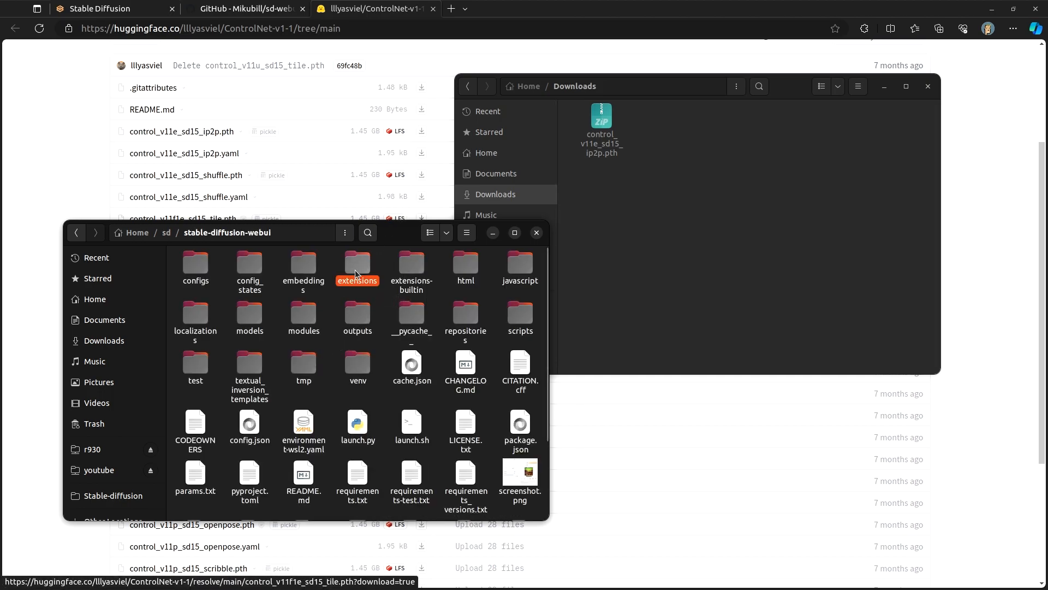
double_click(357, 265)
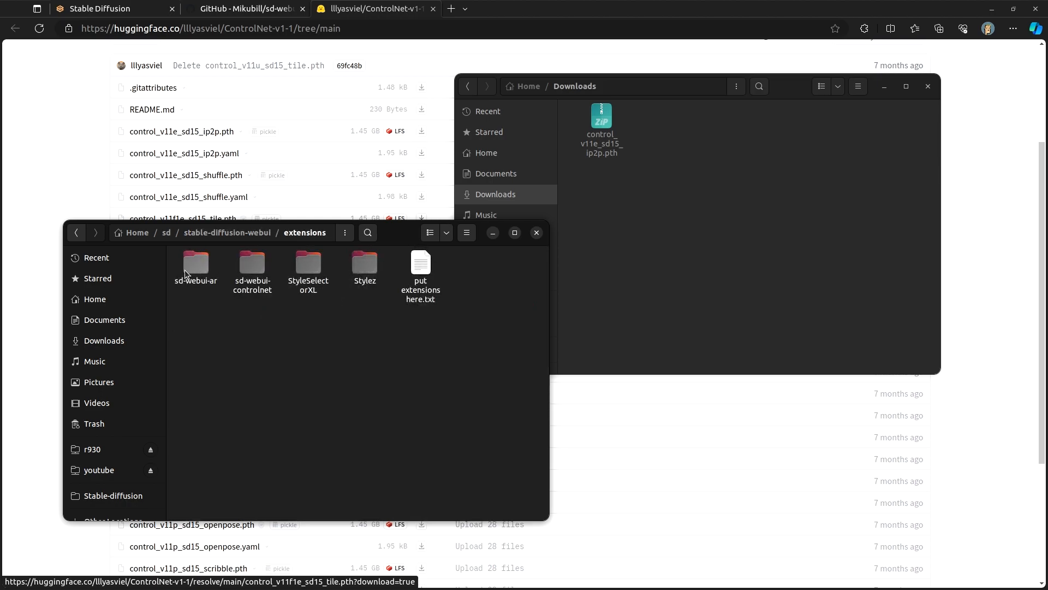
mouse_move(256, 274)
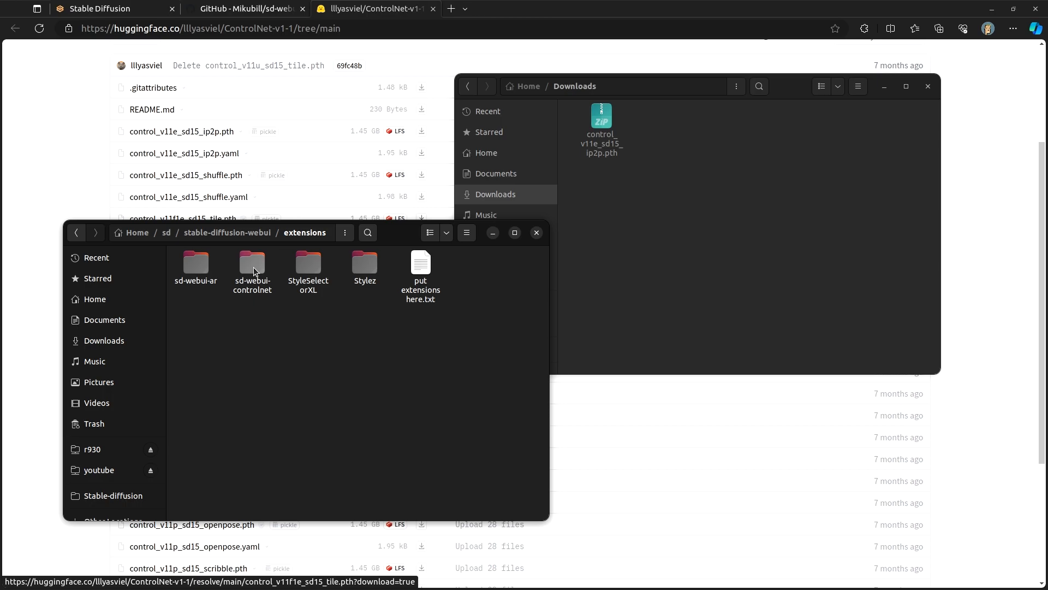
double_click(252, 264)
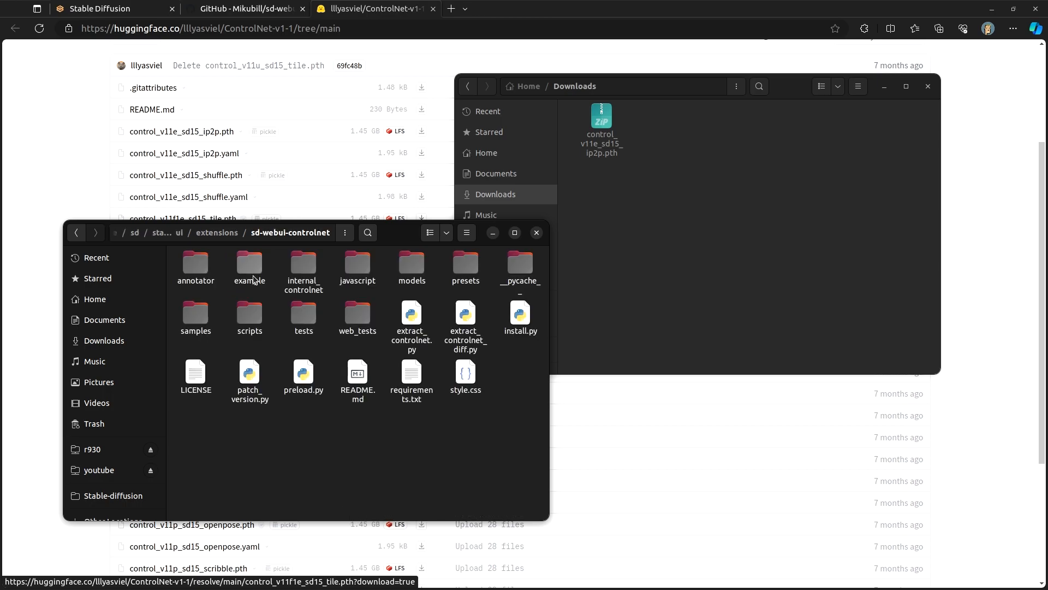
mouse_move(411, 270)
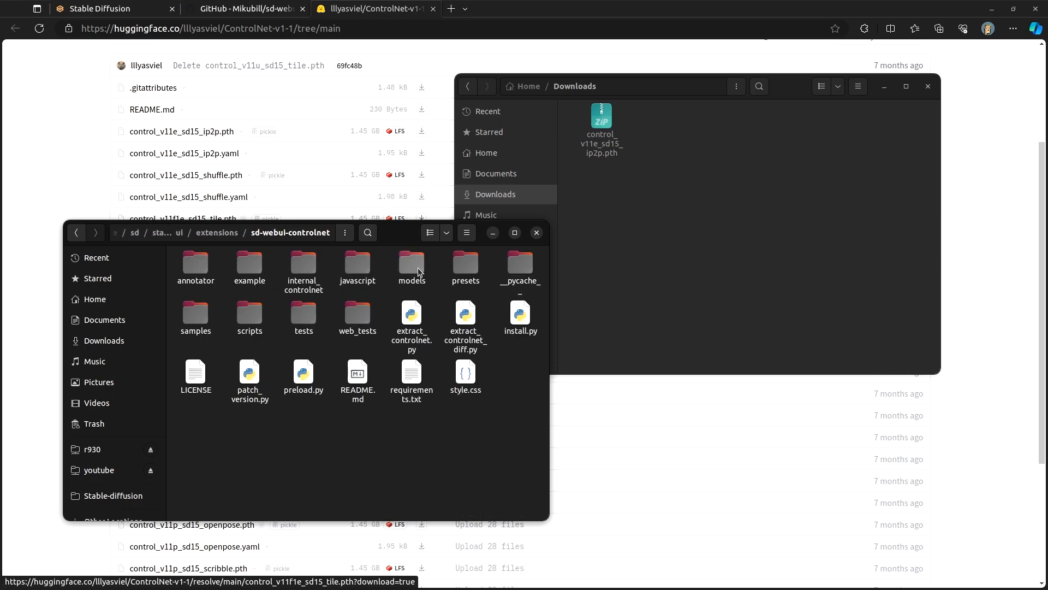
double_click(411, 268)
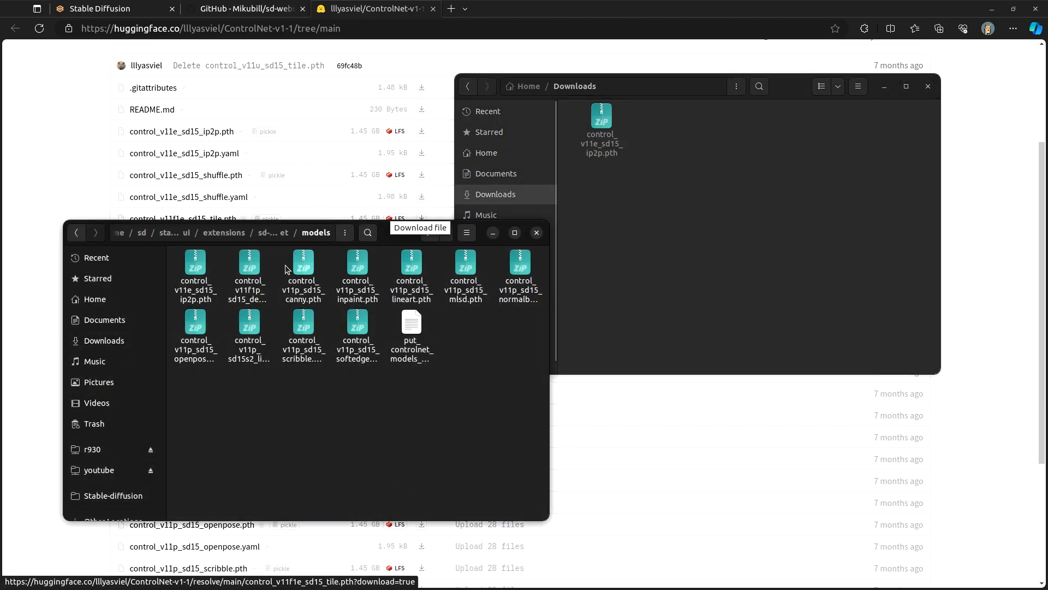
mouse_move(302, 319)
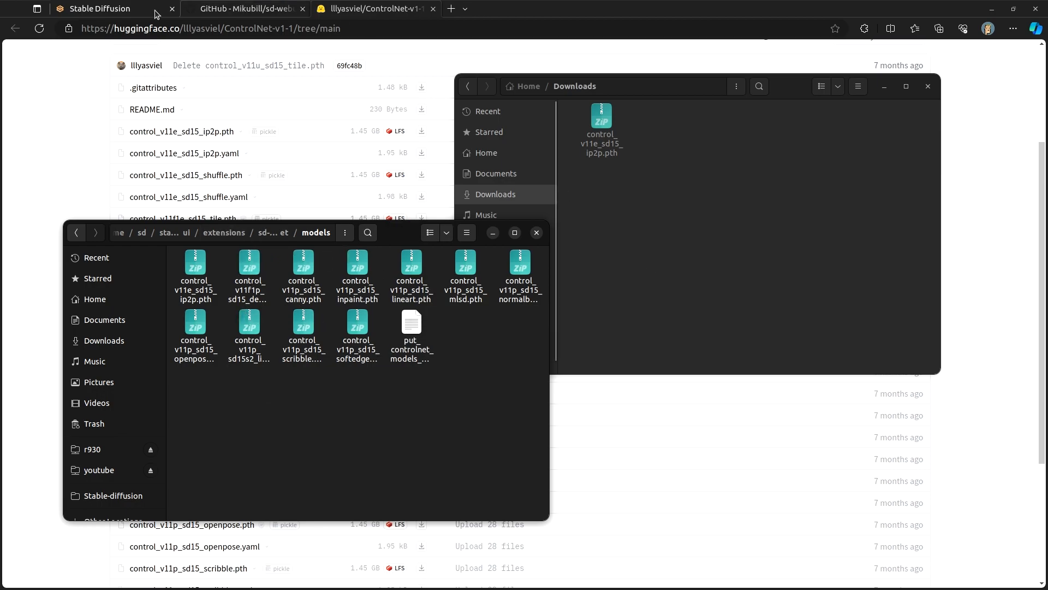
Return to the txt2img tab and scroll down to the ControlNet section
left_click(100, 8)
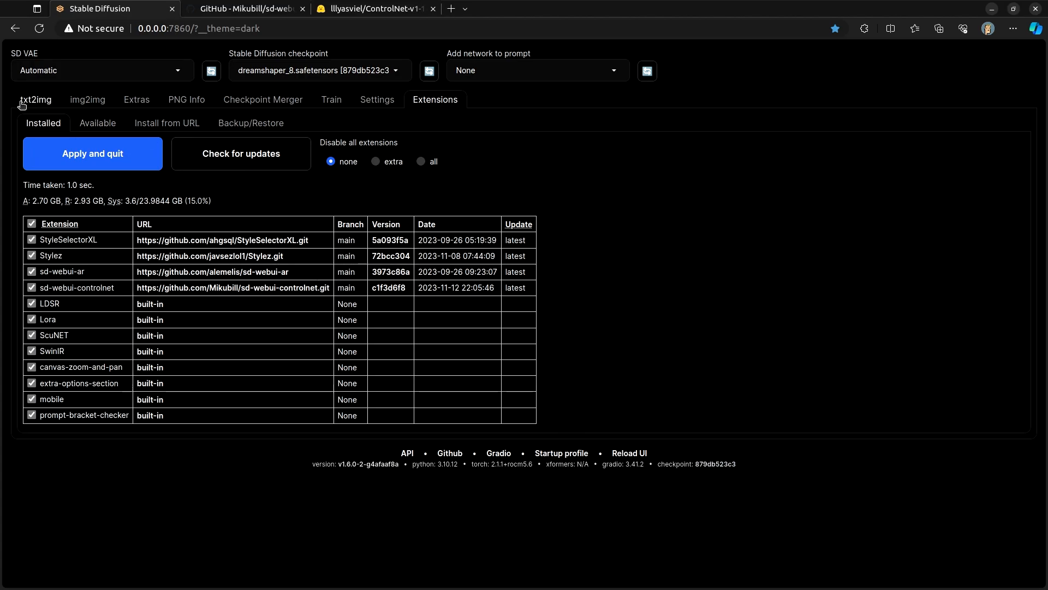
left_click(36, 100)
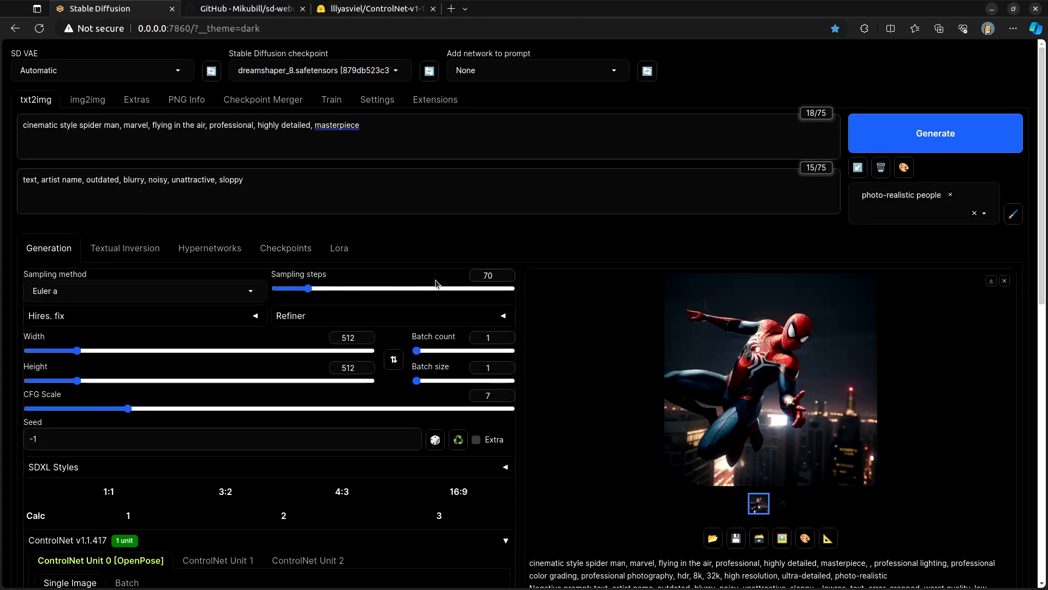
scroll("down", 3)
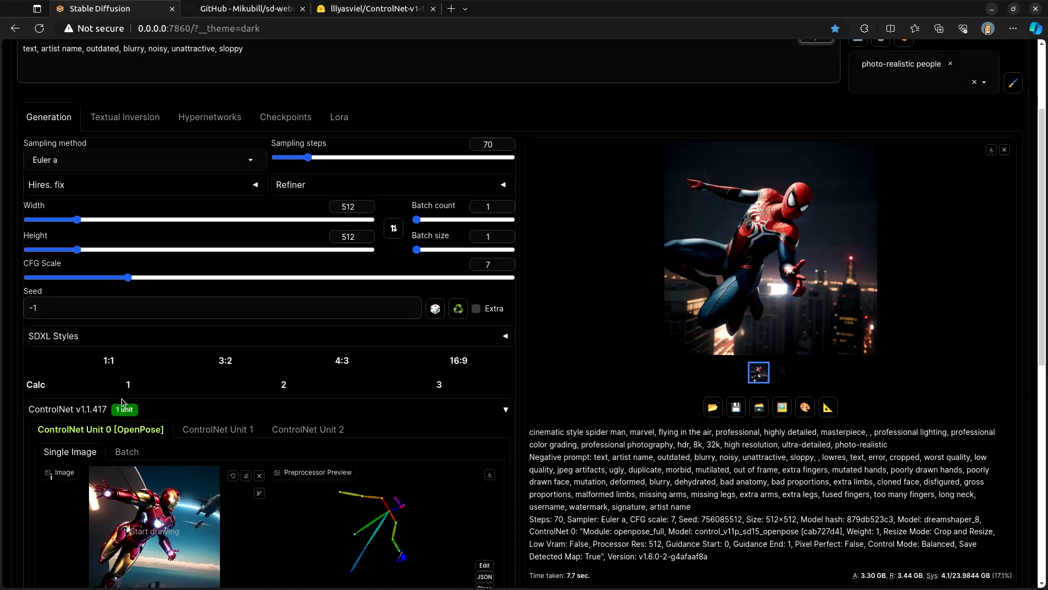
scroll("down", 3)
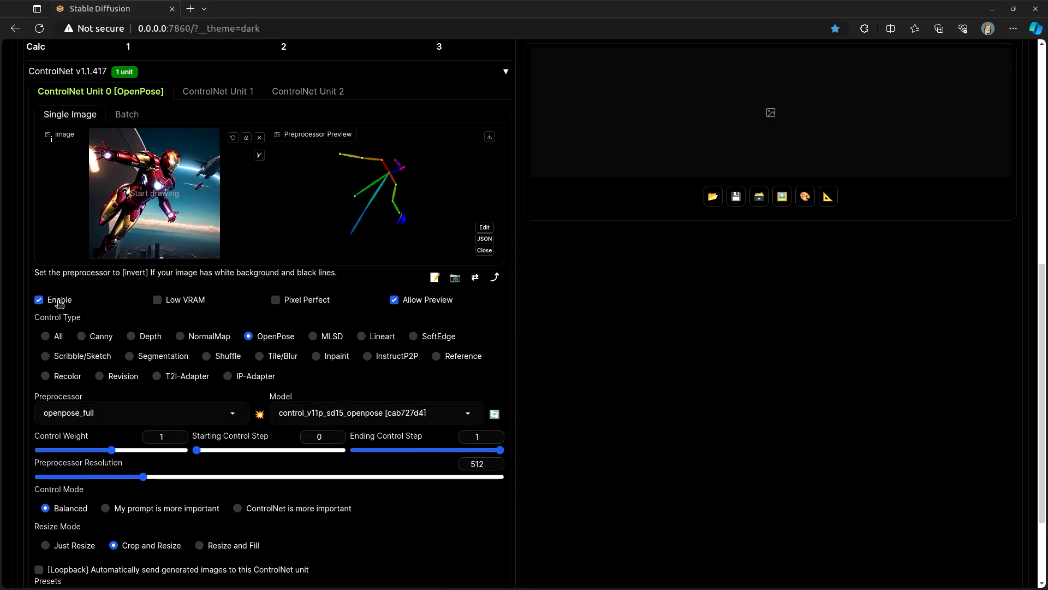
mouse_move(59, 304)
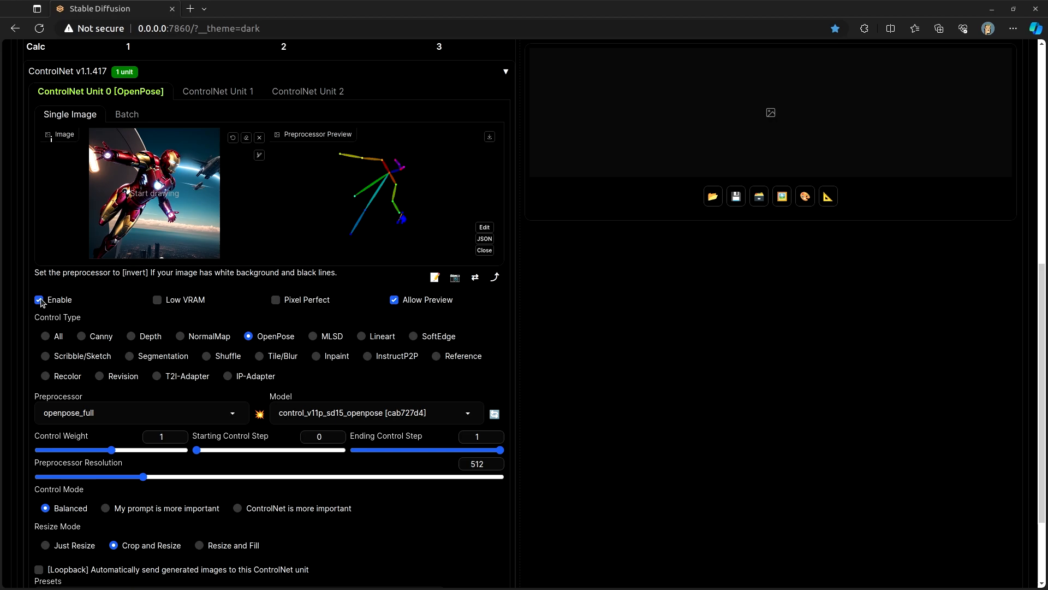
mouse_move(157, 299)
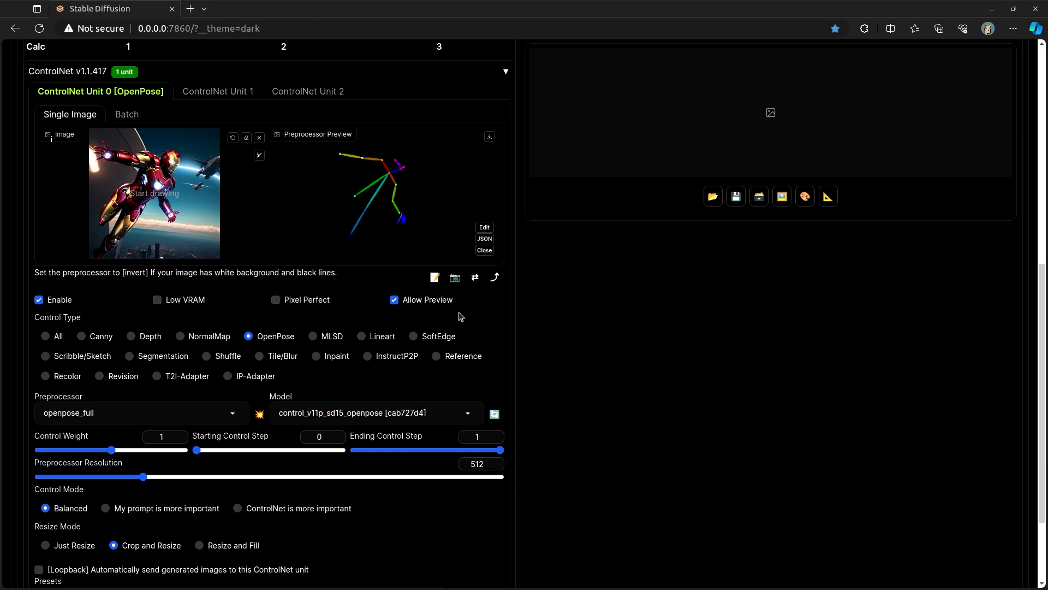
Turn Allow Preview off and back on in ControlNet Unit 0
left_click(394, 299)
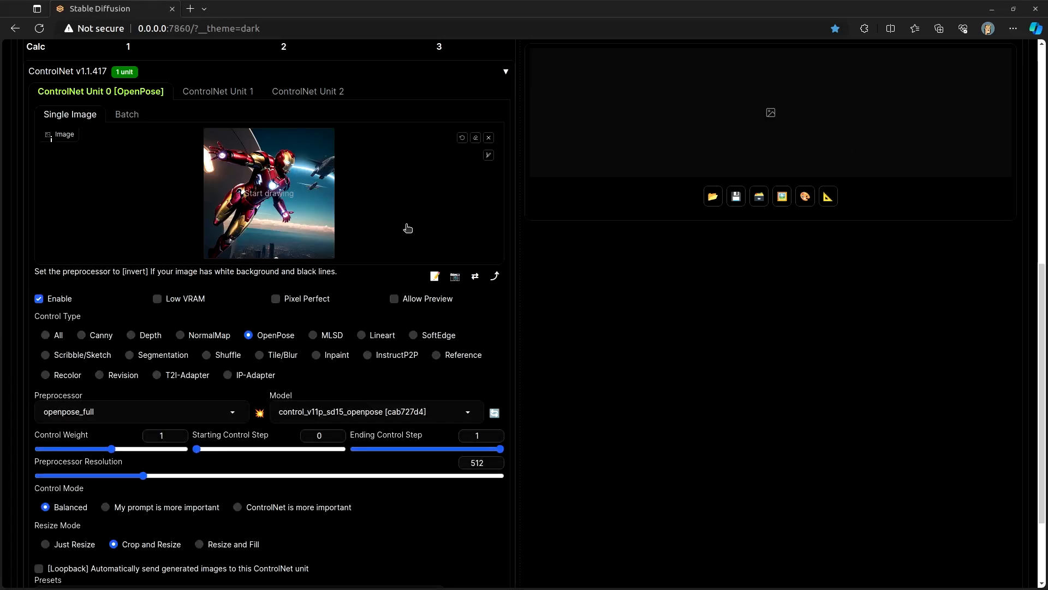
mouse_move(394, 306)
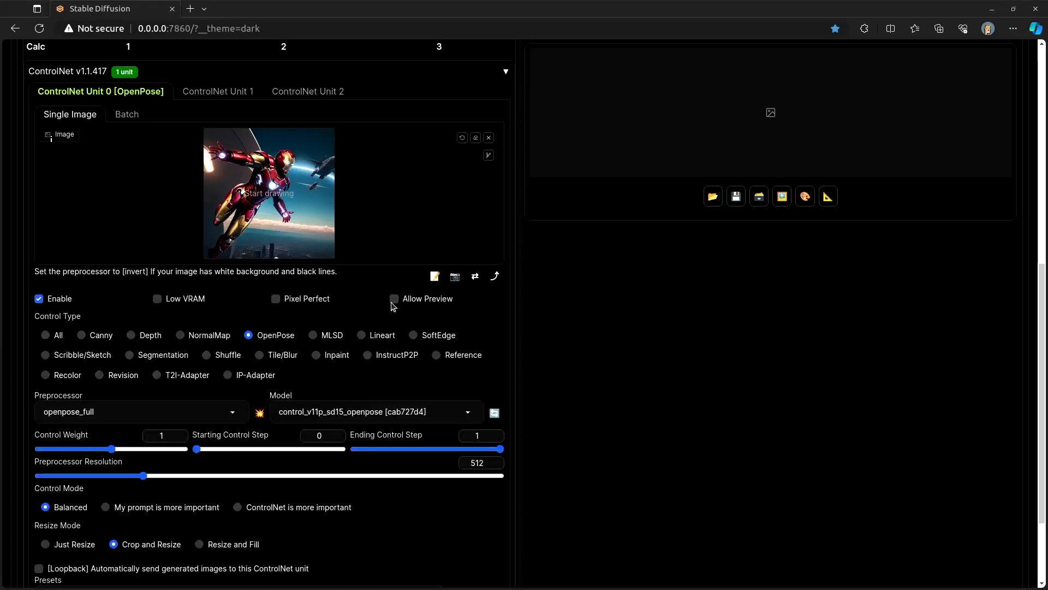
left_click(394, 299)
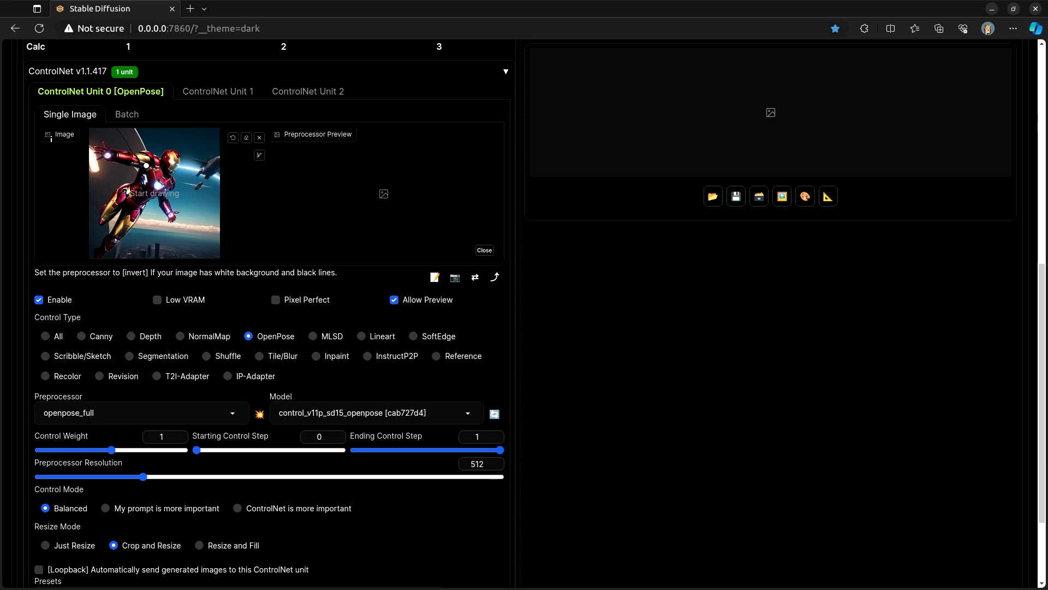
mouse_move(105, 409)
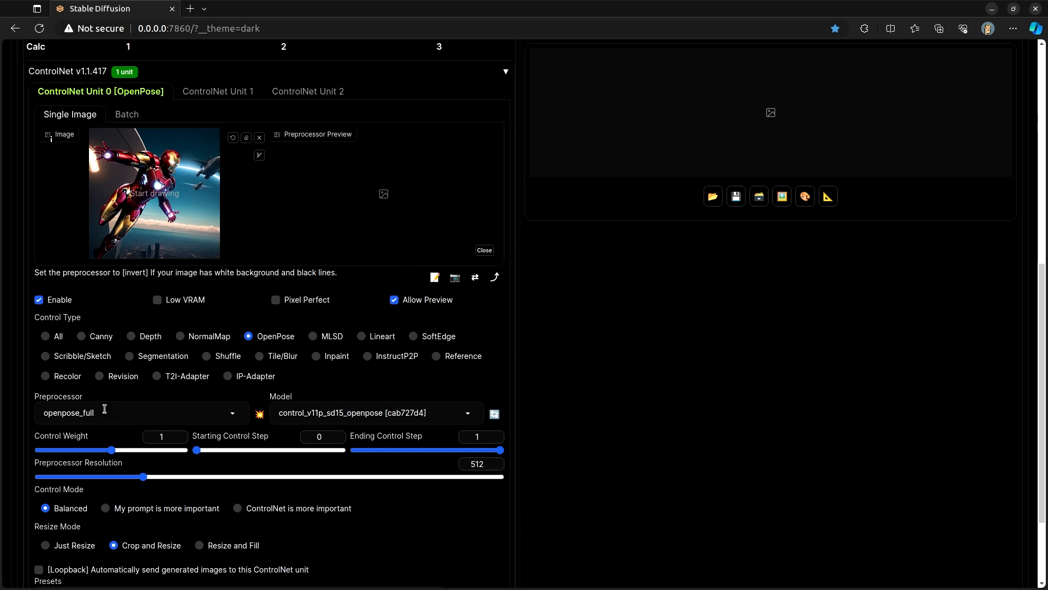
mouse_move(117, 426)
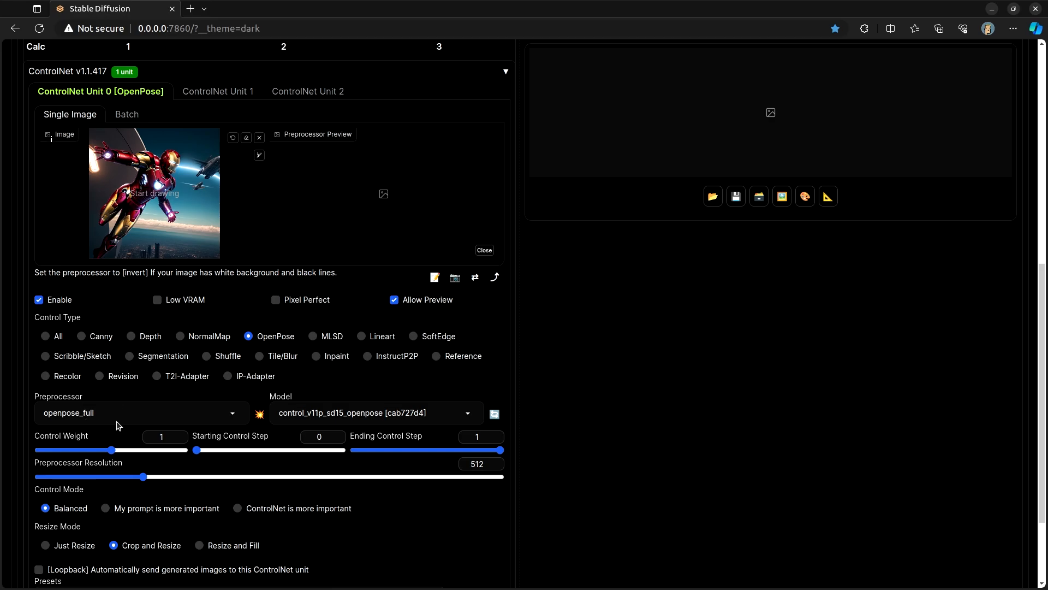
mouse_move(260, 413)
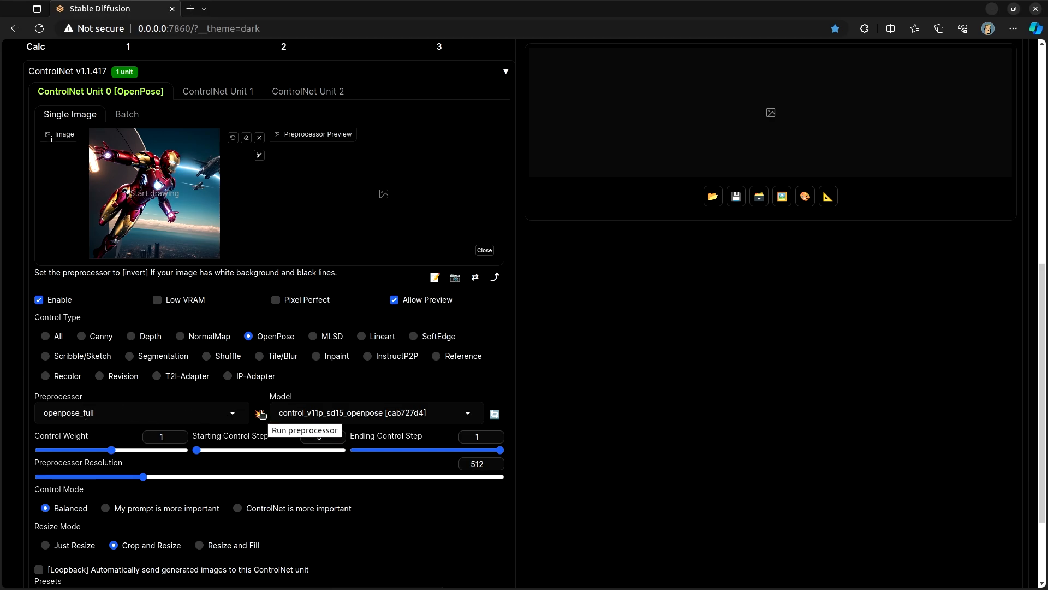
Run the OpenPose preprocessor to extract the Iron Man pose skeleton
left_click(259, 413)
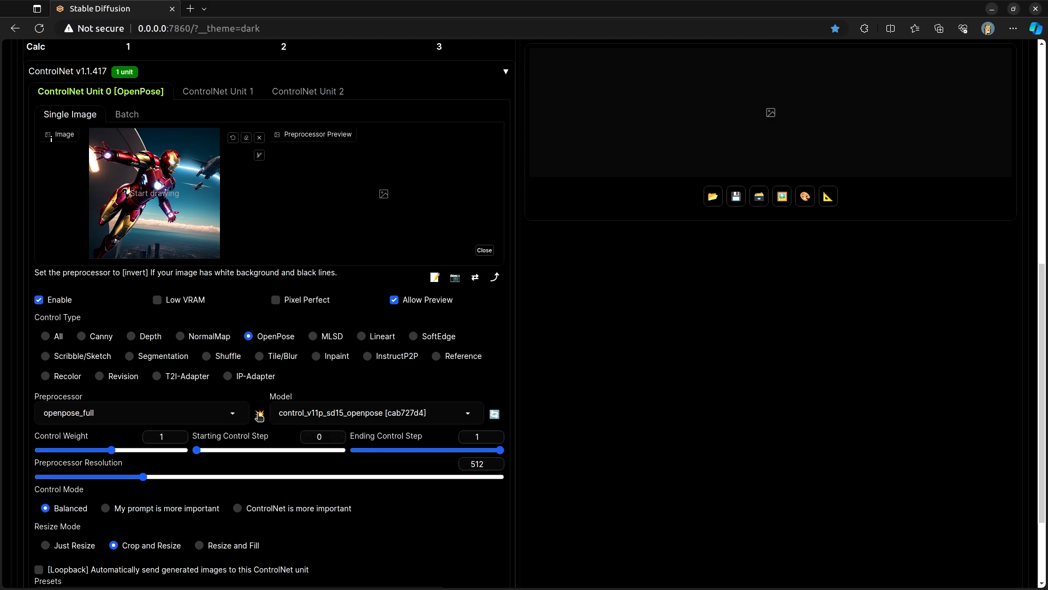
left_click(259, 413)
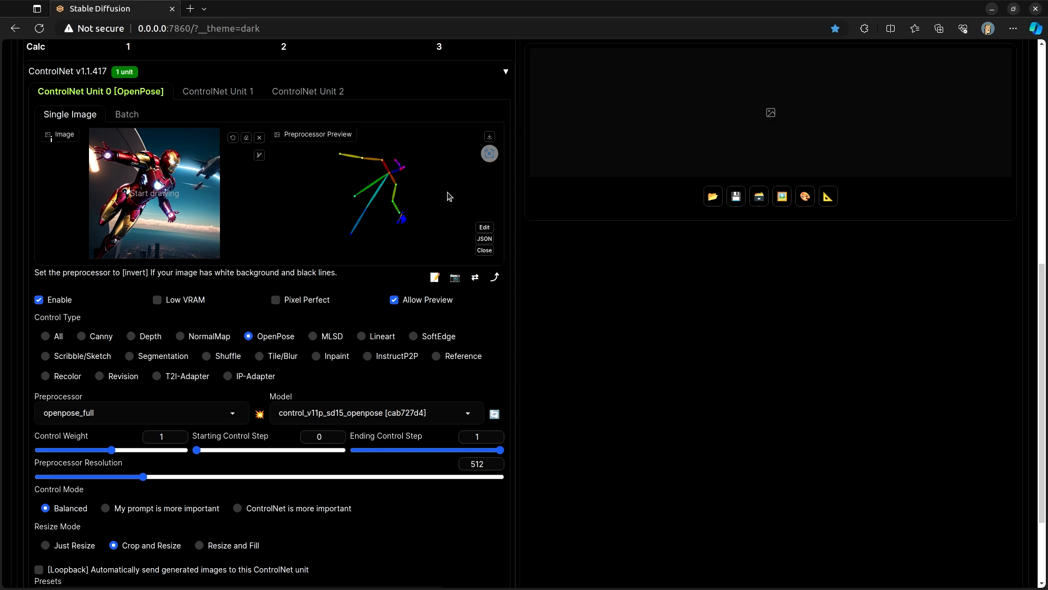
mouse_move(385, 176)
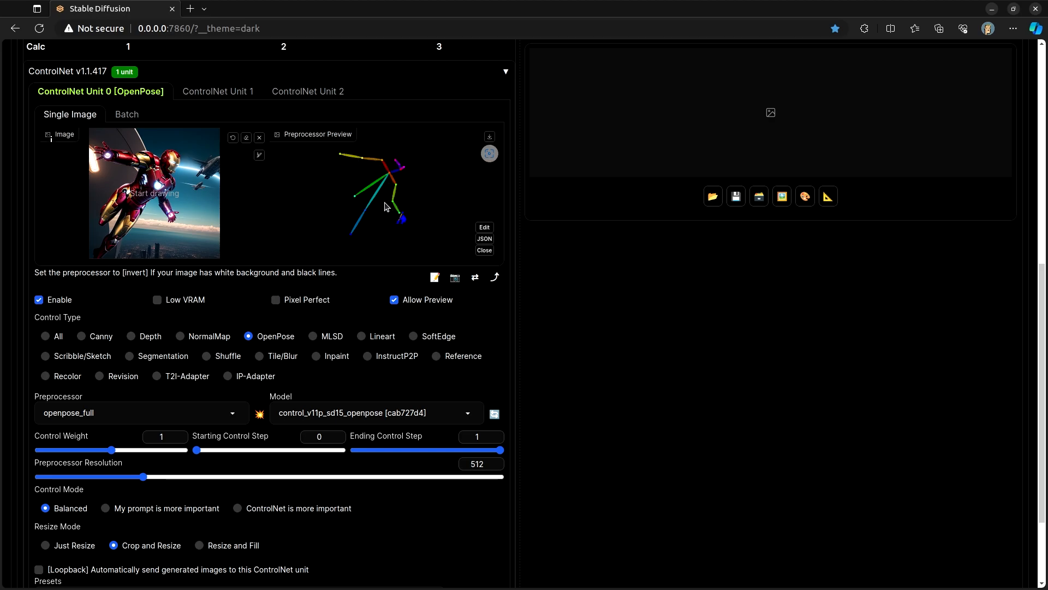
mouse_move(299, 239)
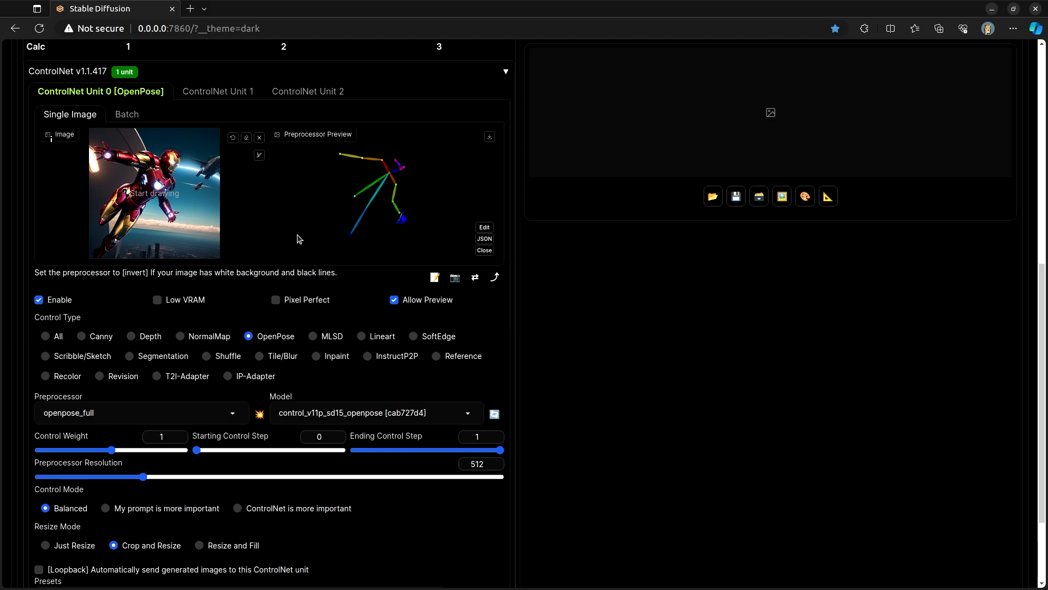
Open Unit 0's Model dropdown listing None and control_v11p_sd15_openpose
scroll("down", 3)
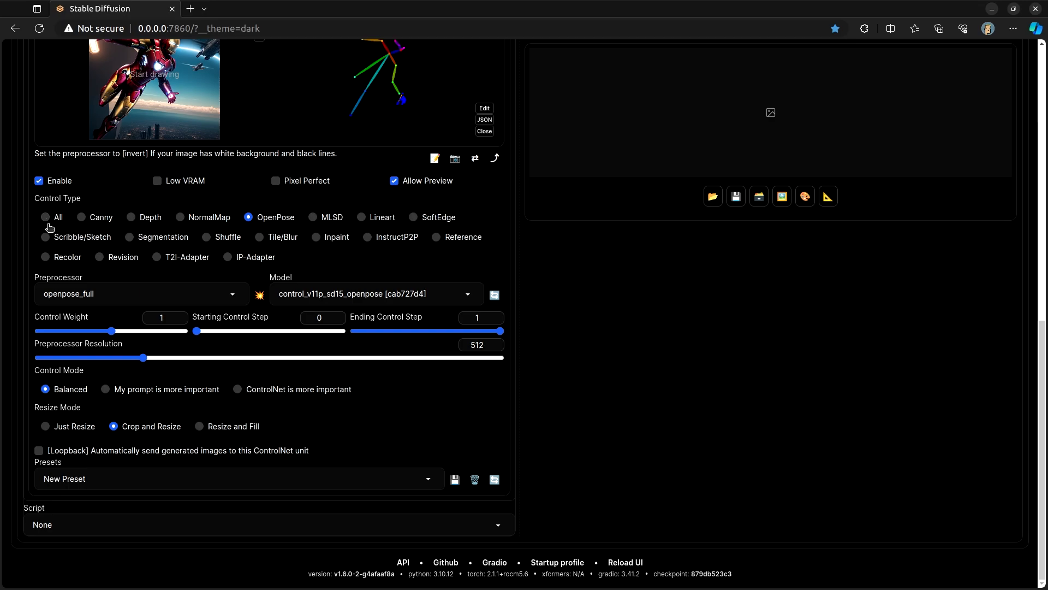
mouse_move(47, 265)
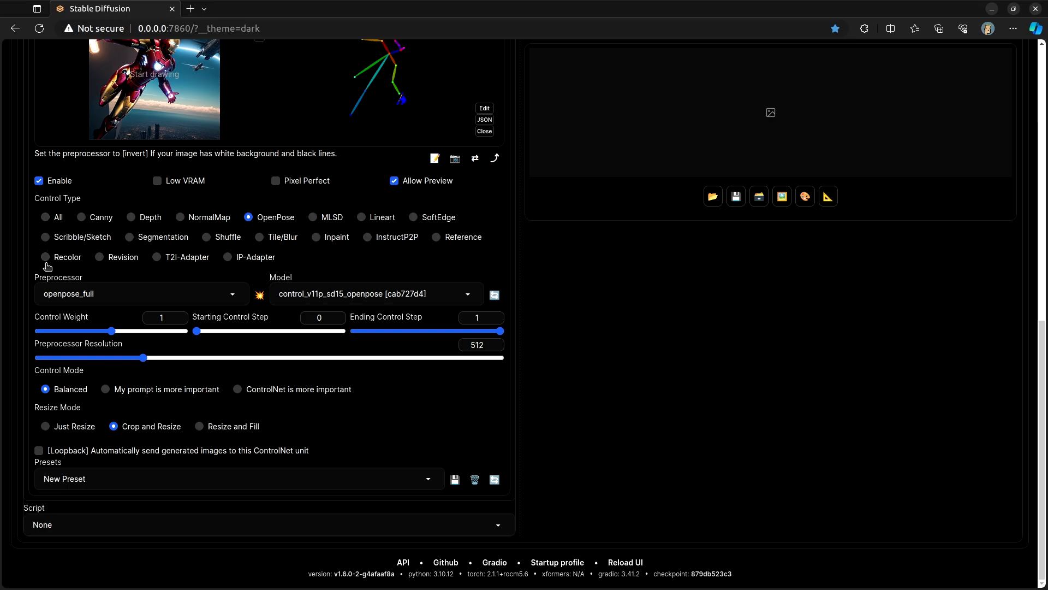
mouse_move(321, 266)
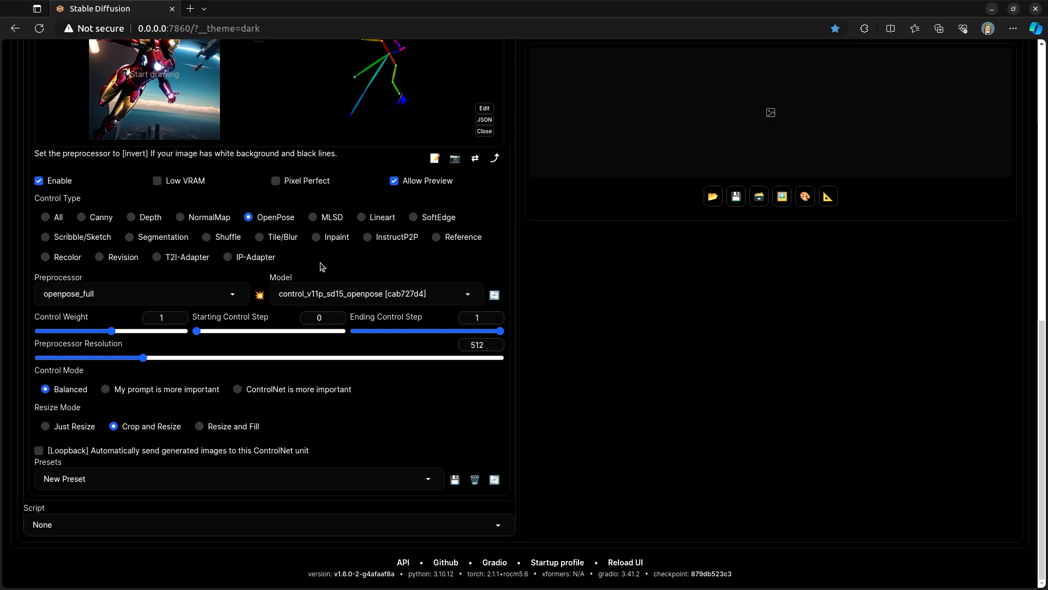
mouse_move(322, 253)
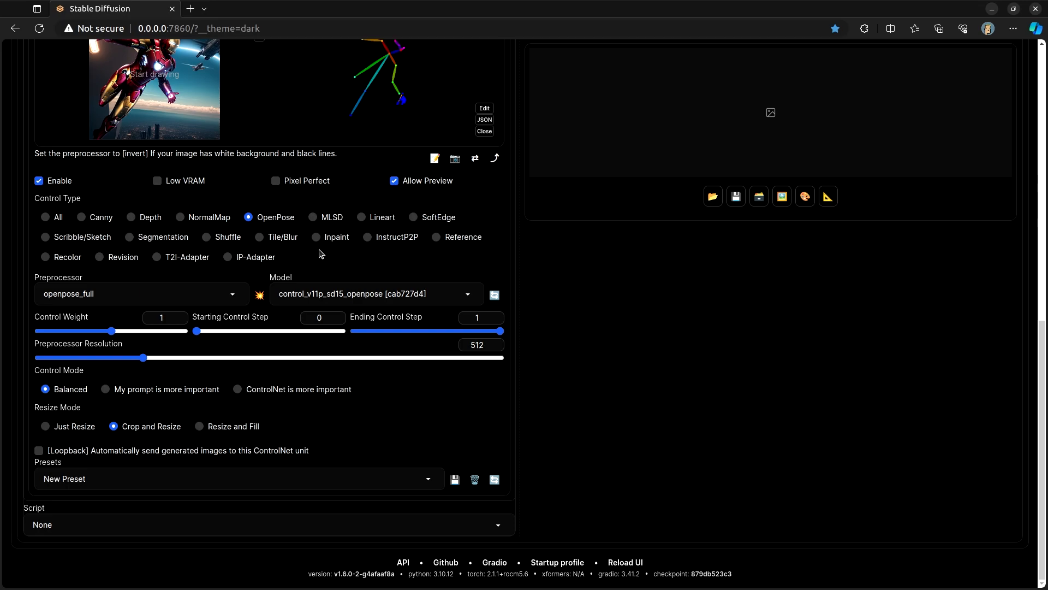
mouse_move(303, 257)
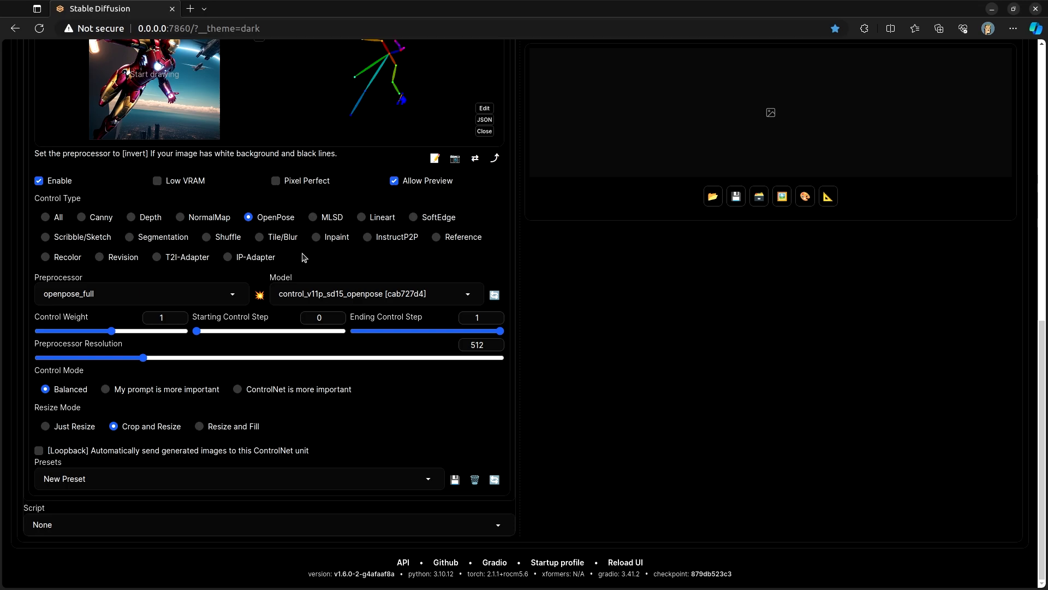
mouse_move(327, 263)
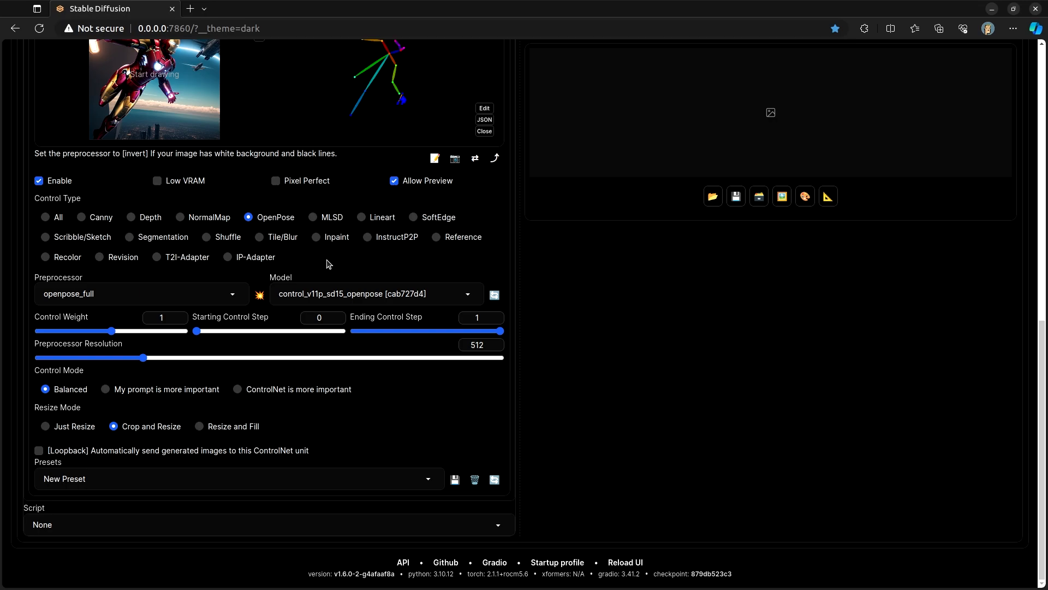
mouse_move(309, 259)
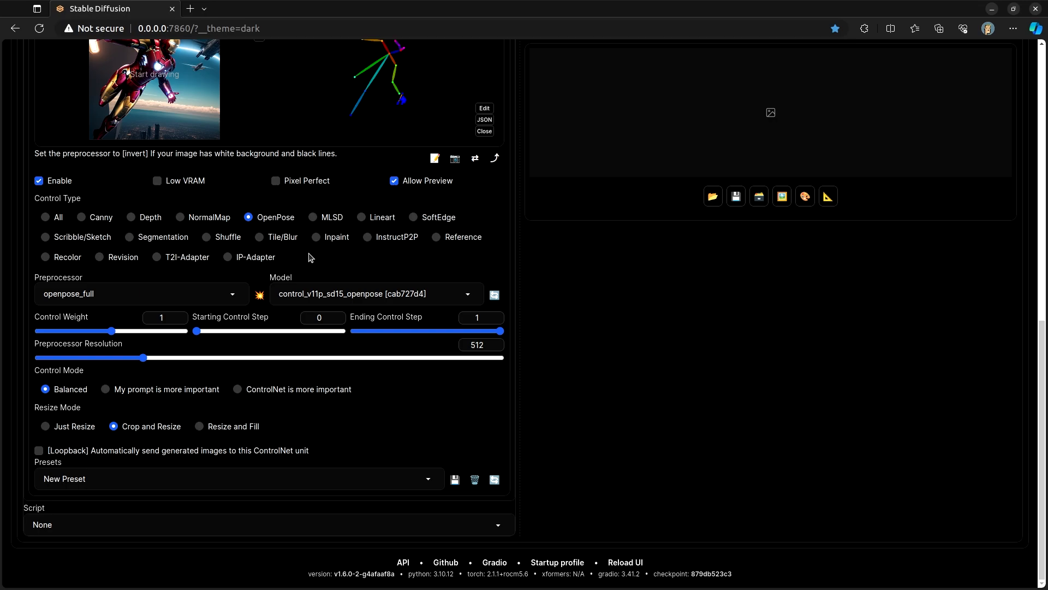
mouse_move(211, 291)
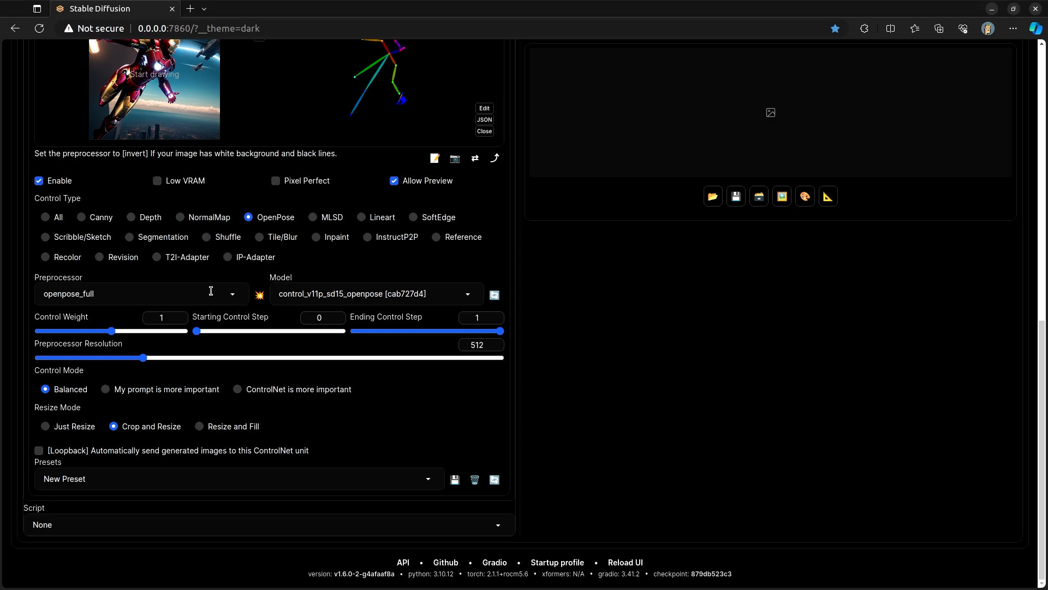
mouse_move(361, 293)
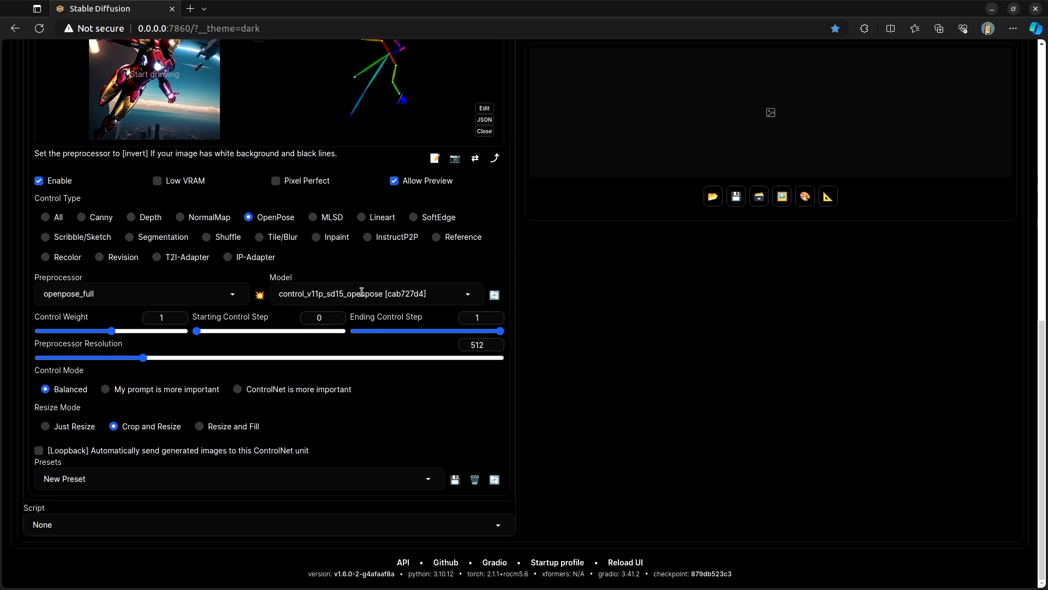
mouse_move(299, 308)
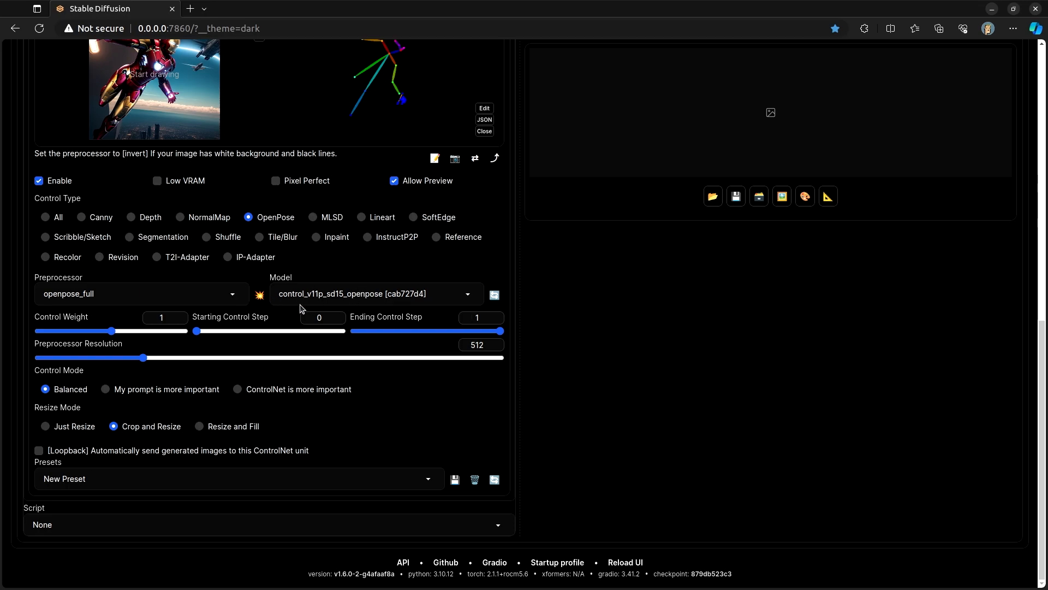
mouse_move(356, 297)
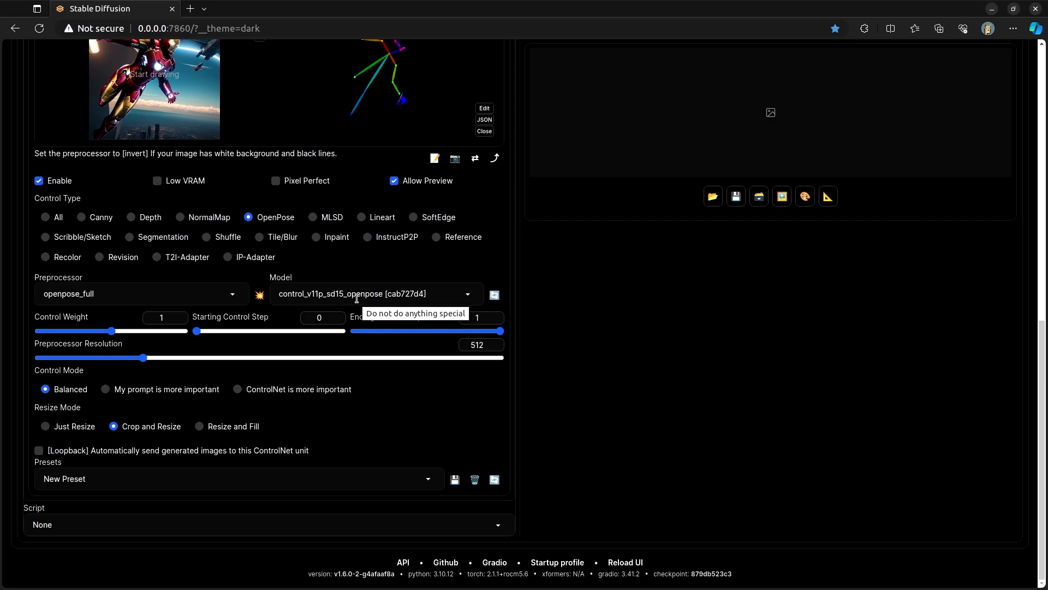
left_click(375, 294)
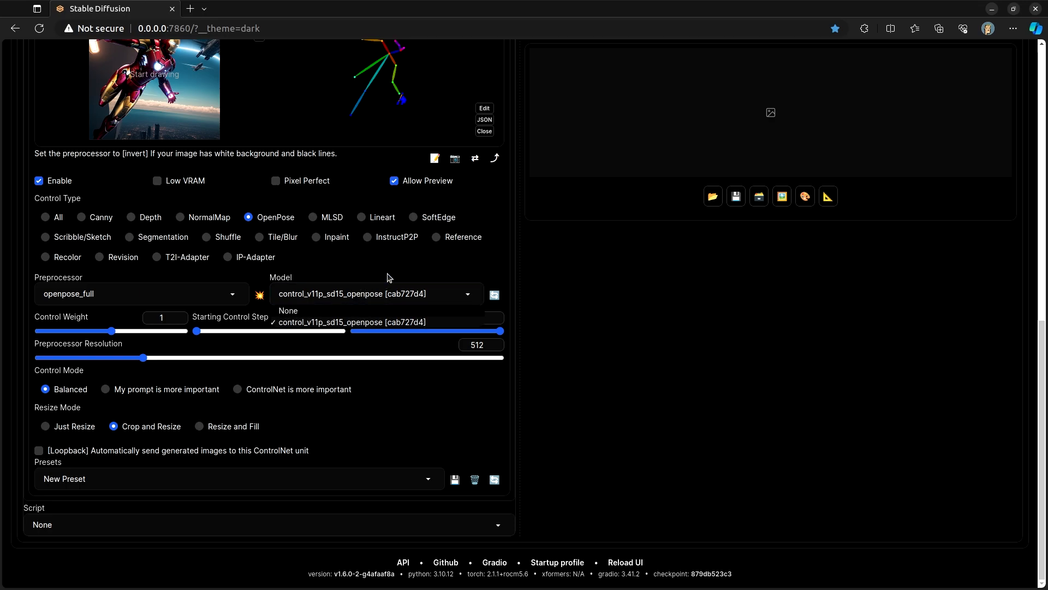
scroll("up", 3)
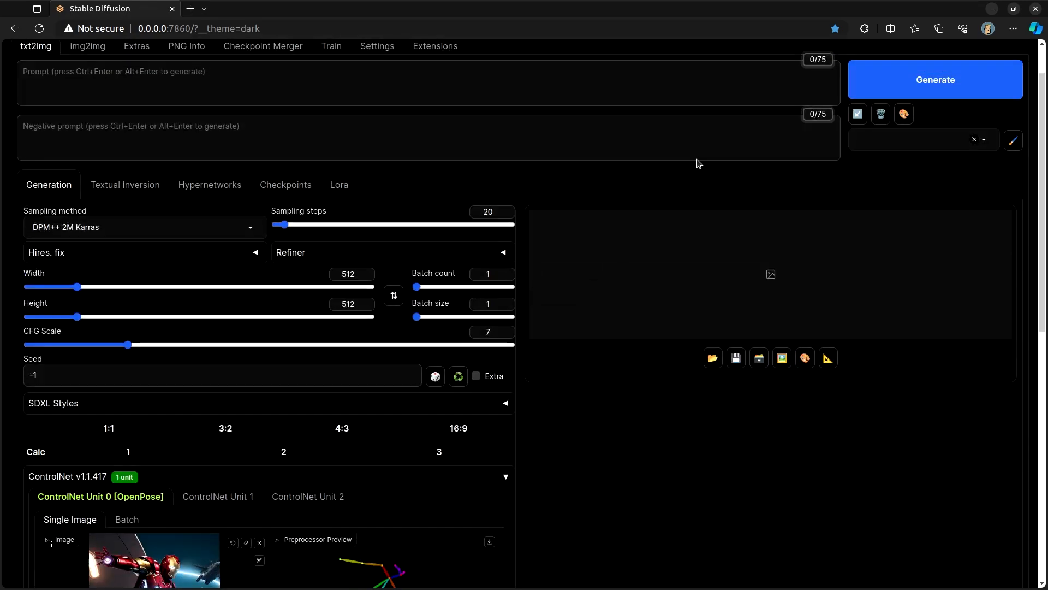
scroll("down", 3)
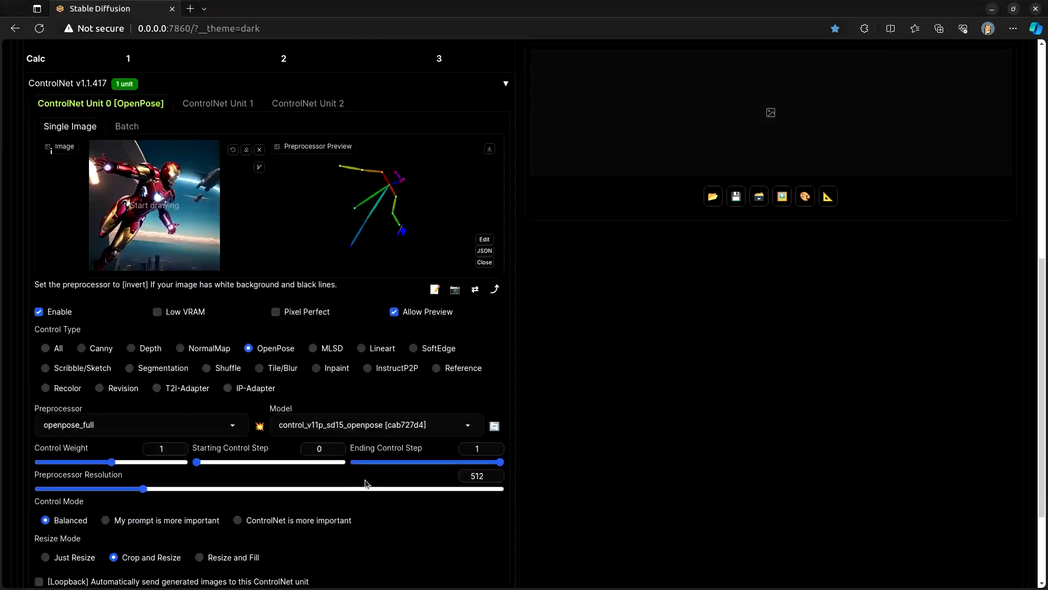
scroll("down", 3)
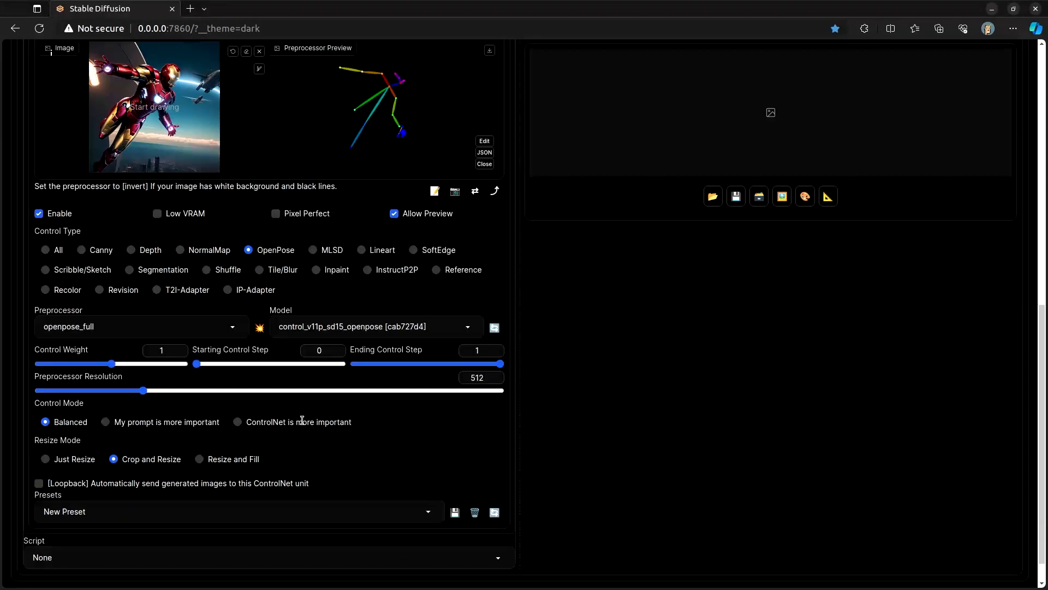
scroll("down", 3)
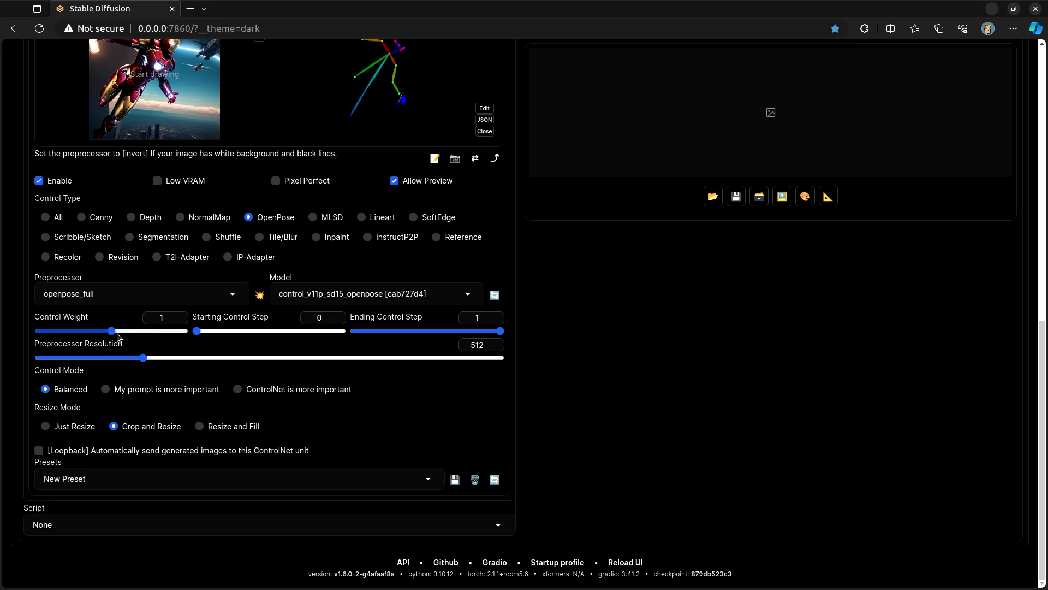
scroll("up", 3)
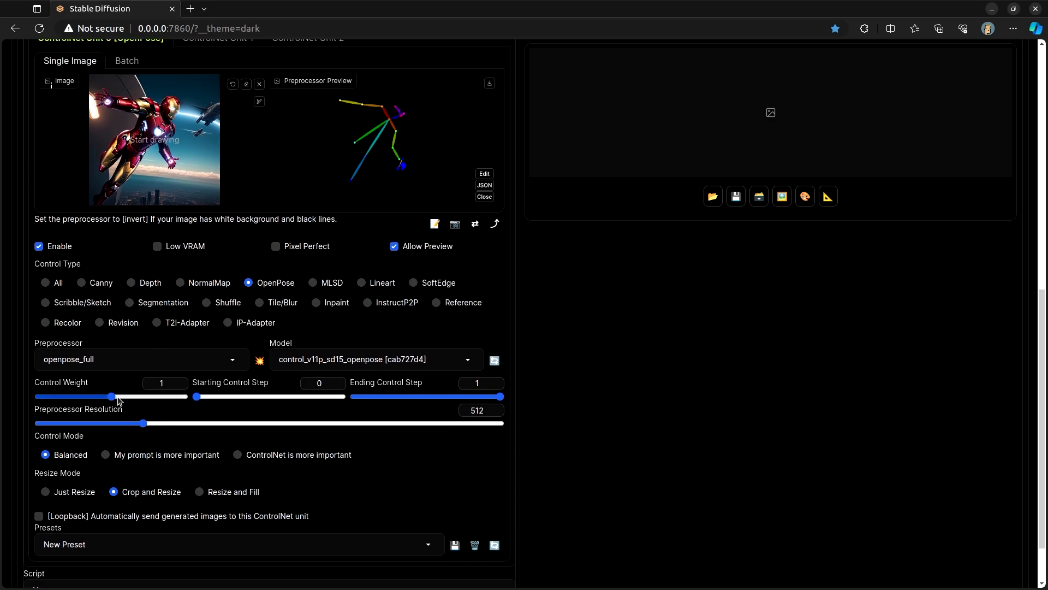
mouse_move(119, 394)
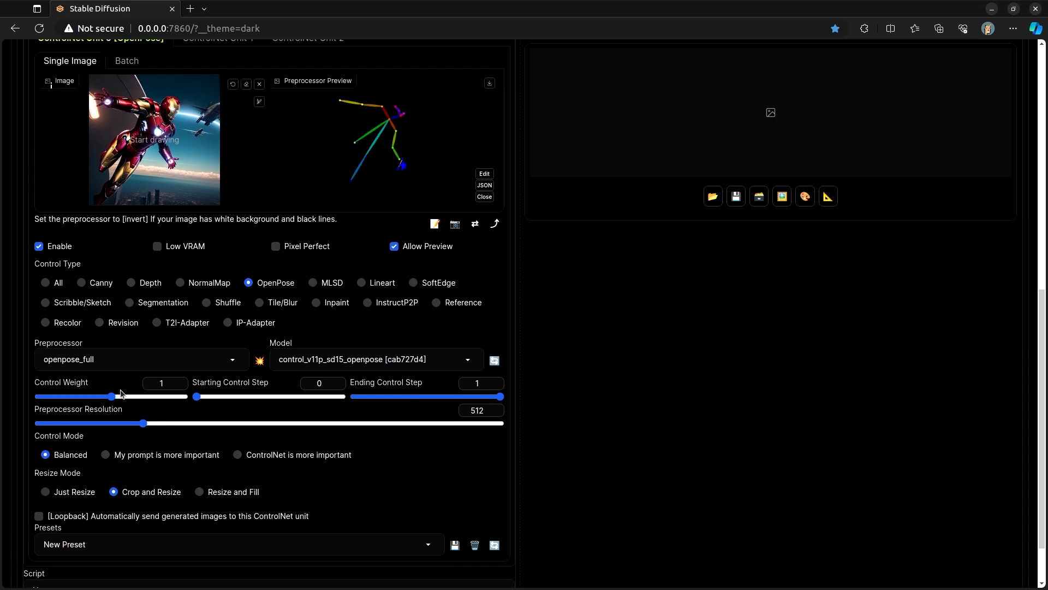
mouse_move(217, 387)
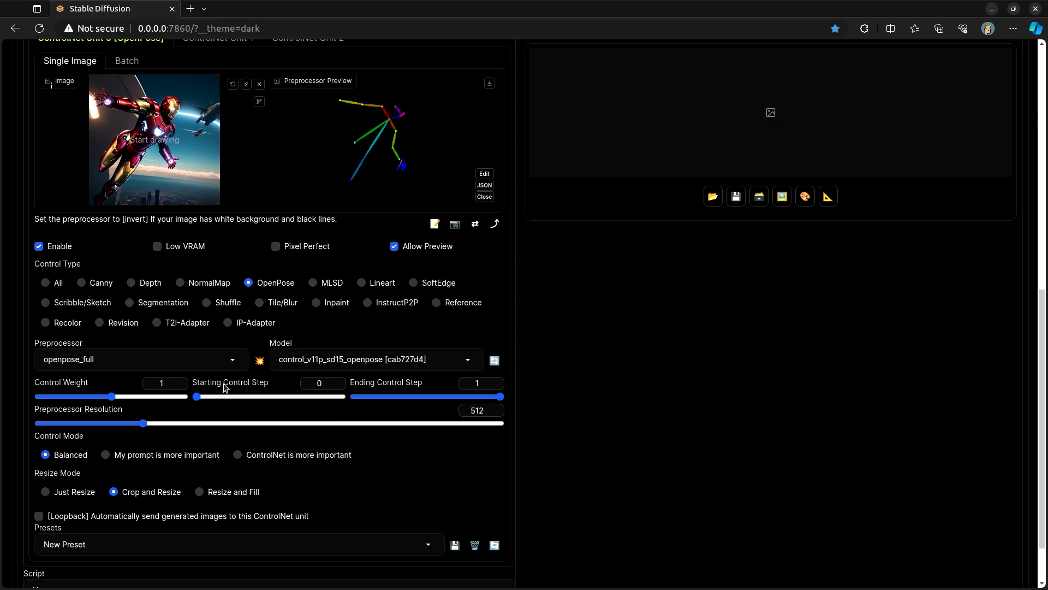
mouse_move(311, 394)
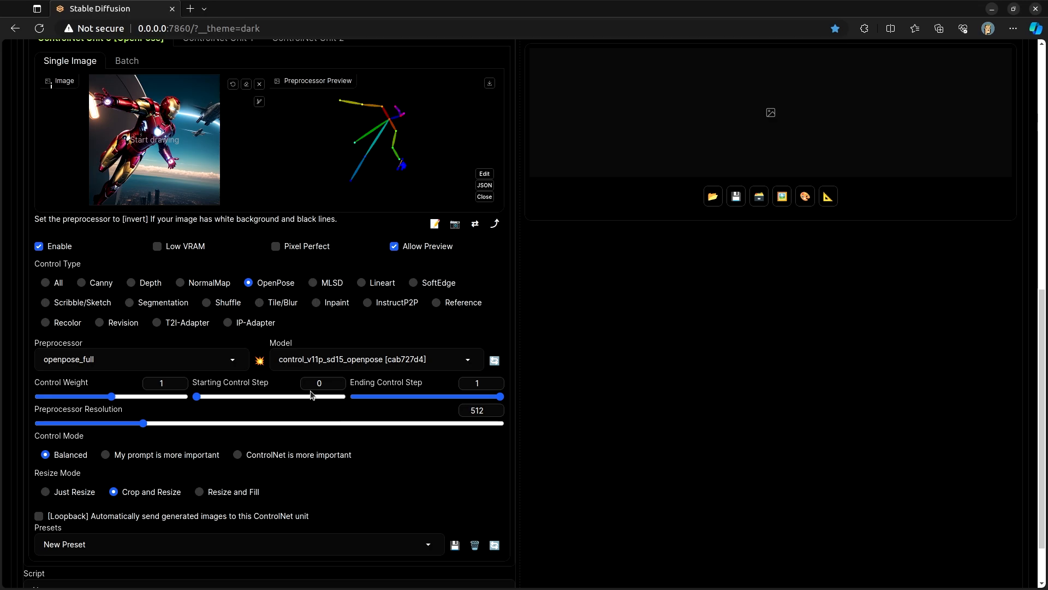
mouse_move(384, 378)
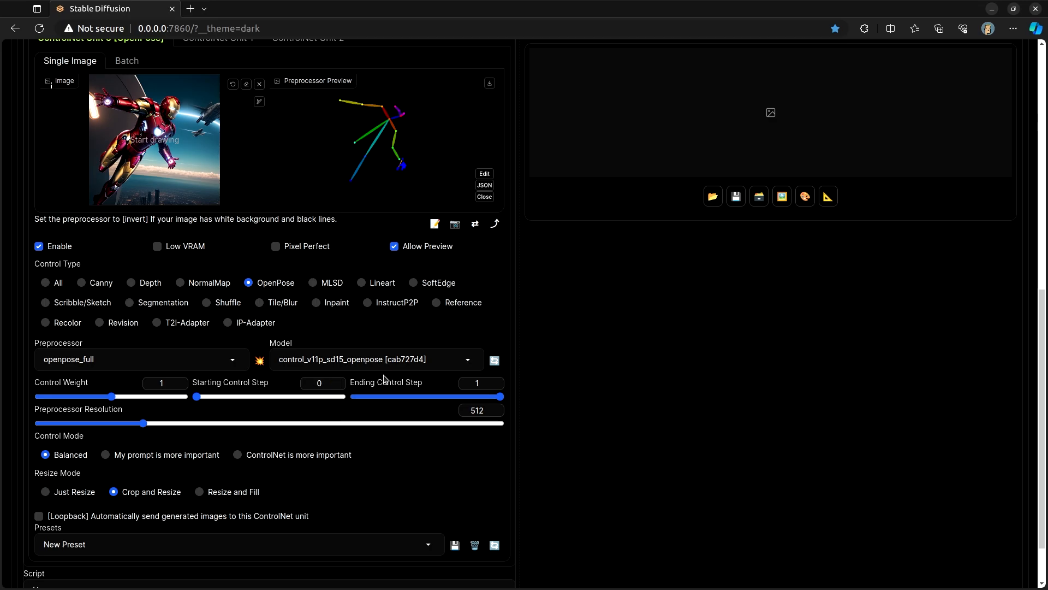
mouse_move(449, 390)
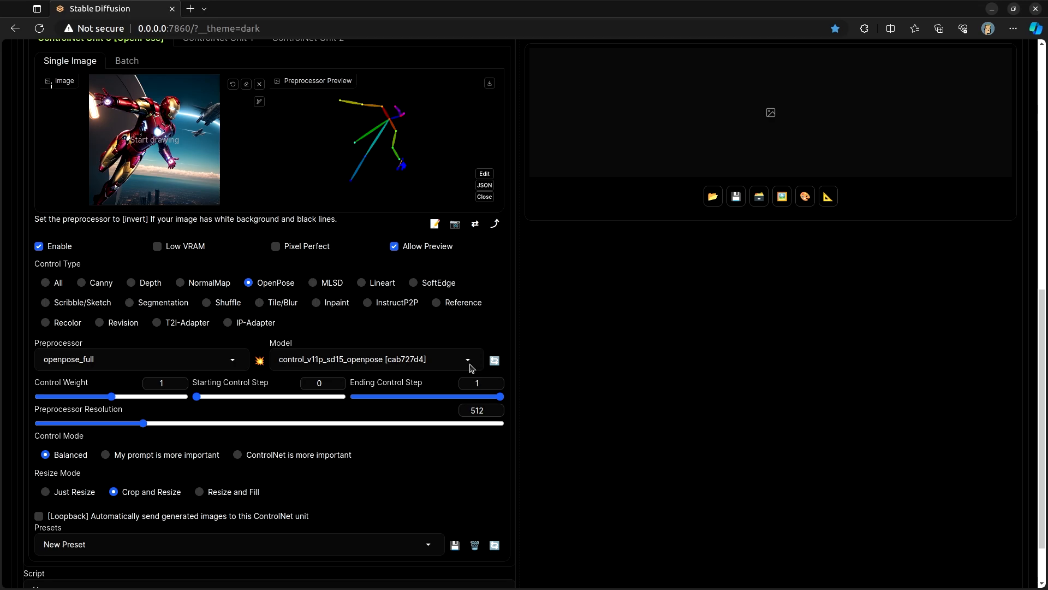
mouse_move(274, 393)
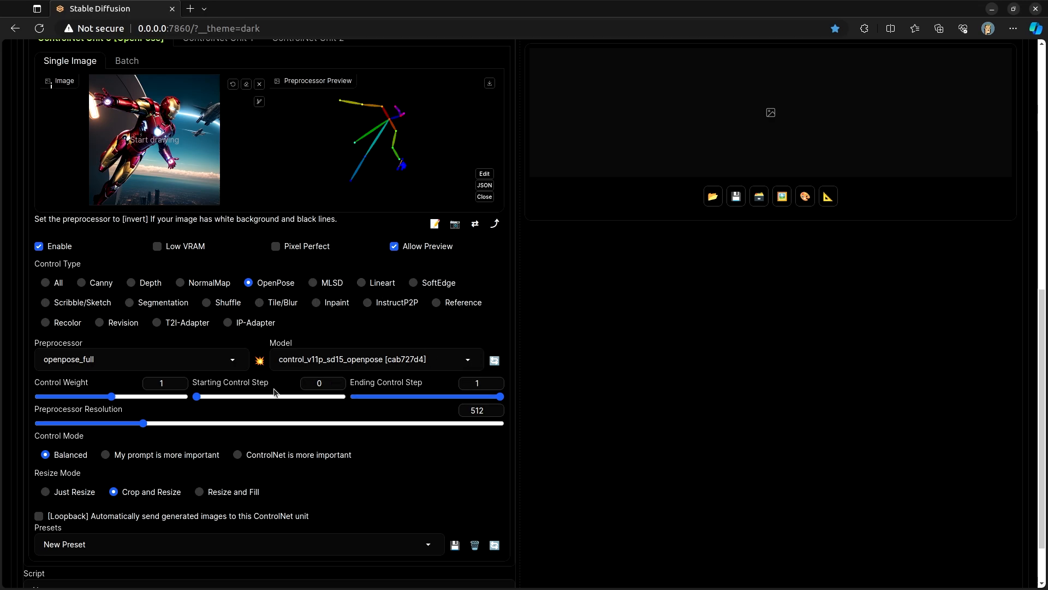
mouse_move(275, 405)
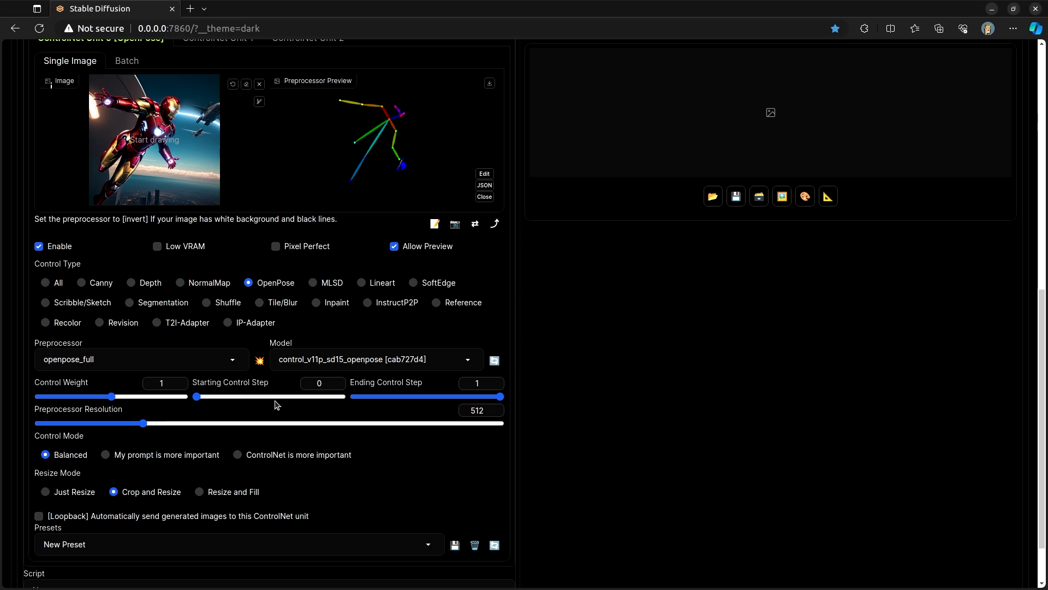
mouse_move(457, 399)
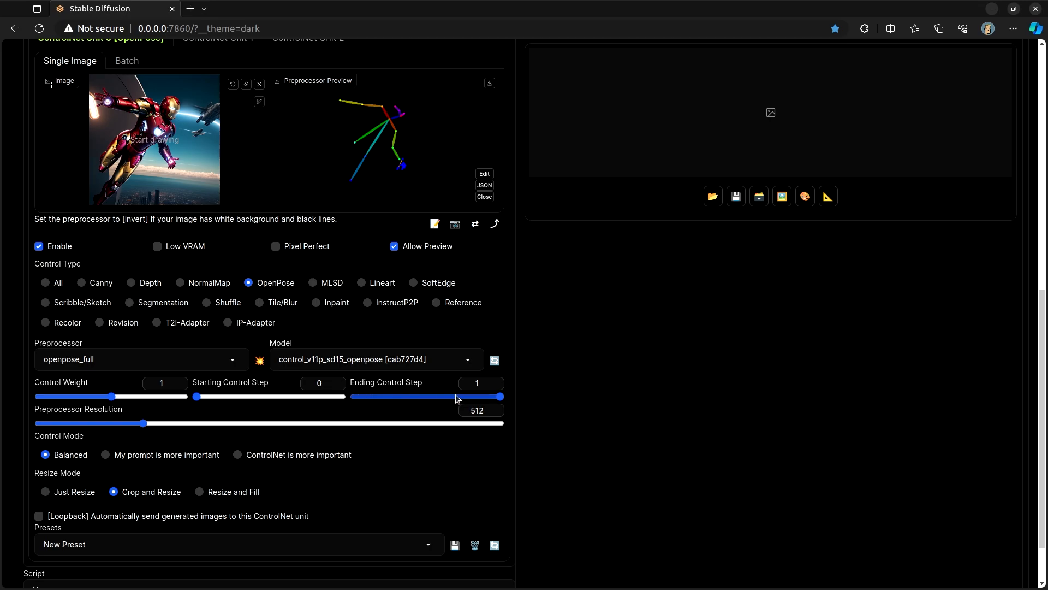
mouse_move(443, 403)
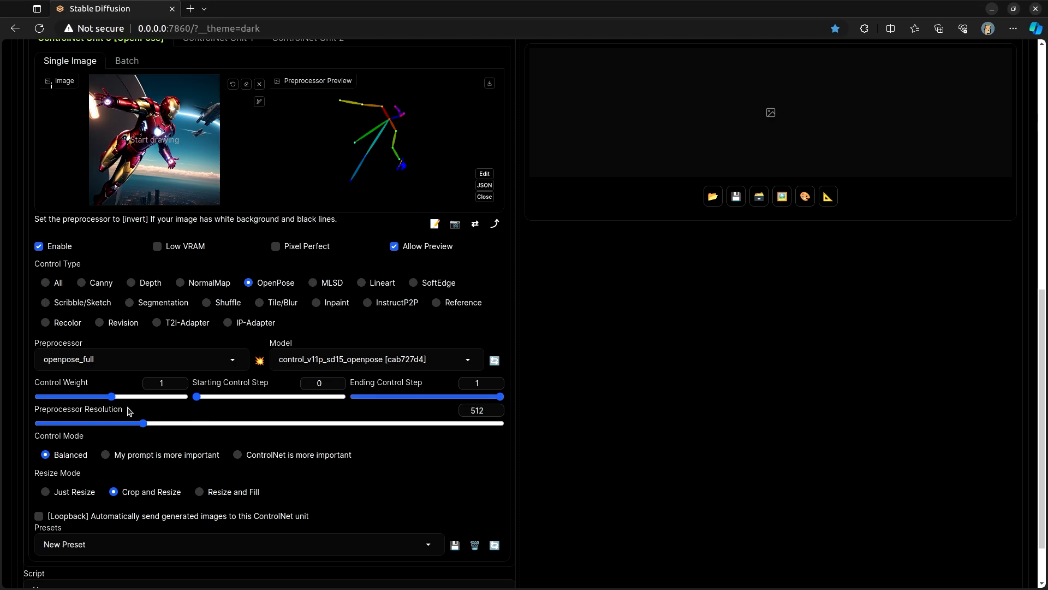
mouse_move(170, 450)
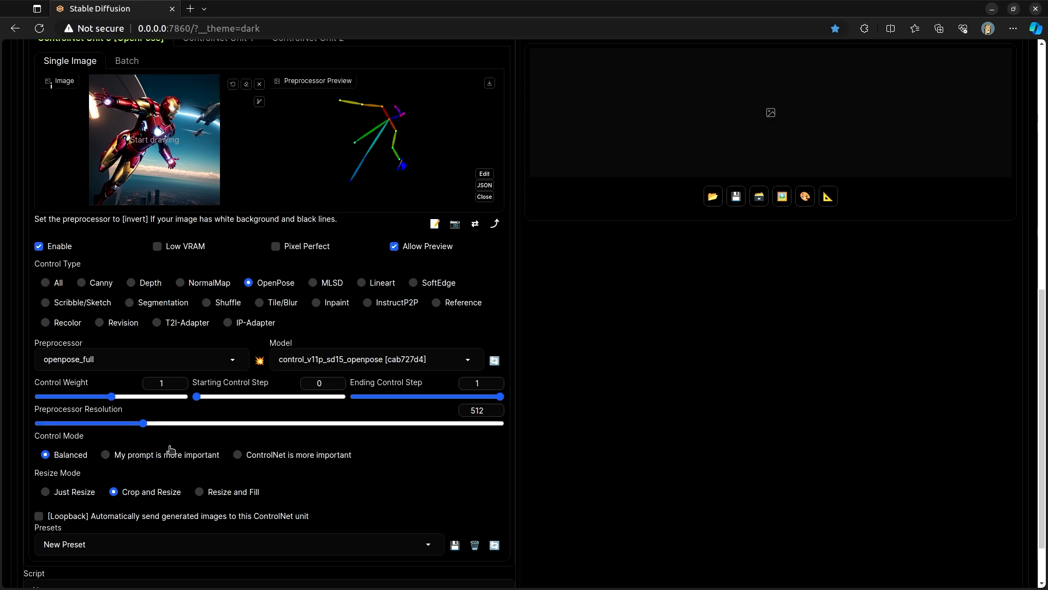
Set ControlNet Unit 0's Resize Mode to Just Resize
scroll("down", 3)
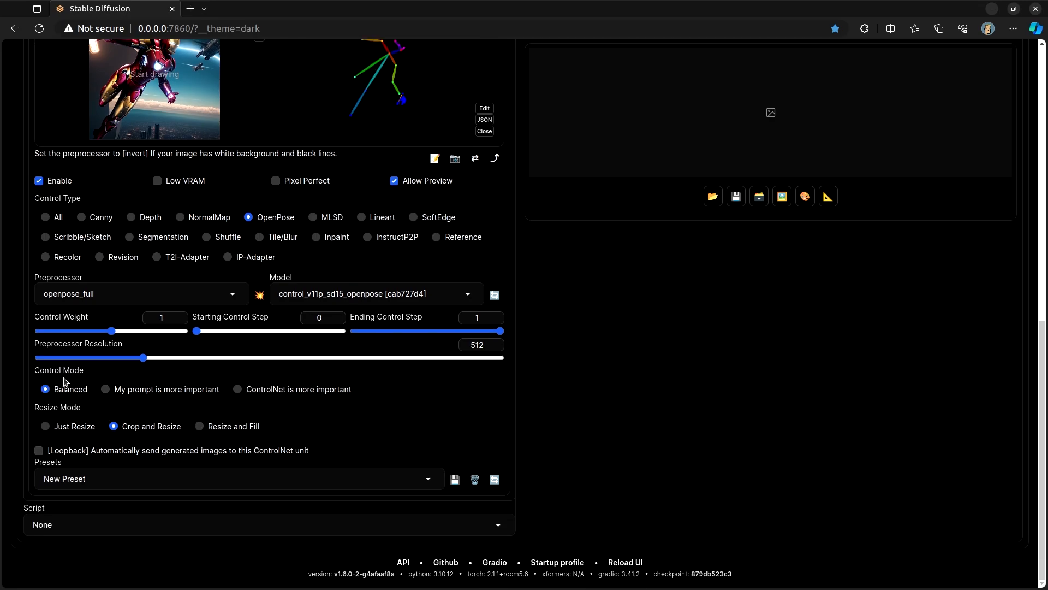
mouse_move(123, 393)
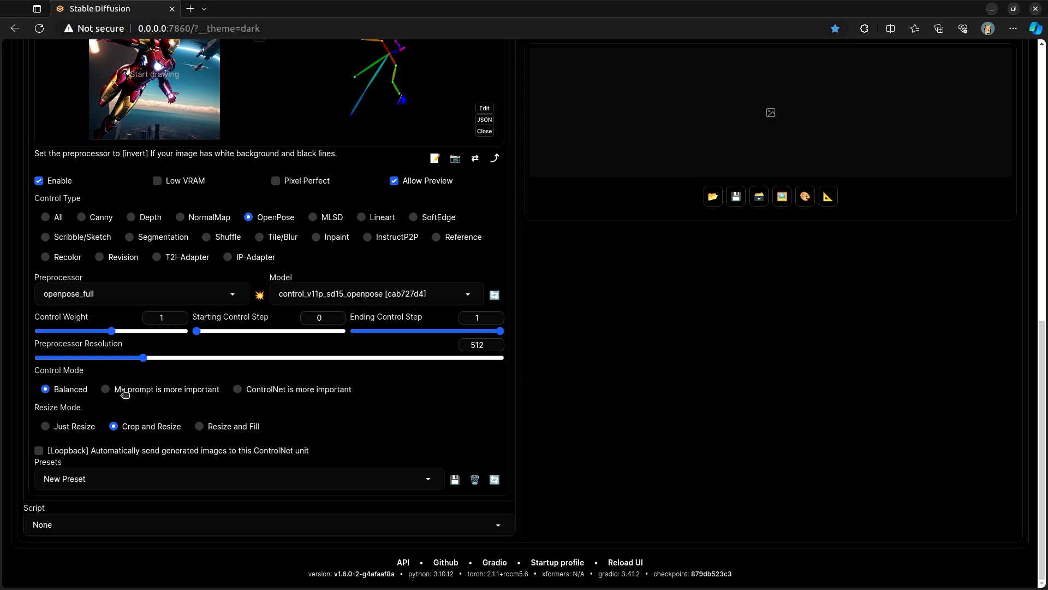
mouse_move(274, 392)
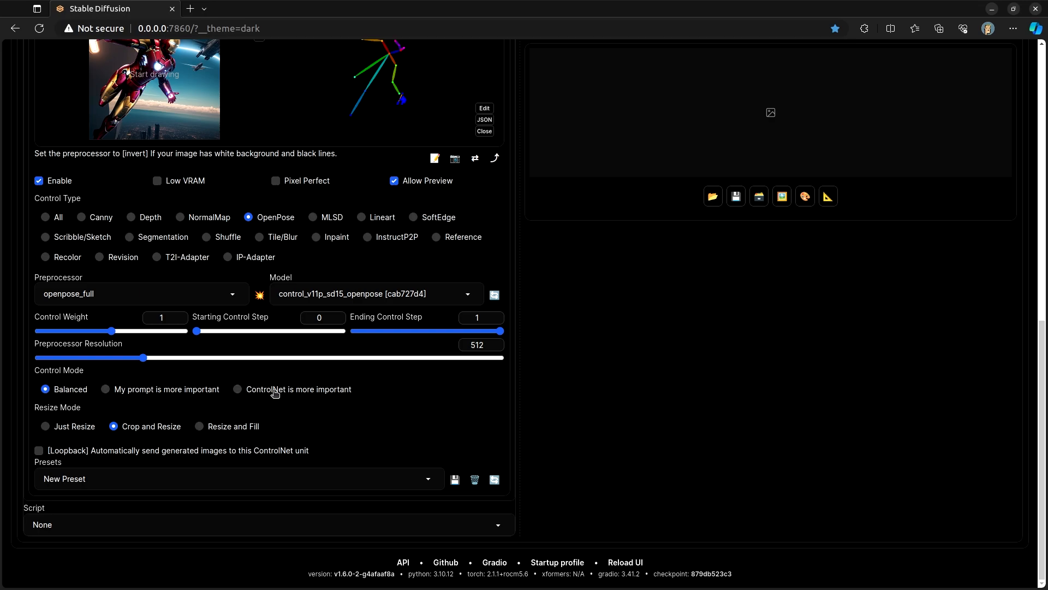
mouse_move(251, 401)
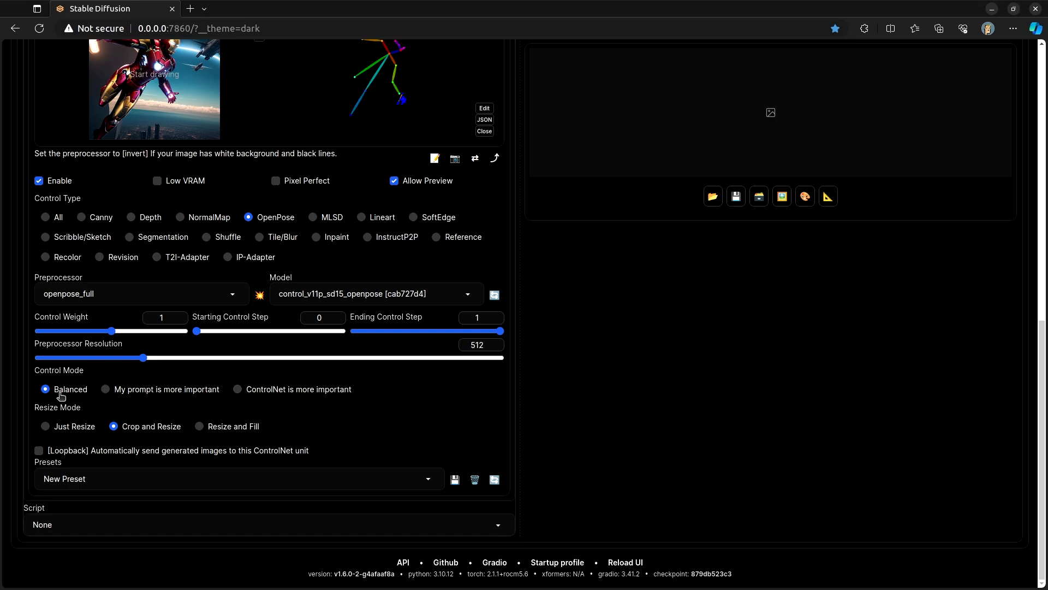
mouse_move(107, 390)
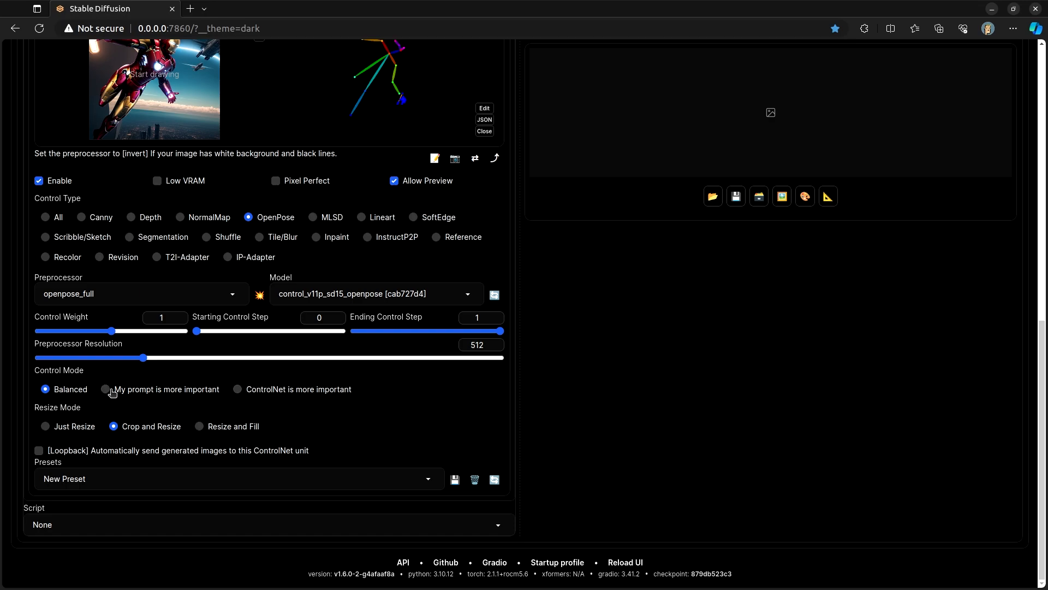
mouse_move(52, 421)
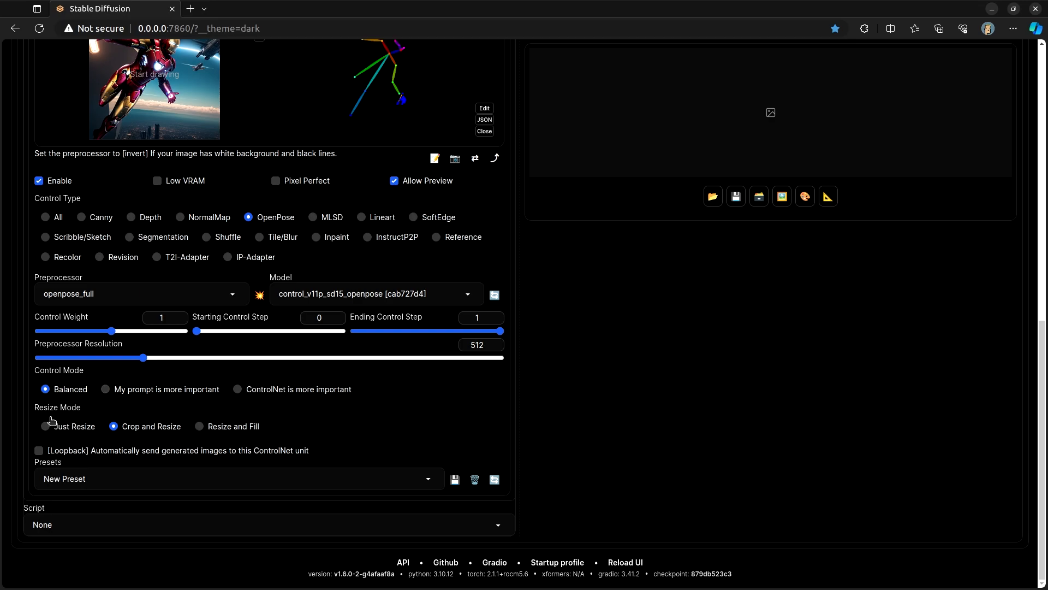
mouse_move(46, 433)
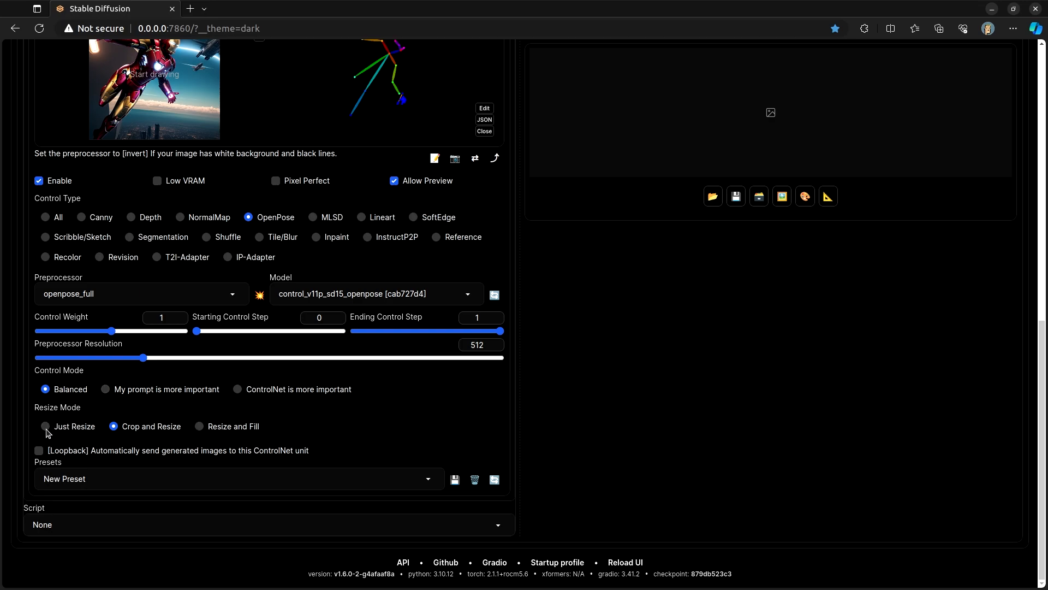
left_click(45, 426)
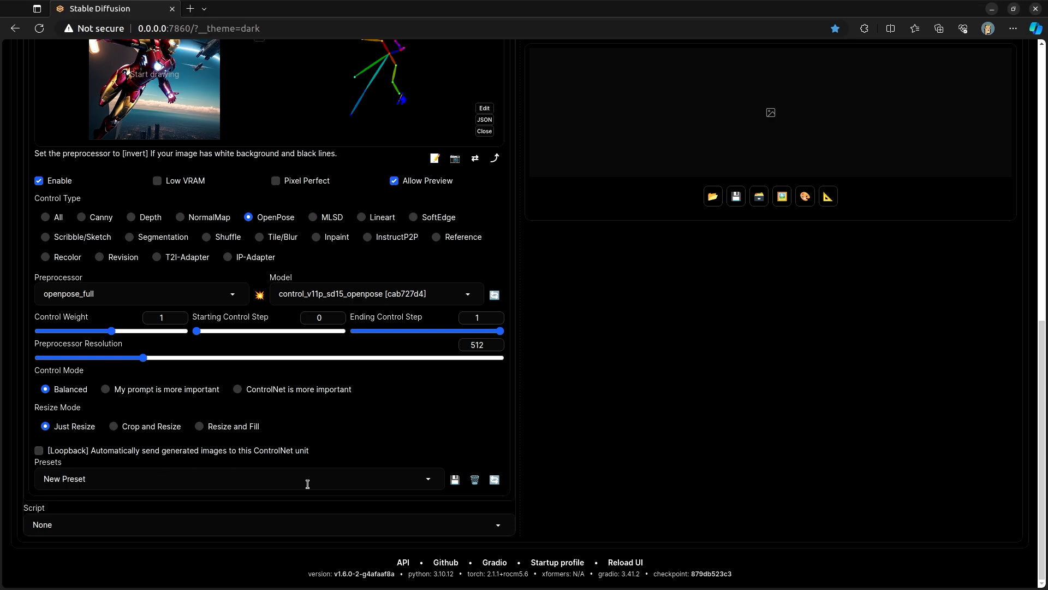
mouse_move(587, 414)
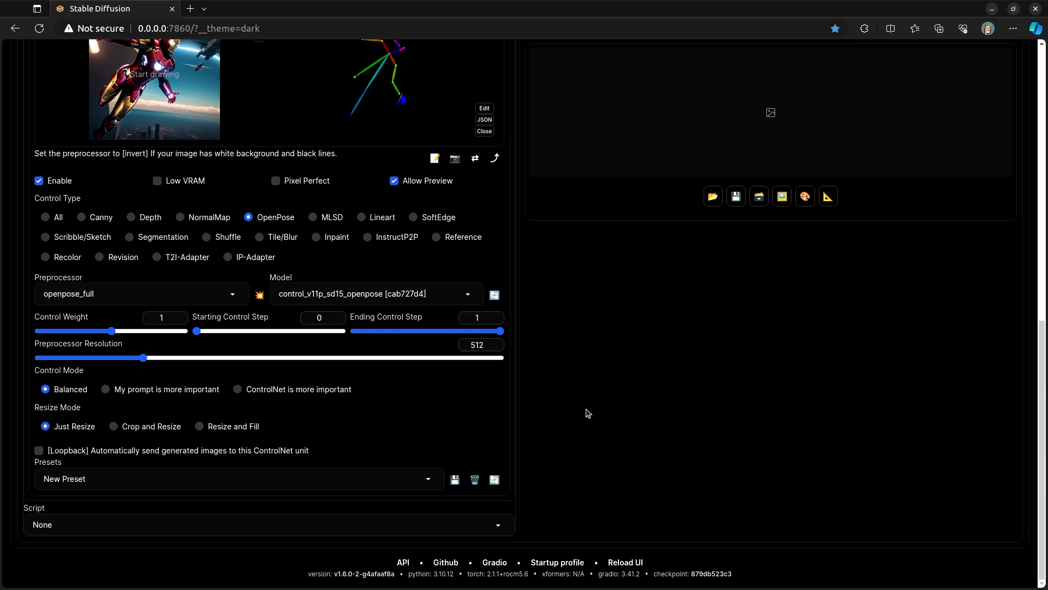
scroll("up", 3)
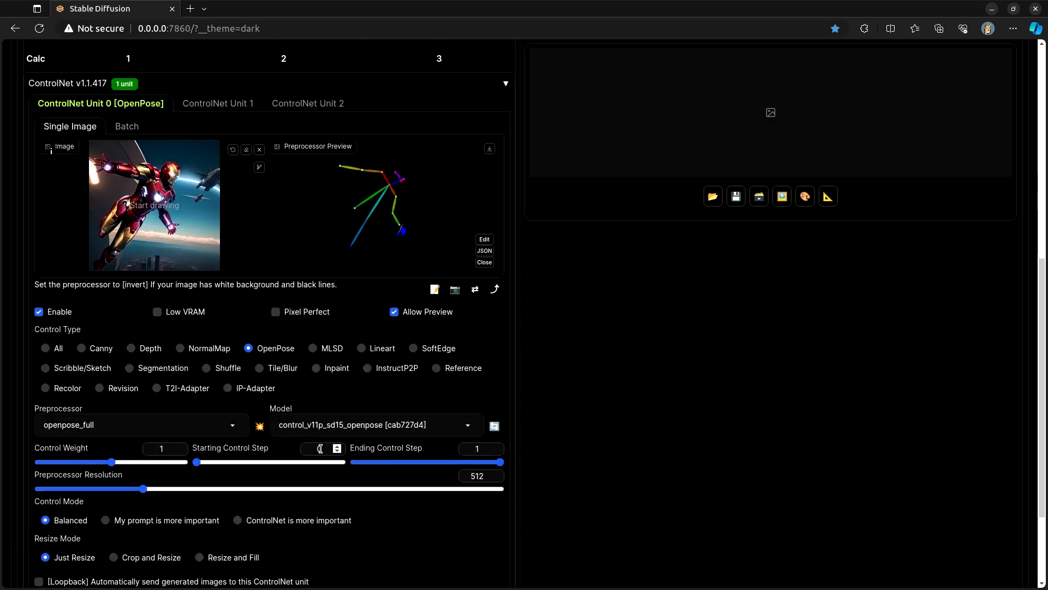
scroll("up", 3)
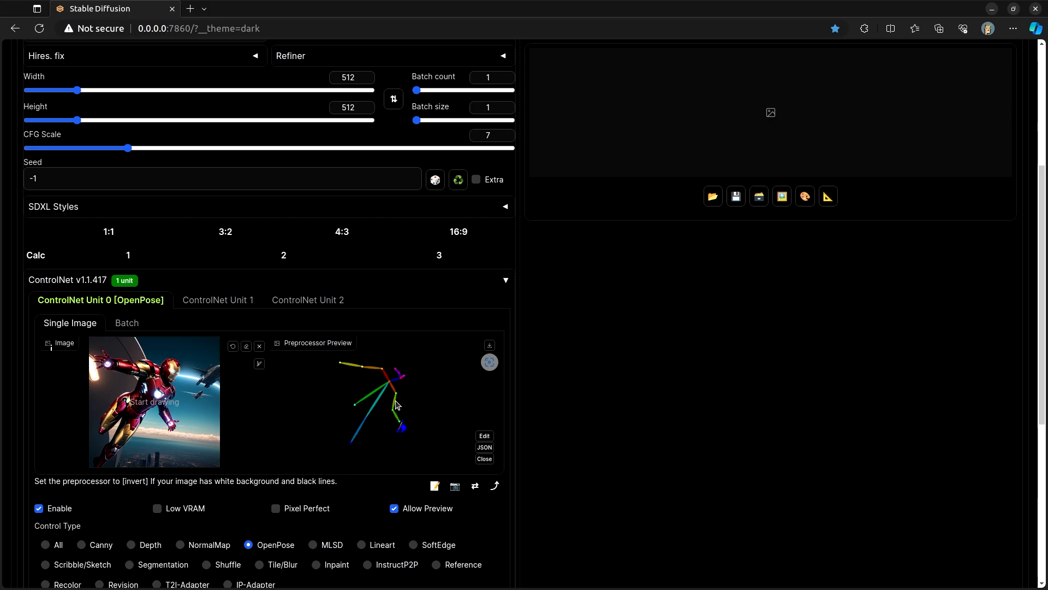
mouse_move(444, 434)
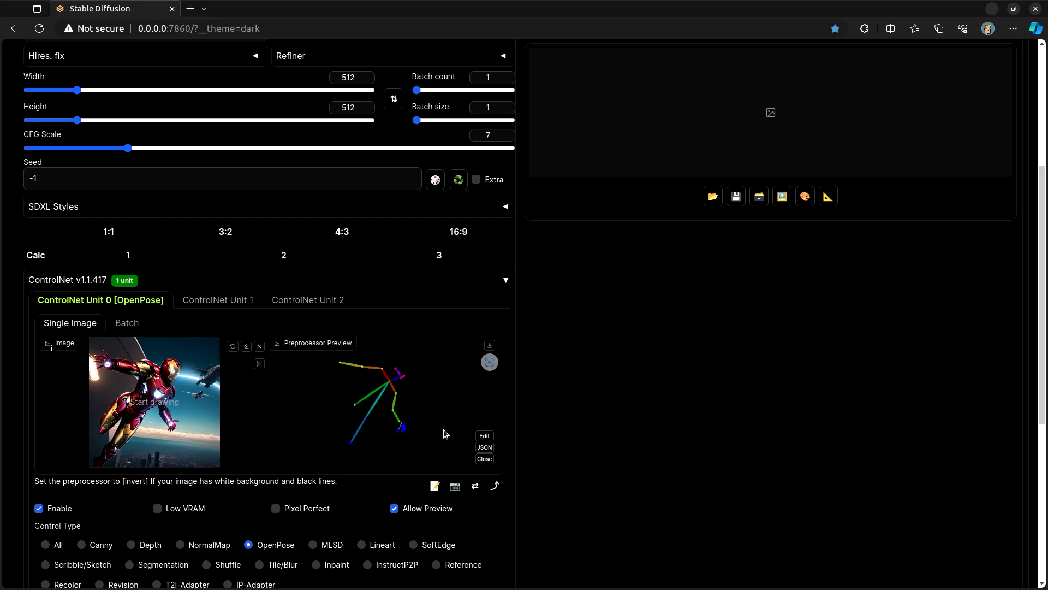
scroll("down", 3)
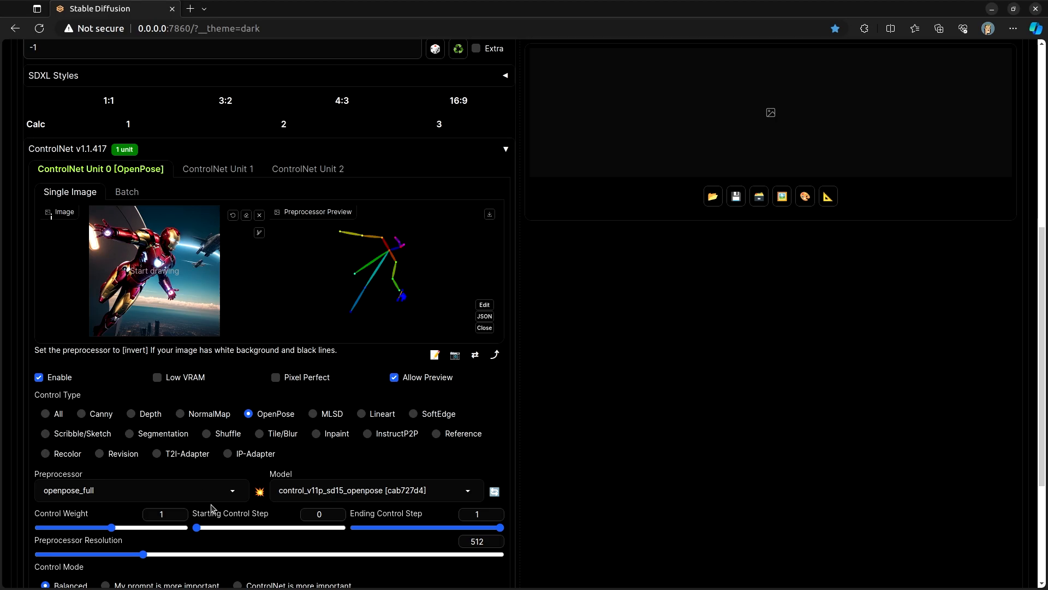
Edit the Iron Man pose skeleton in the OpenPose editor and send it to ControlNet
left_click(259, 491)
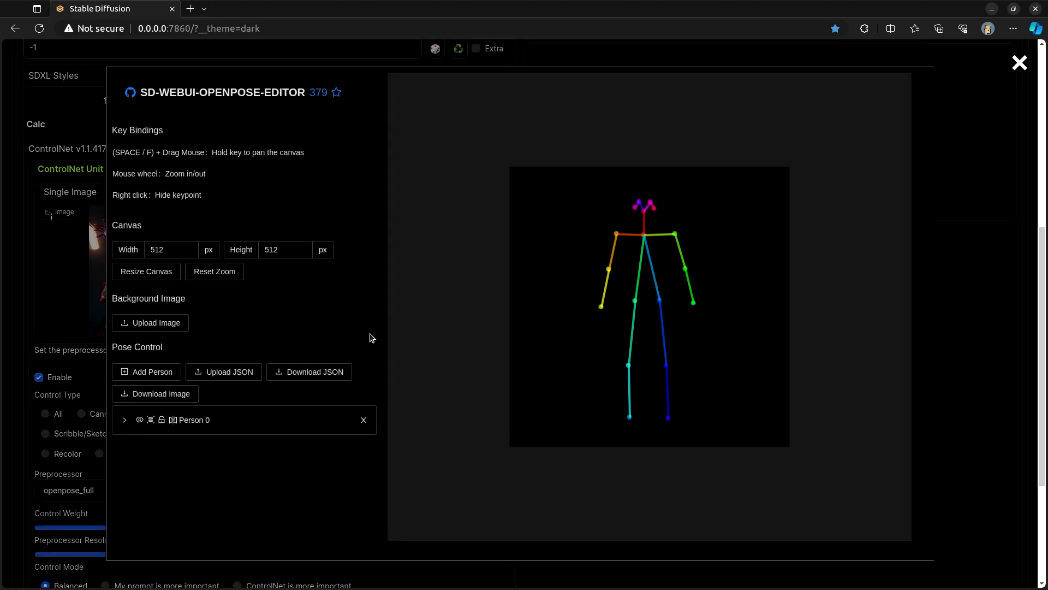
mouse_move(663, 234)
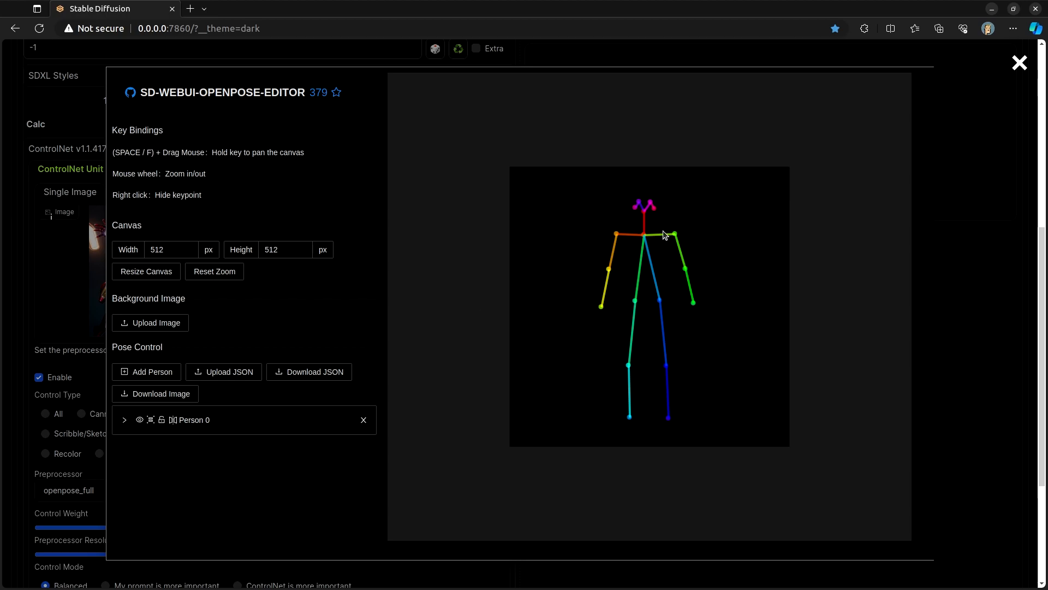
left_click(149, 322)
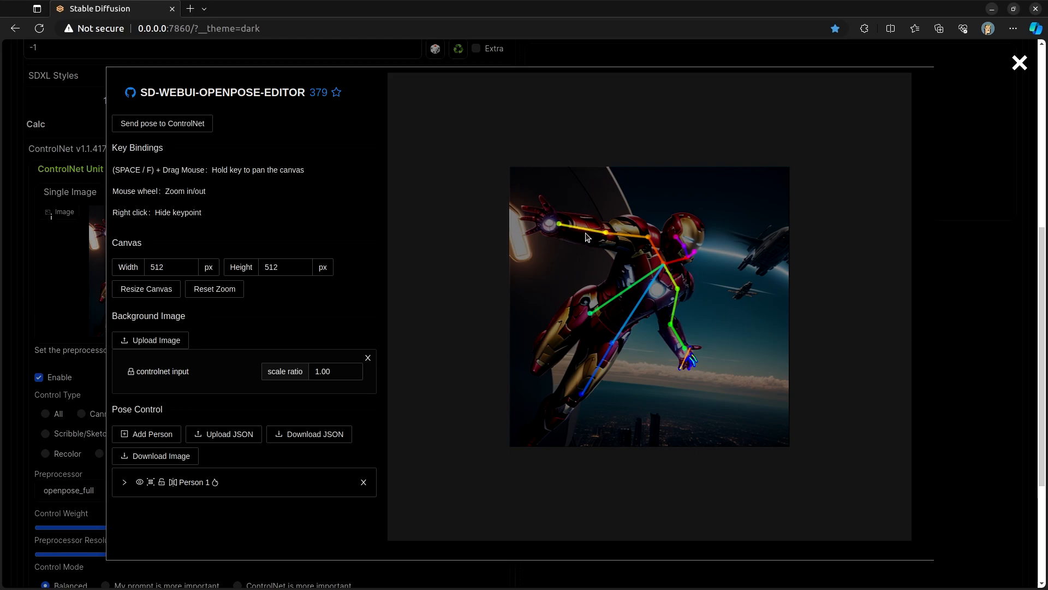
mouse_move(540, 332)
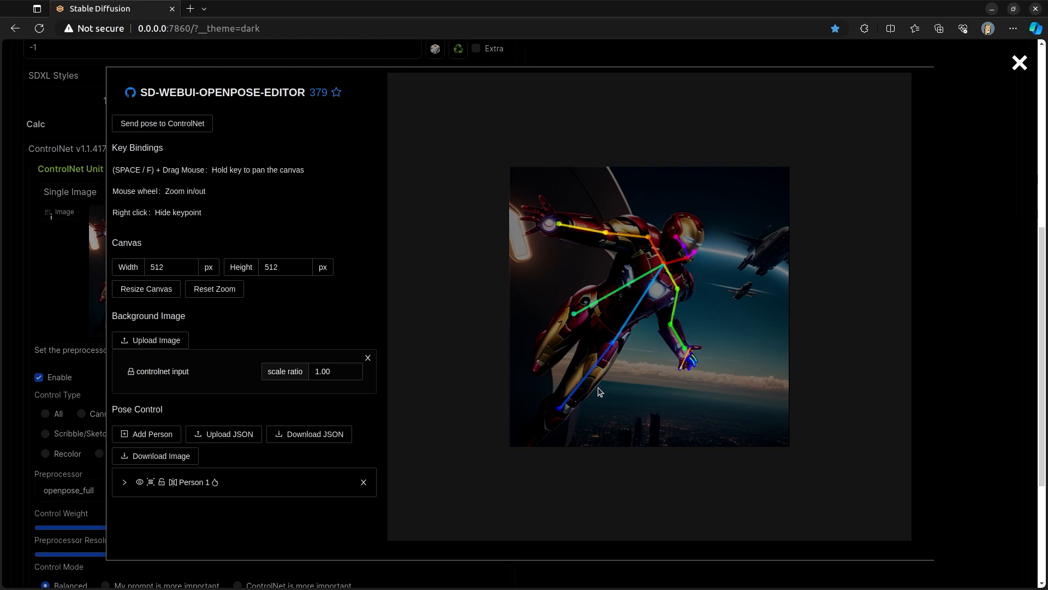
mouse_move(233, 155)
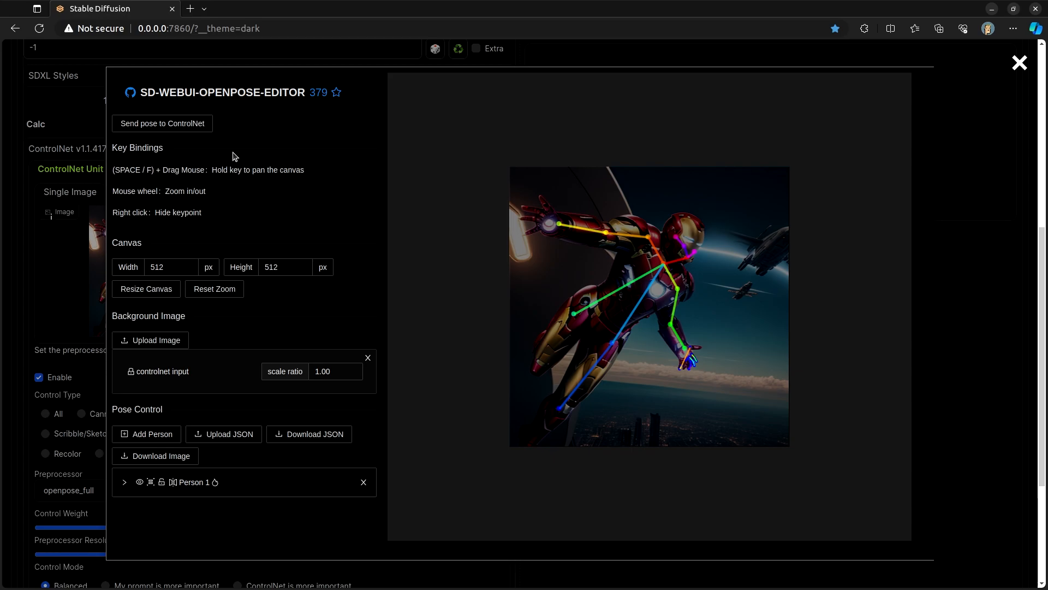
mouse_move(179, 119)
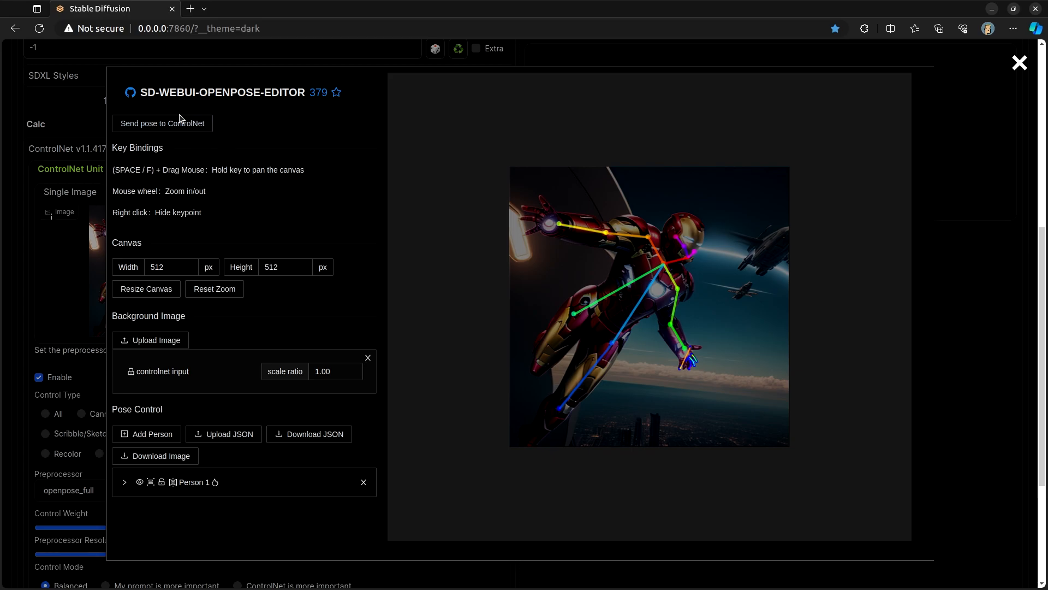
left_click(1017, 63)
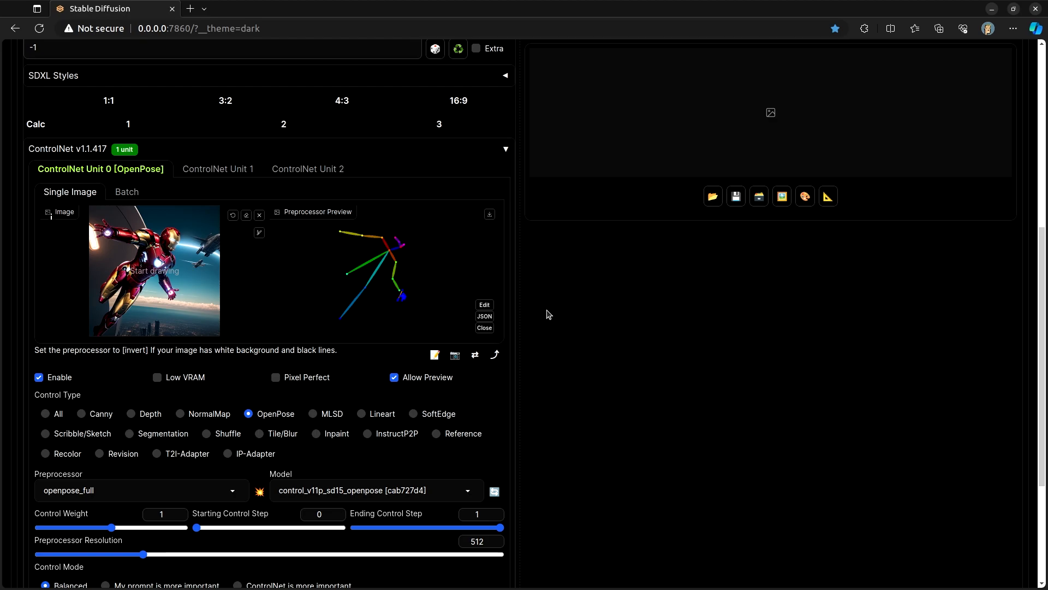
scroll("up", 3)
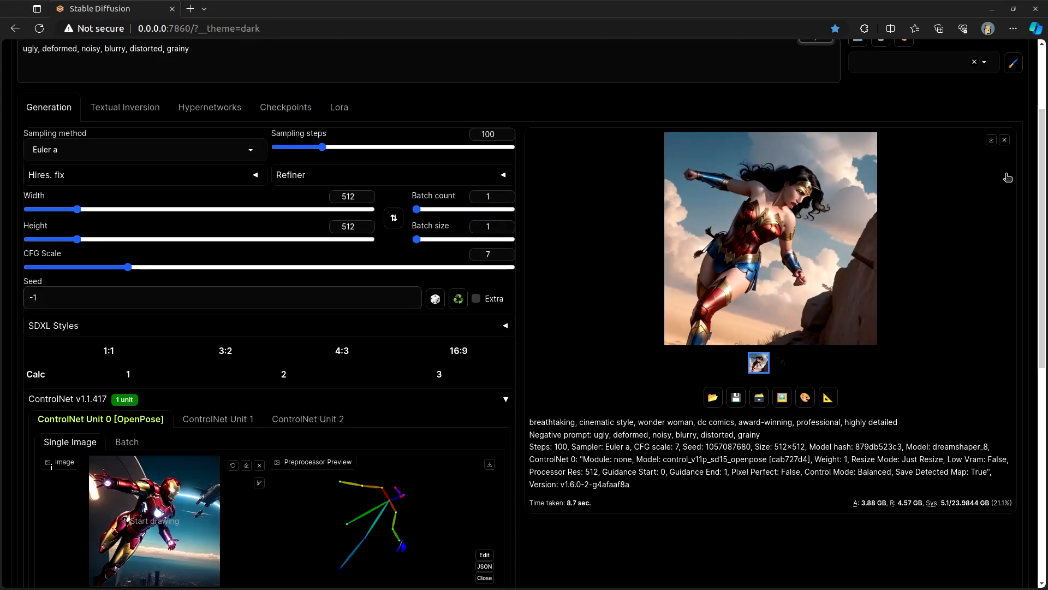
scroll("up", 3)
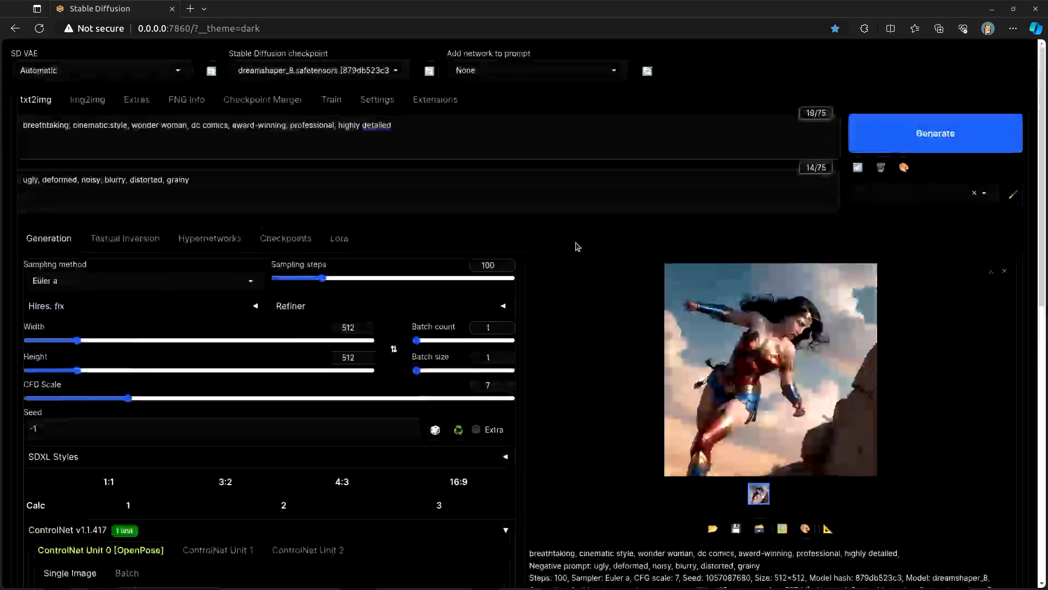
left_click(935, 133)
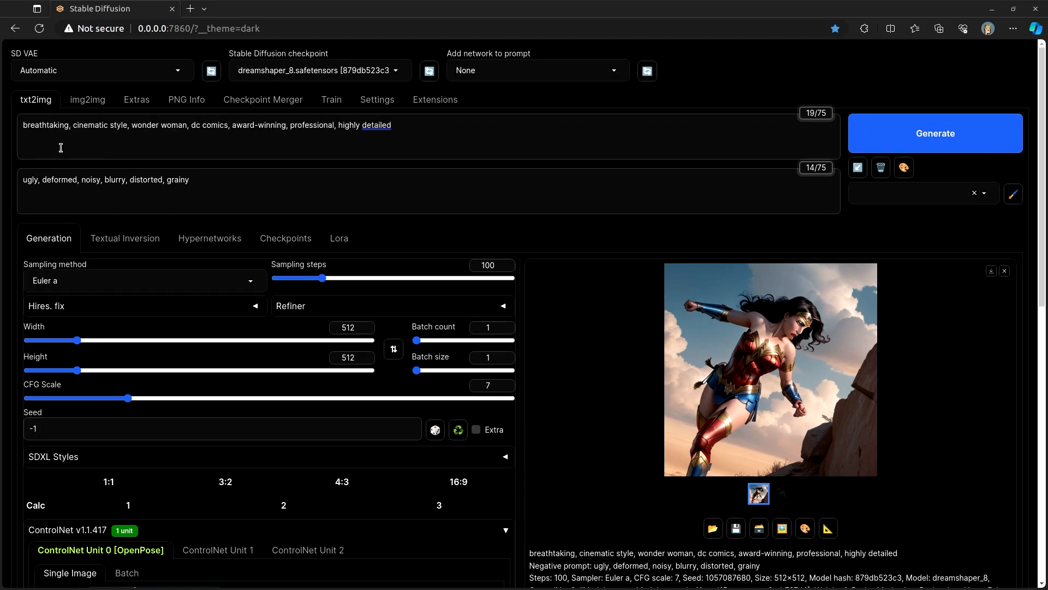
mouse_move(183, 125)
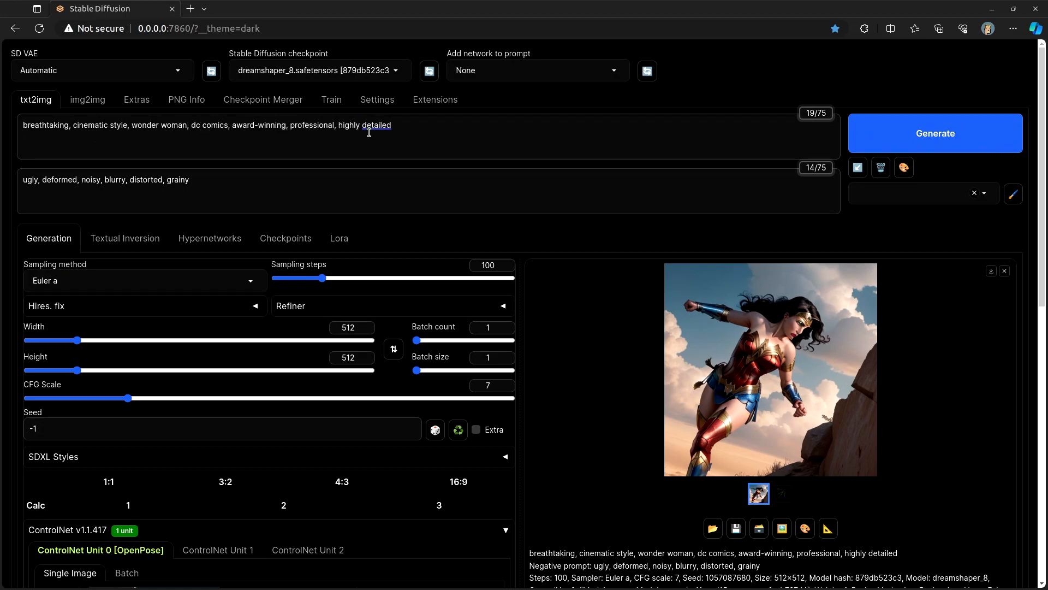
scroll("down", 3)
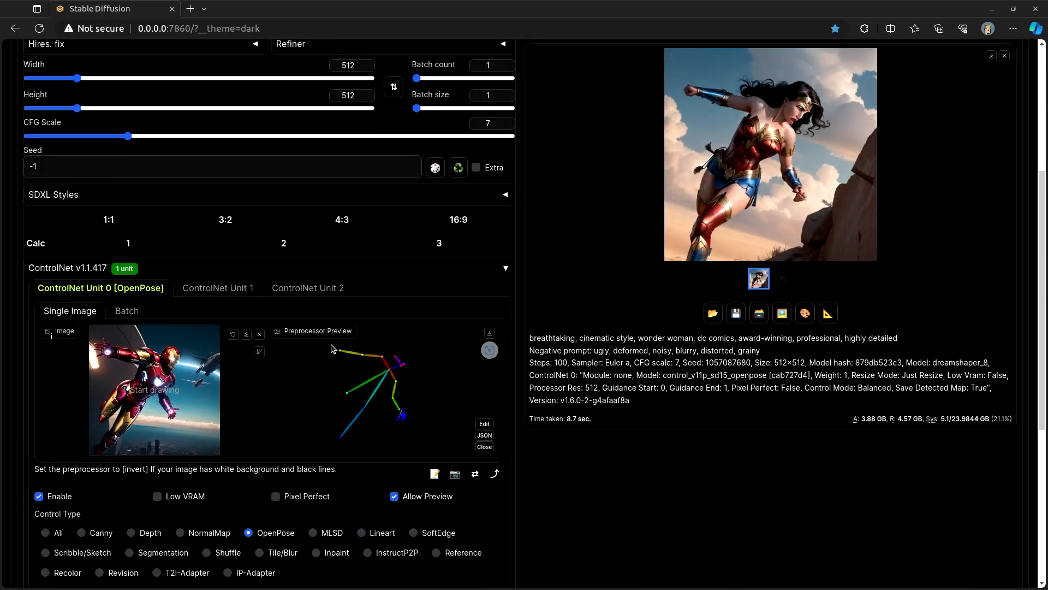
scroll("up", 3)
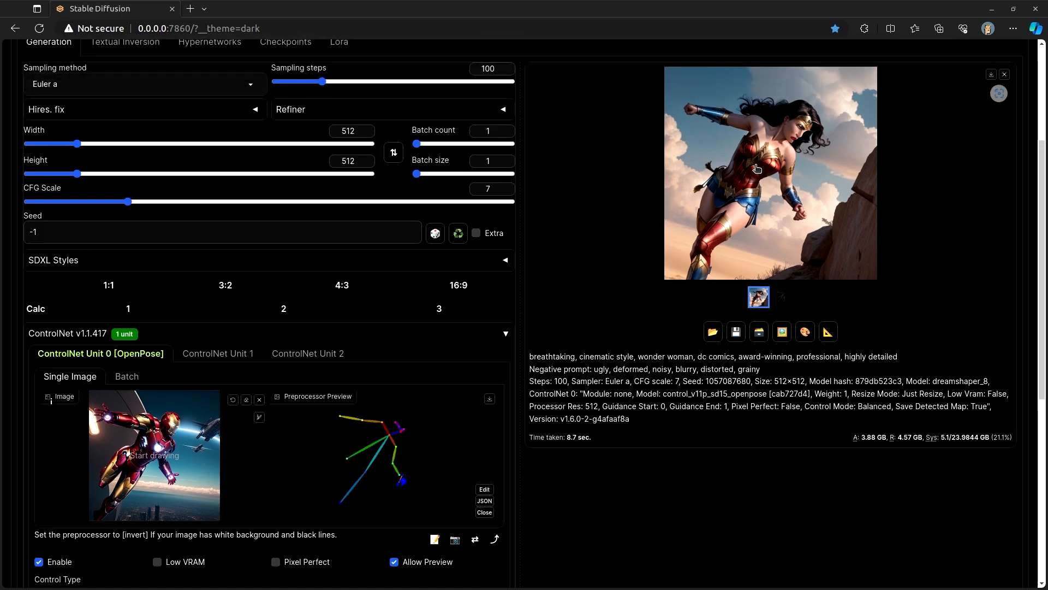
mouse_move(455, 398)
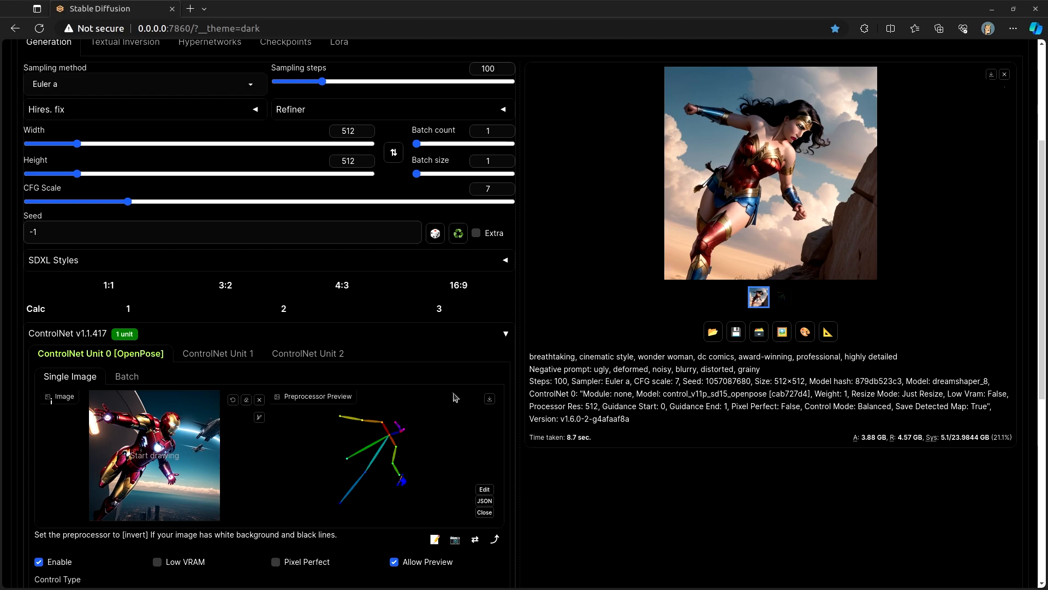
scroll("down", 3)
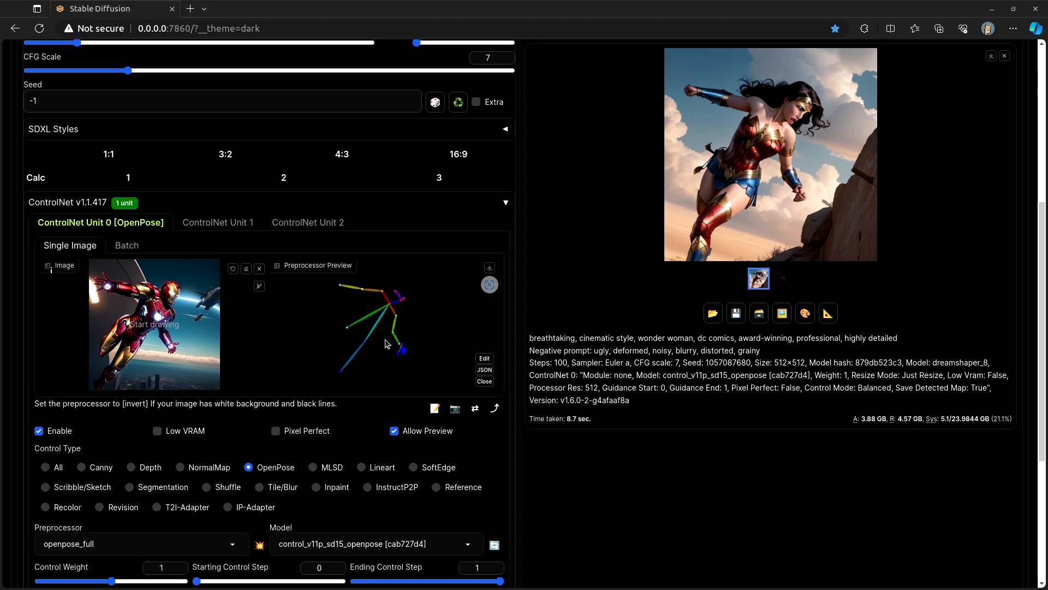
mouse_move(434, 355)
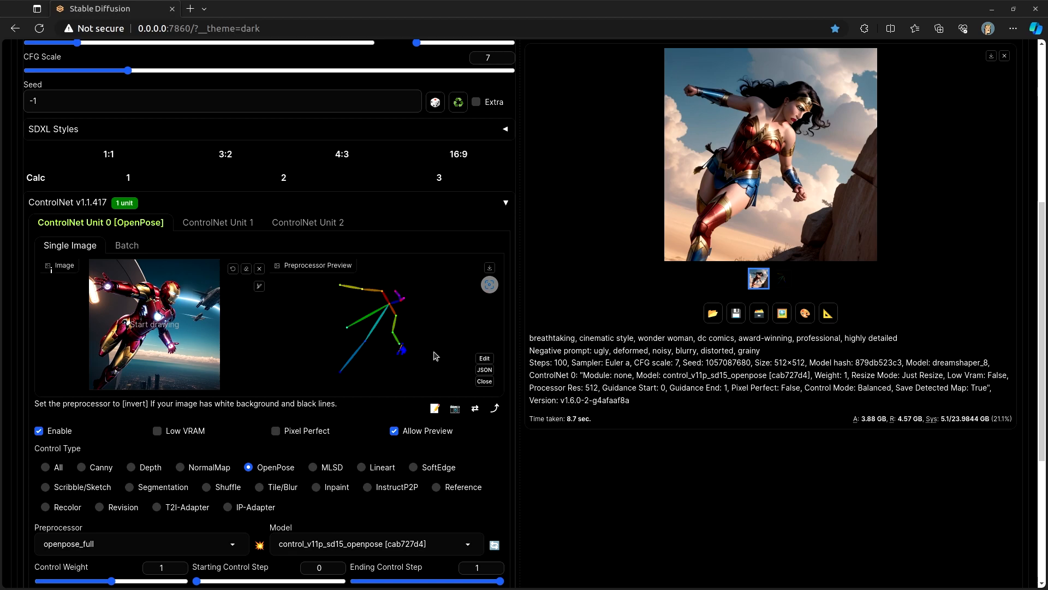
mouse_move(635, 309)
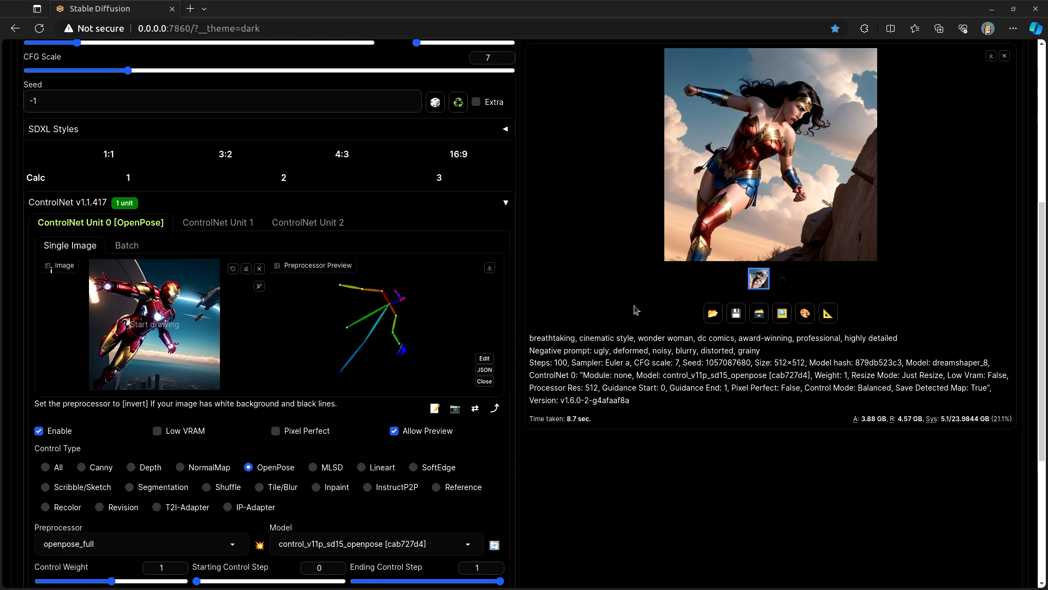
mouse_move(670, 334)
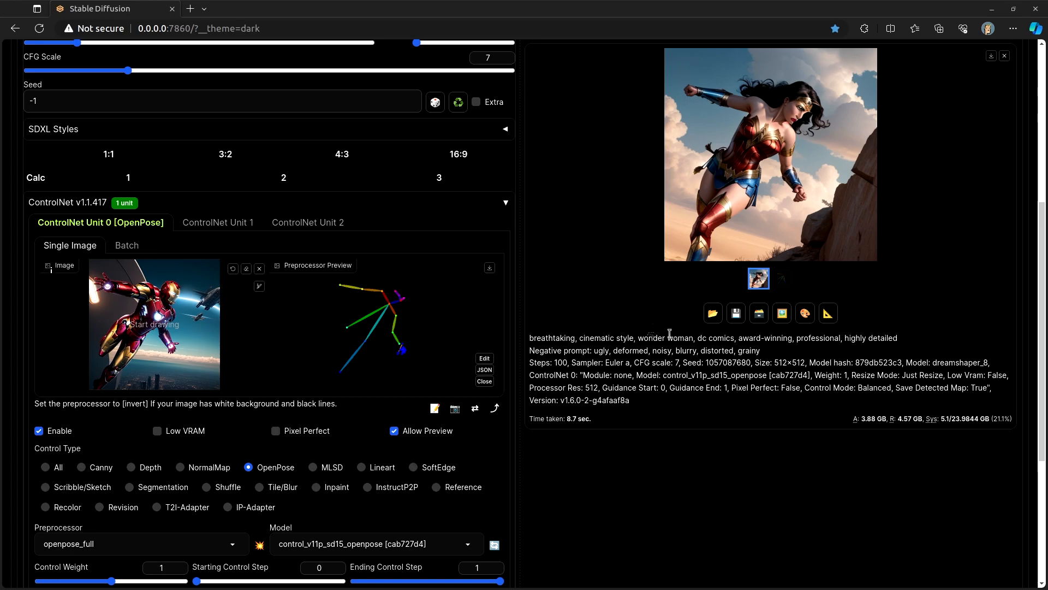
scroll("up", 3)
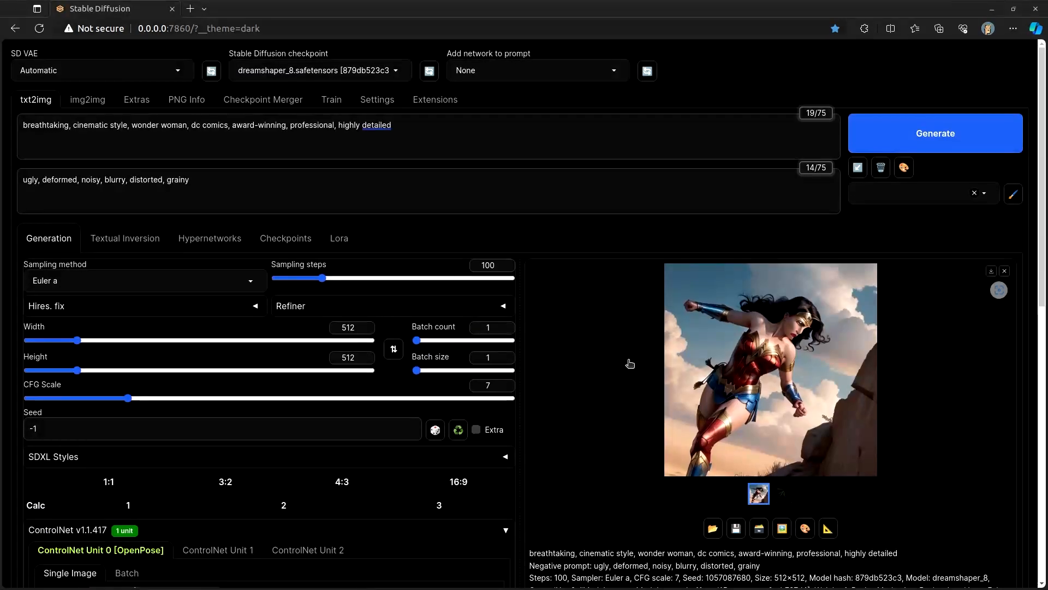
scroll("down", 3)
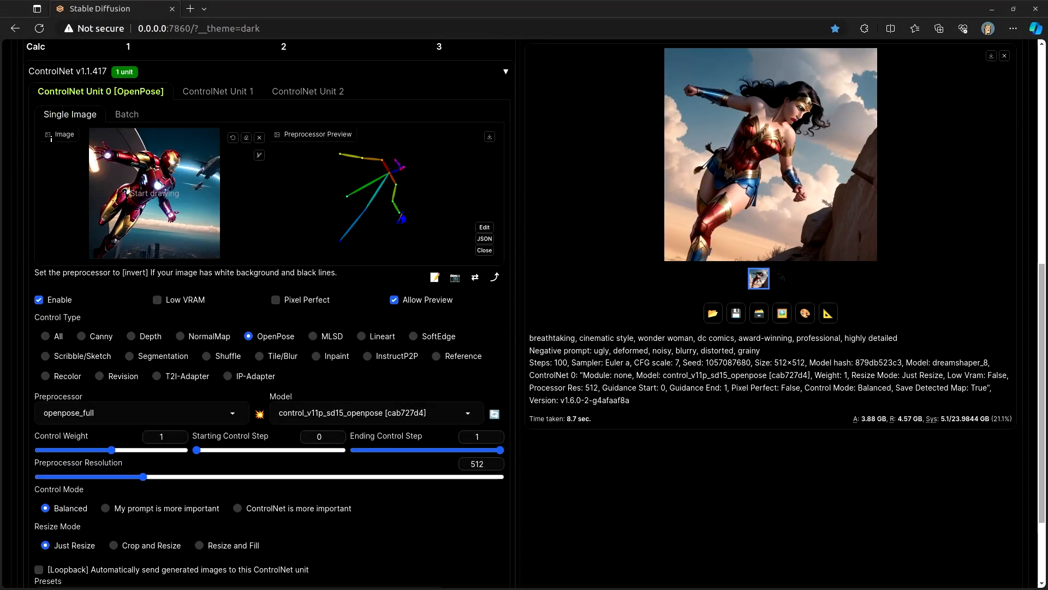
mouse_move(92, 340)
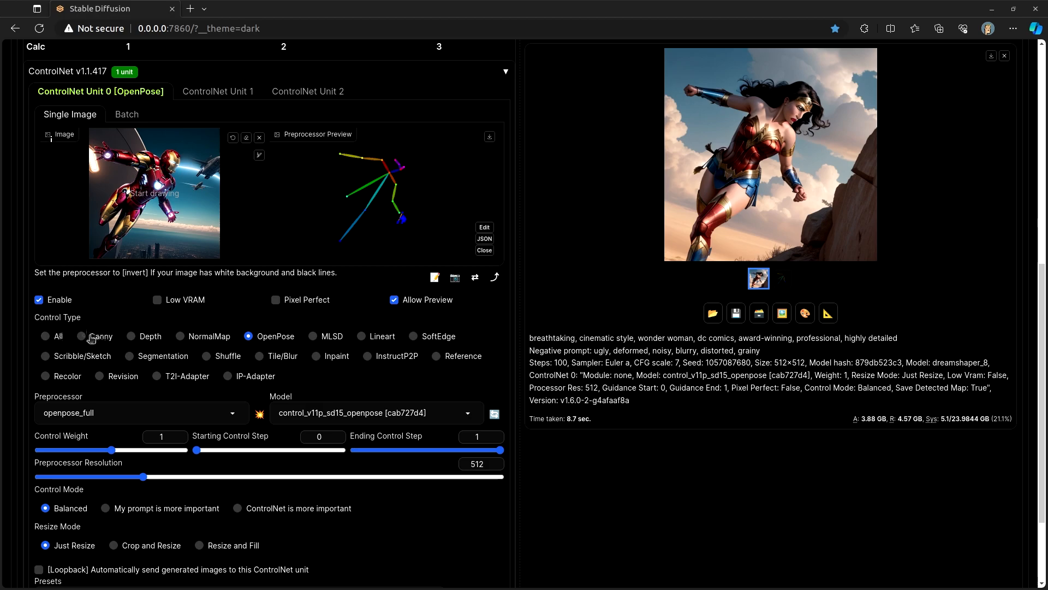
mouse_move(83, 341)
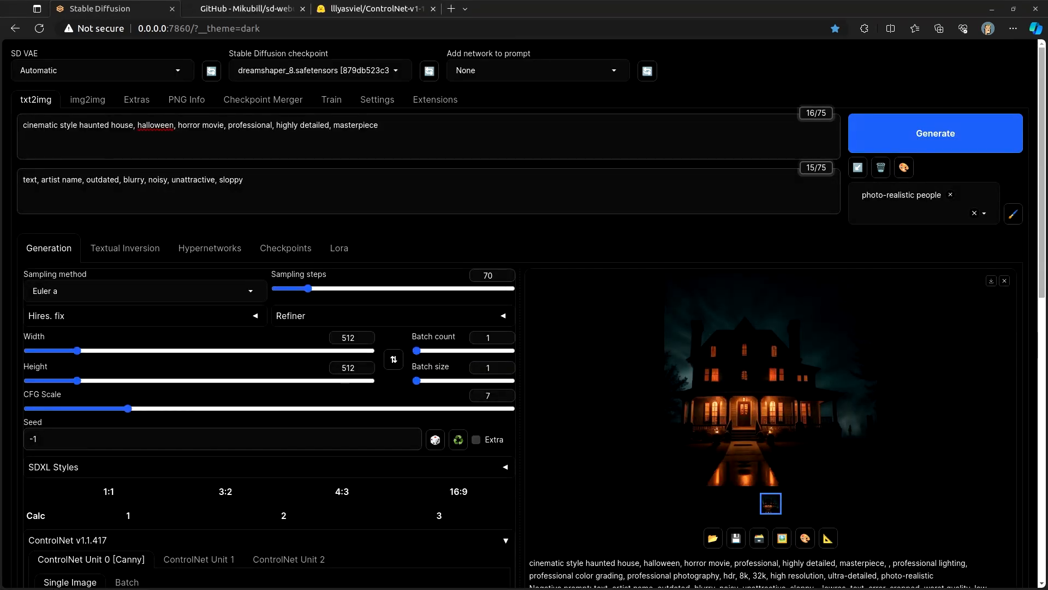
mouse_move(667, 373)
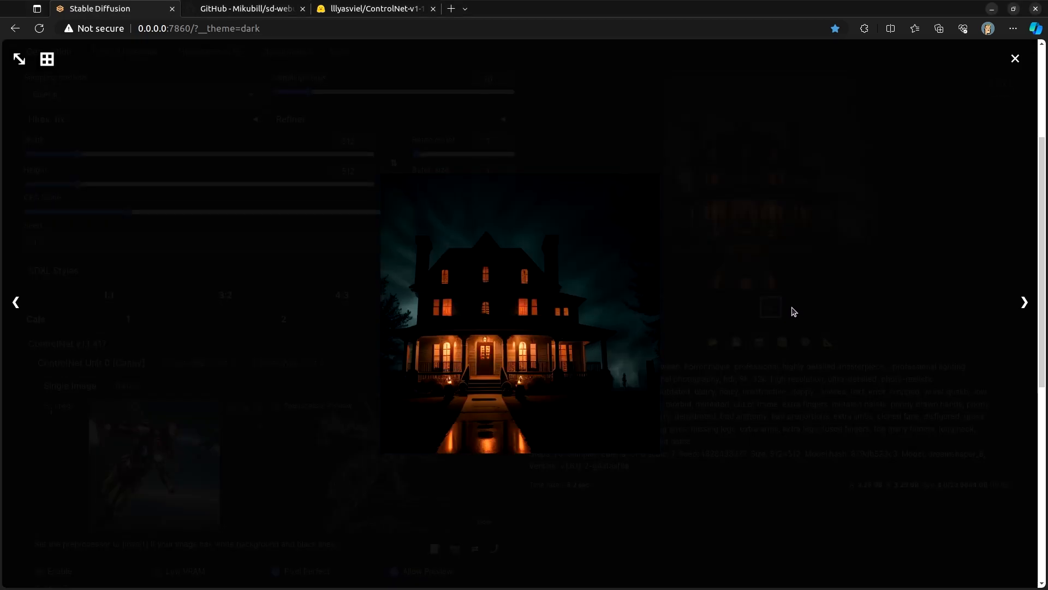
Close the haunted house viewer and run the Canny preprocessor to preview its edges
left_click(1014, 59)
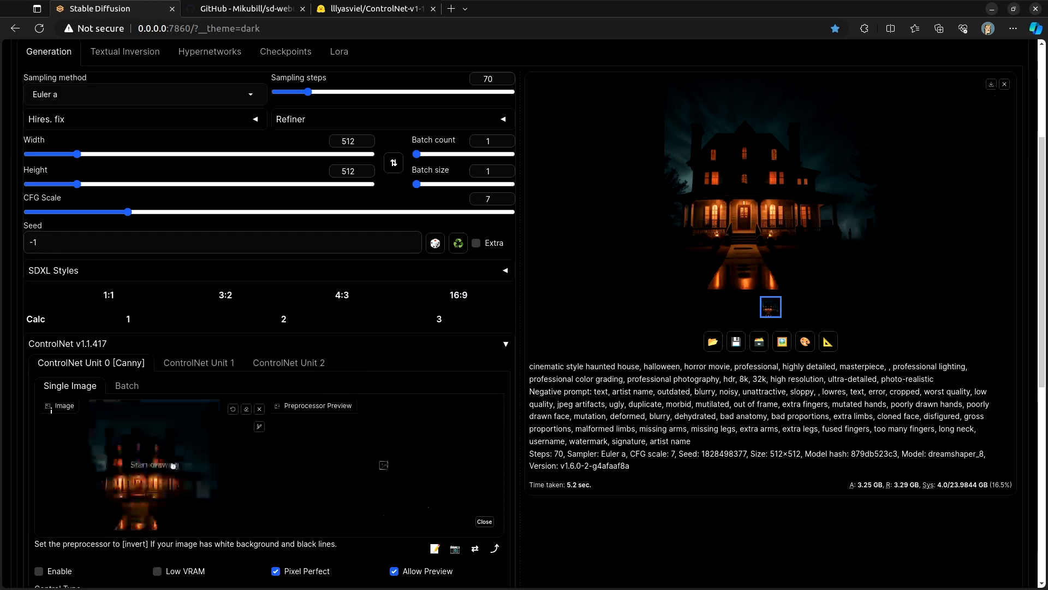
scroll("down", 3)
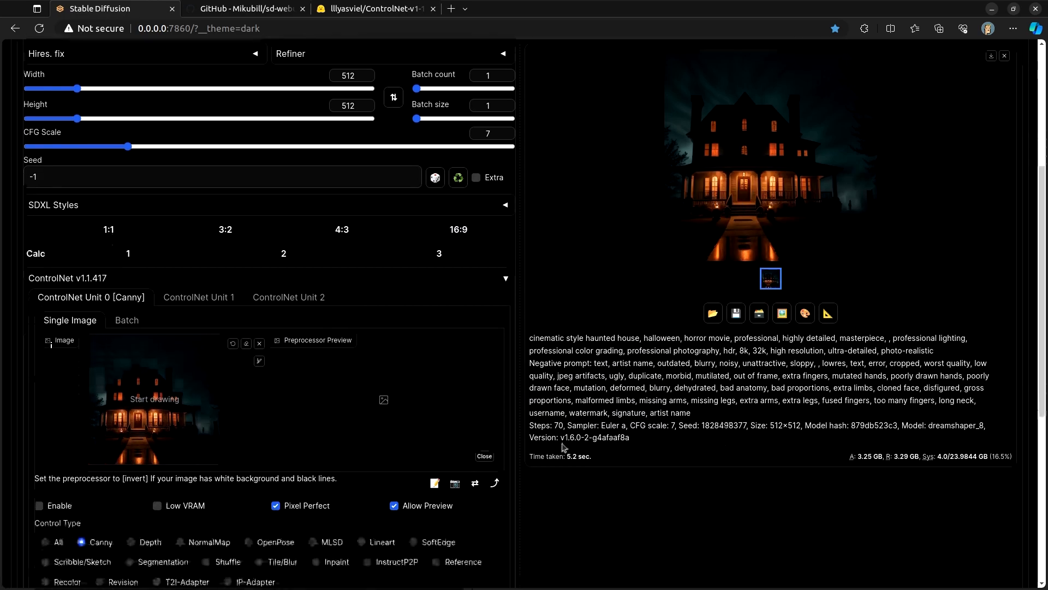
scroll("down", 3)
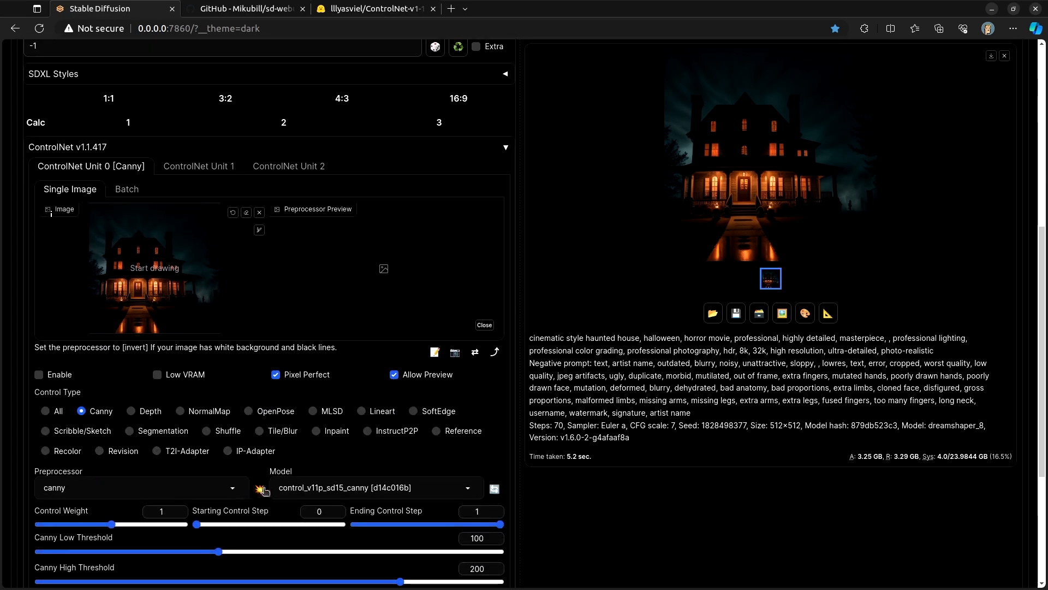
left_click(260, 488)
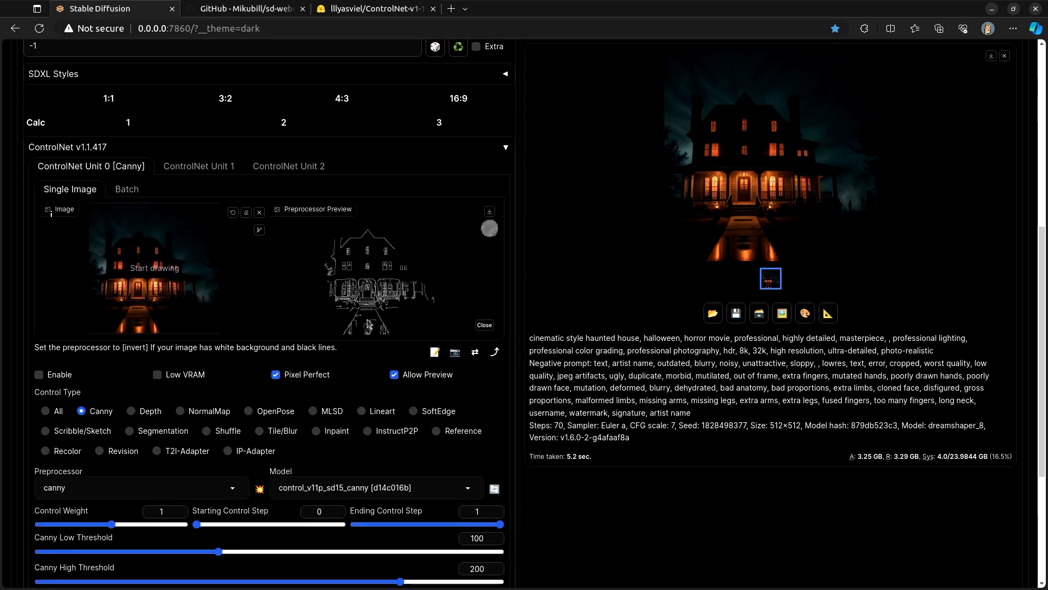
mouse_move(671, 267)
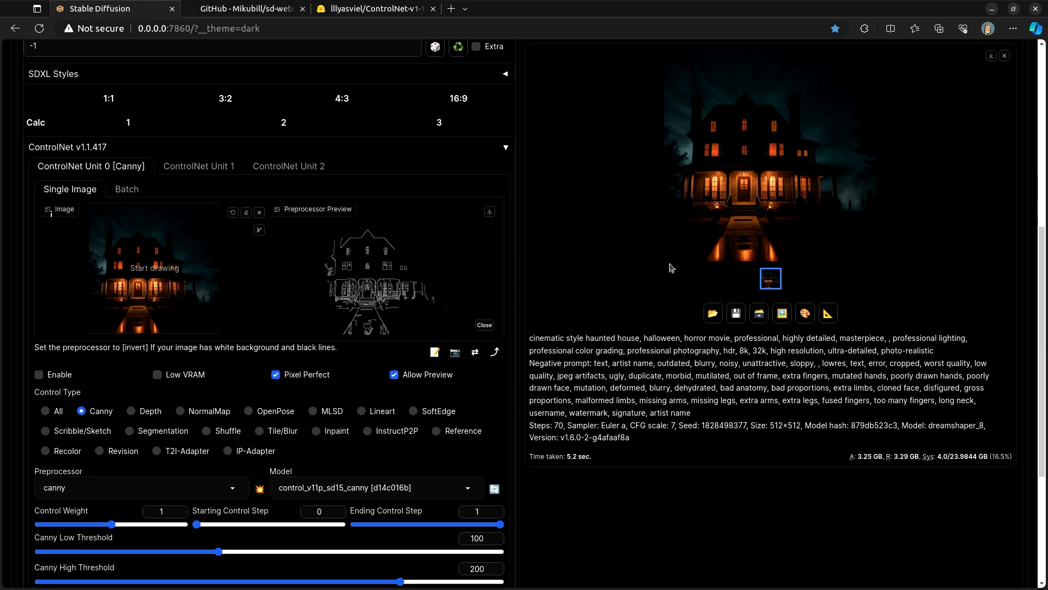
scroll("up", 3)
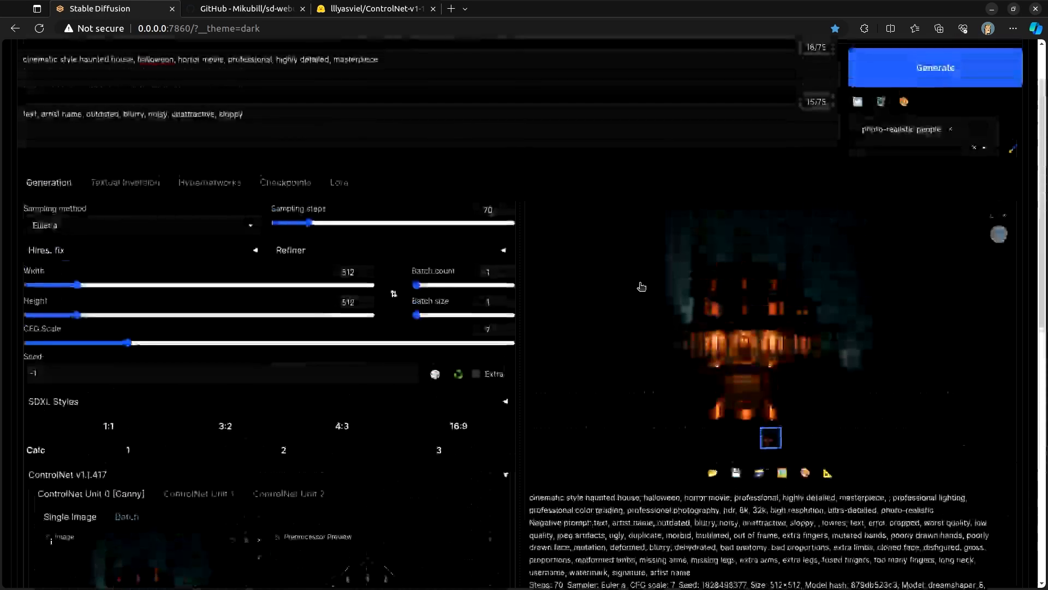
scroll("down", 3)
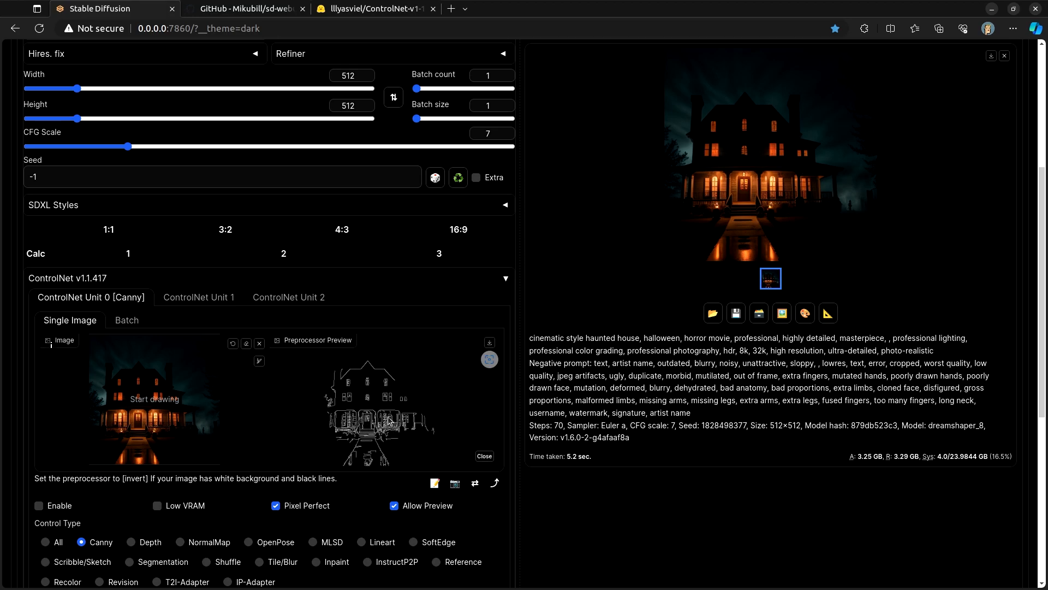
scroll("up", 3)
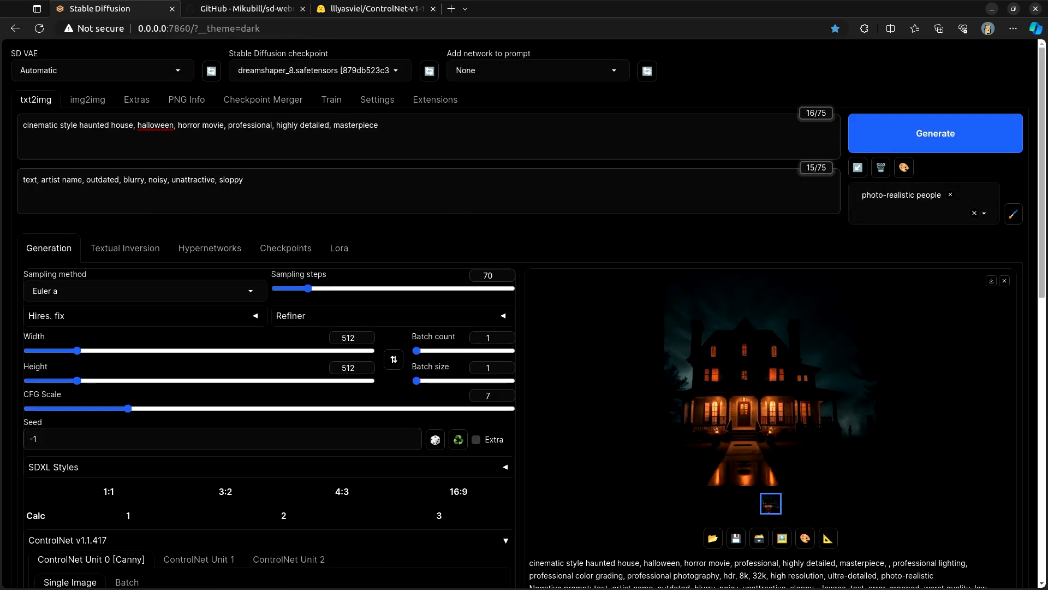
scroll("down", 3)
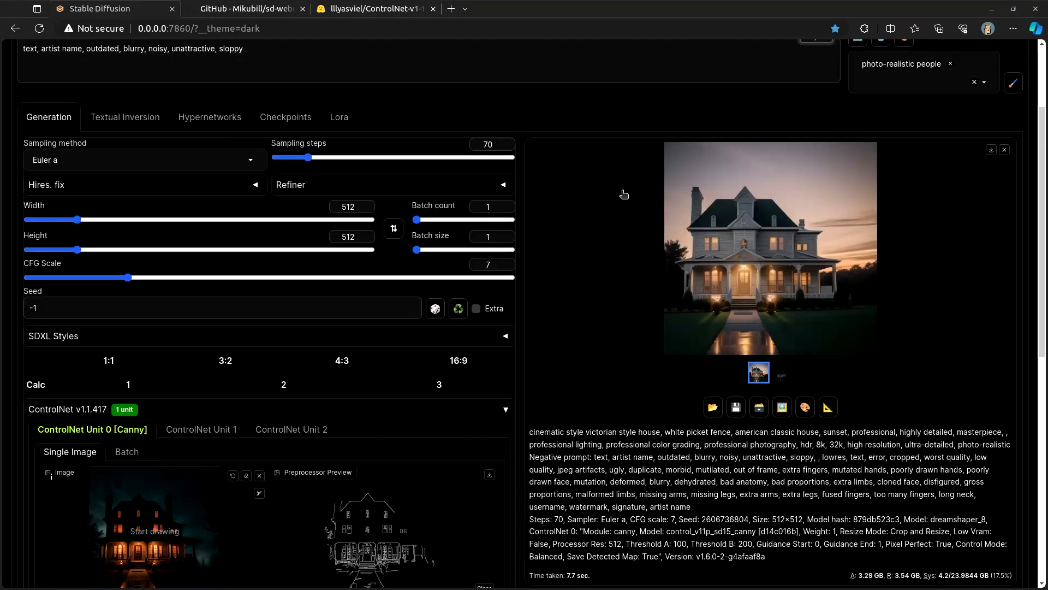
scroll("up", 3)
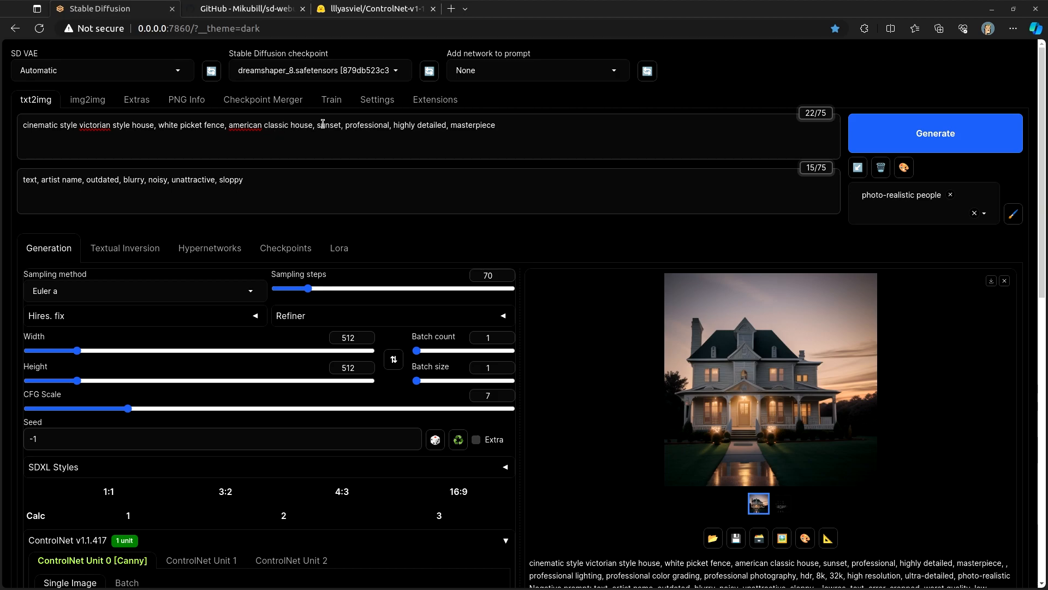
scroll("down", 3)
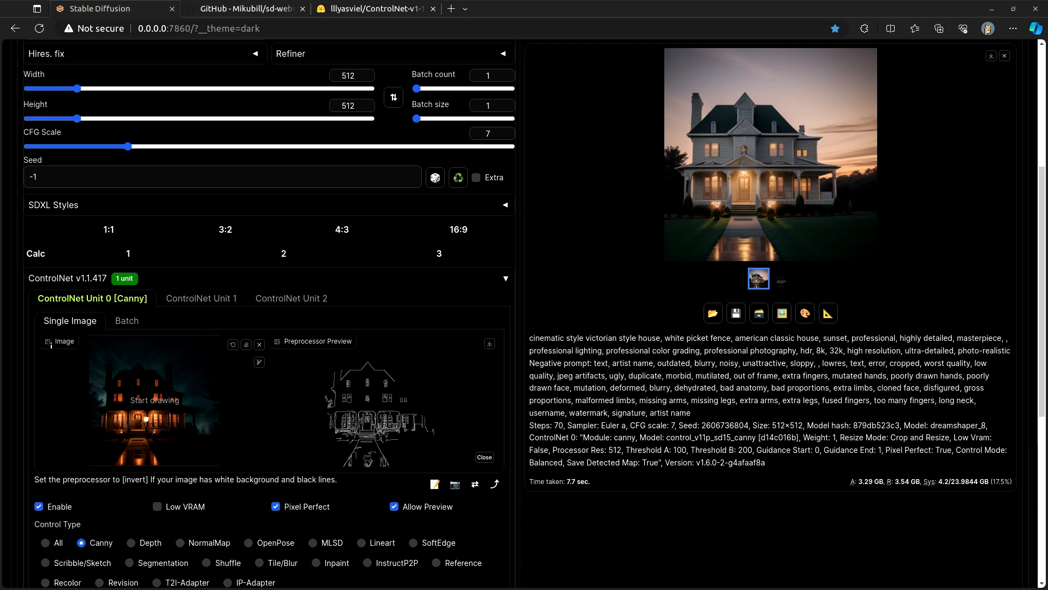
scroll("up", 3)
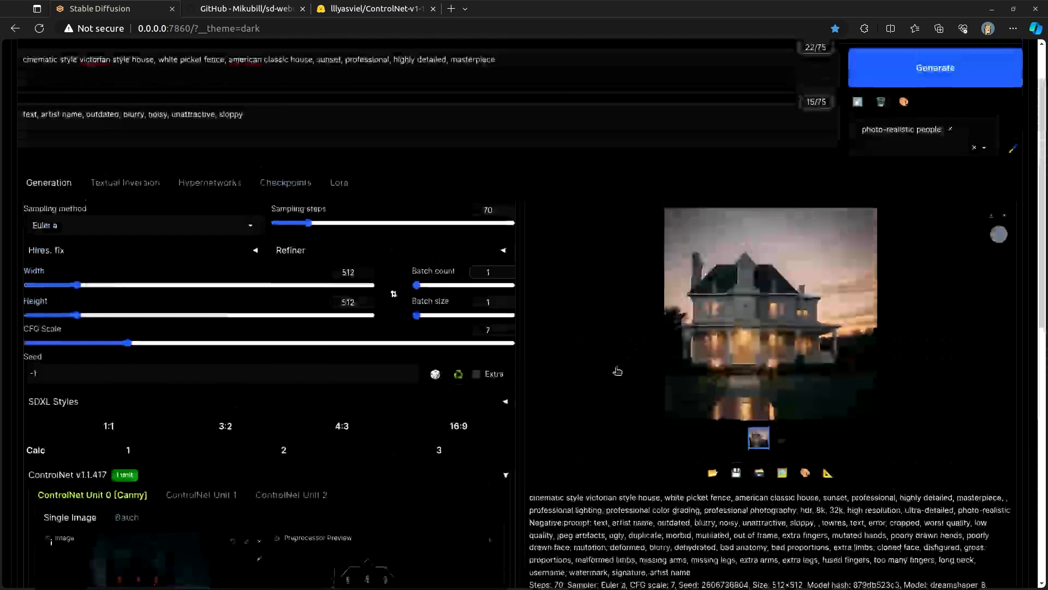
scroll("down", 3)
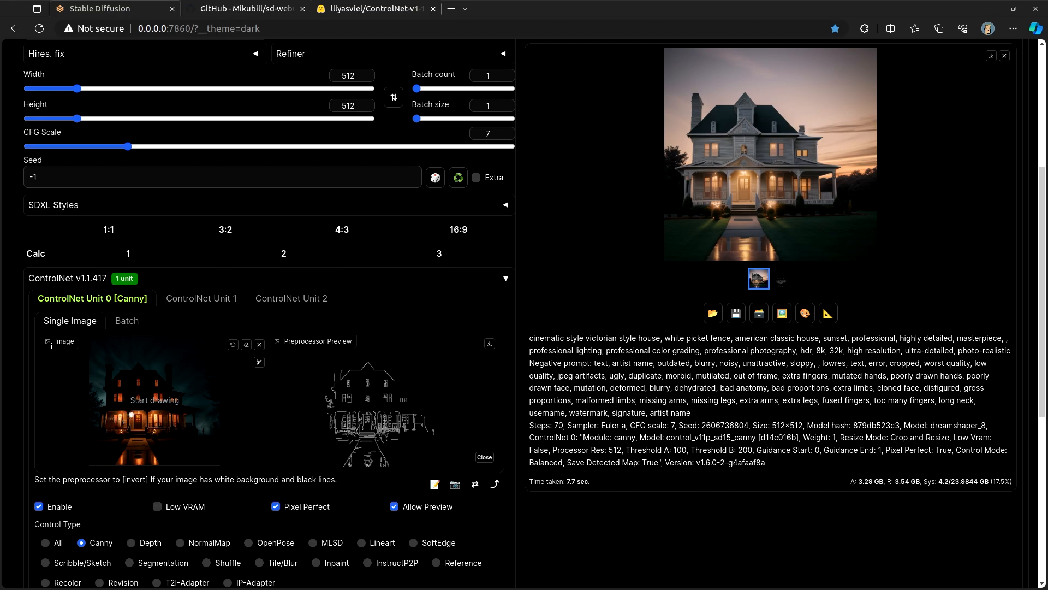
scroll("up", 3)
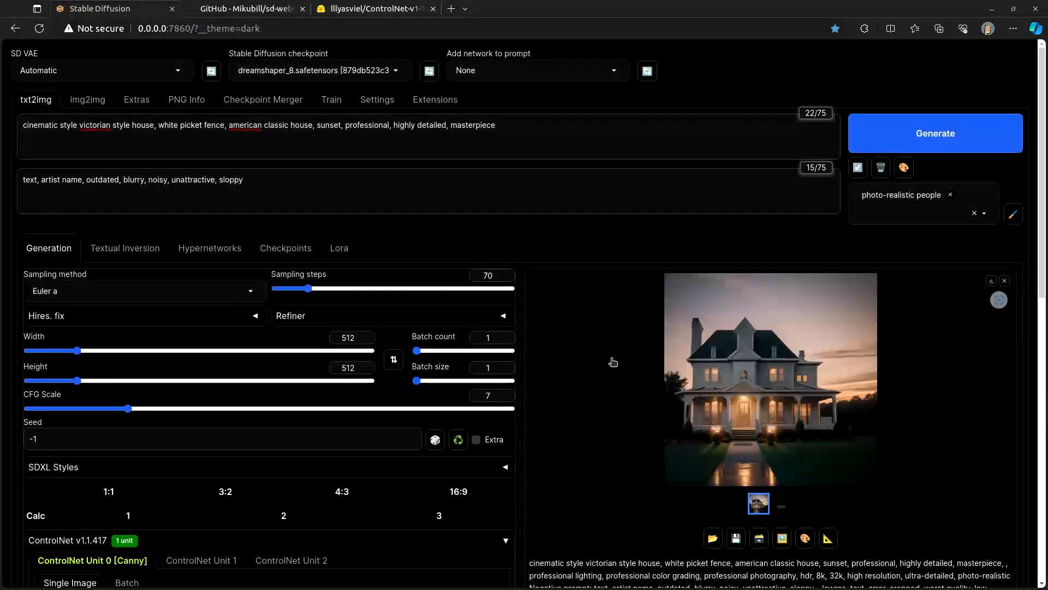
mouse_move(657, 387)
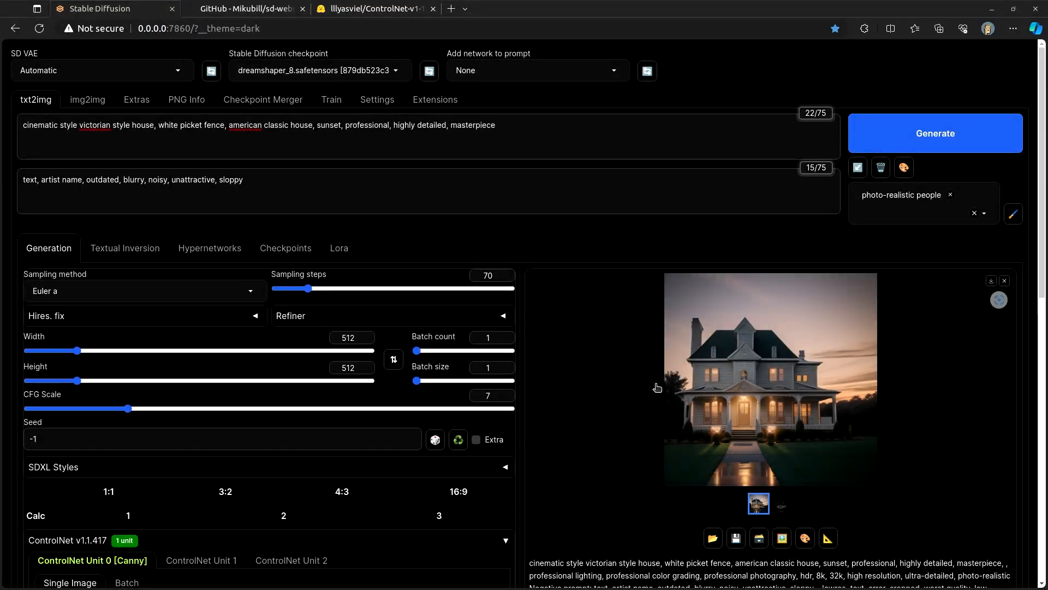
mouse_move(640, 399)
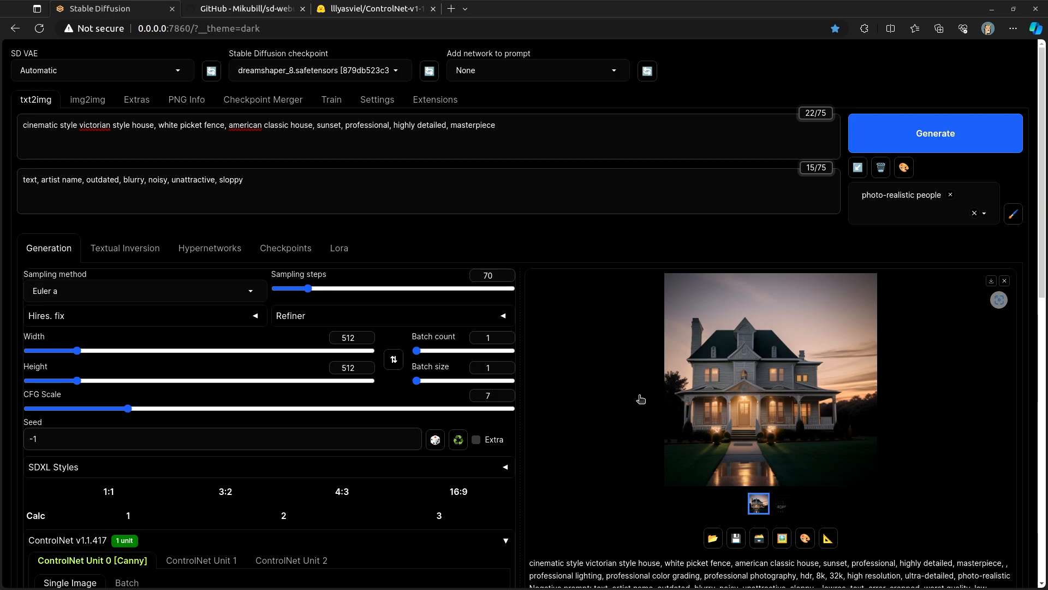
mouse_move(615, 383)
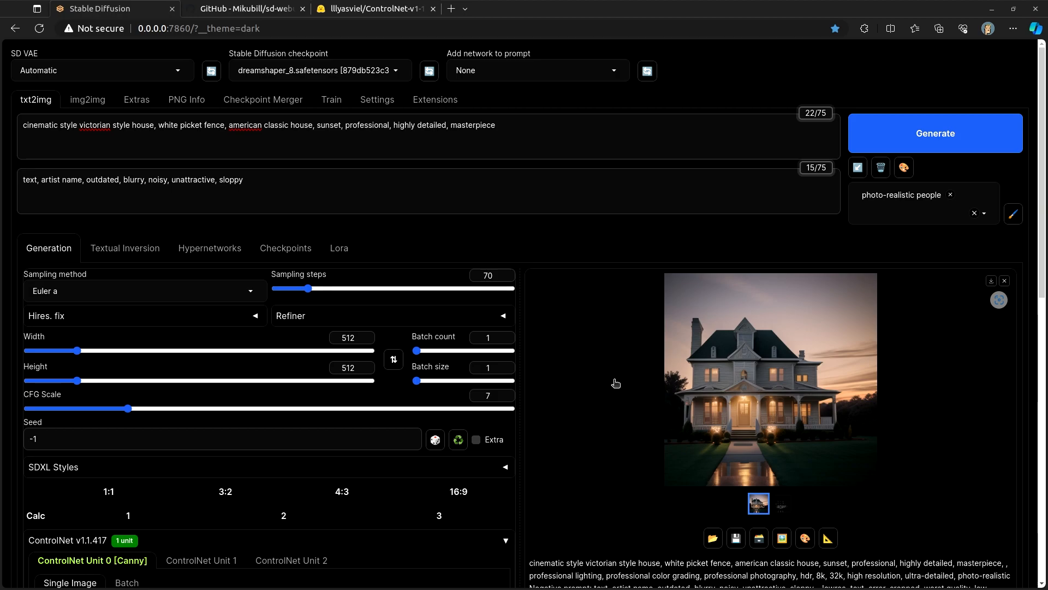
mouse_move(643, 375)
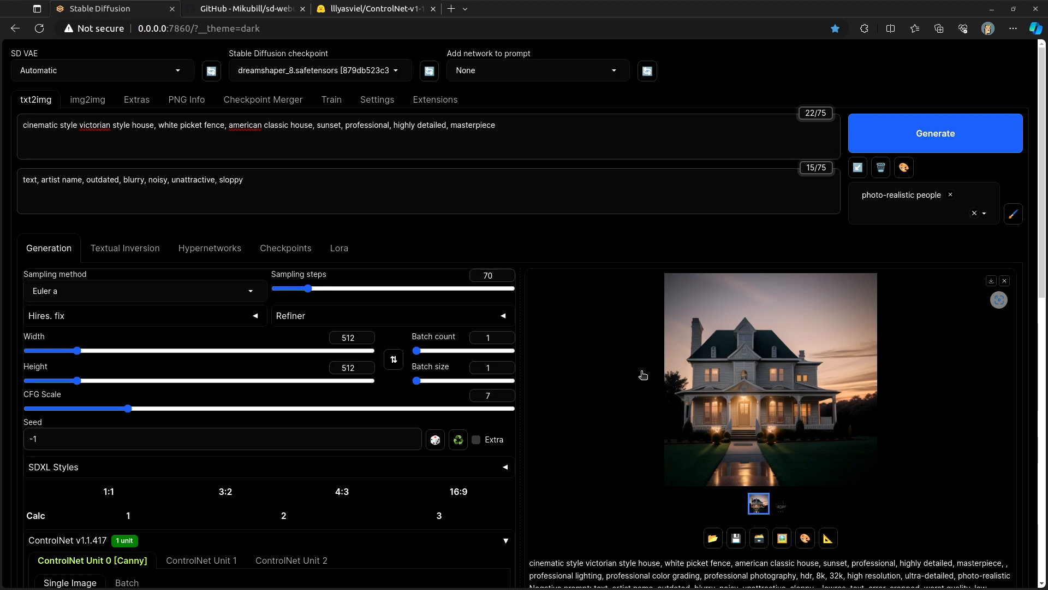
scroll("down", 3)
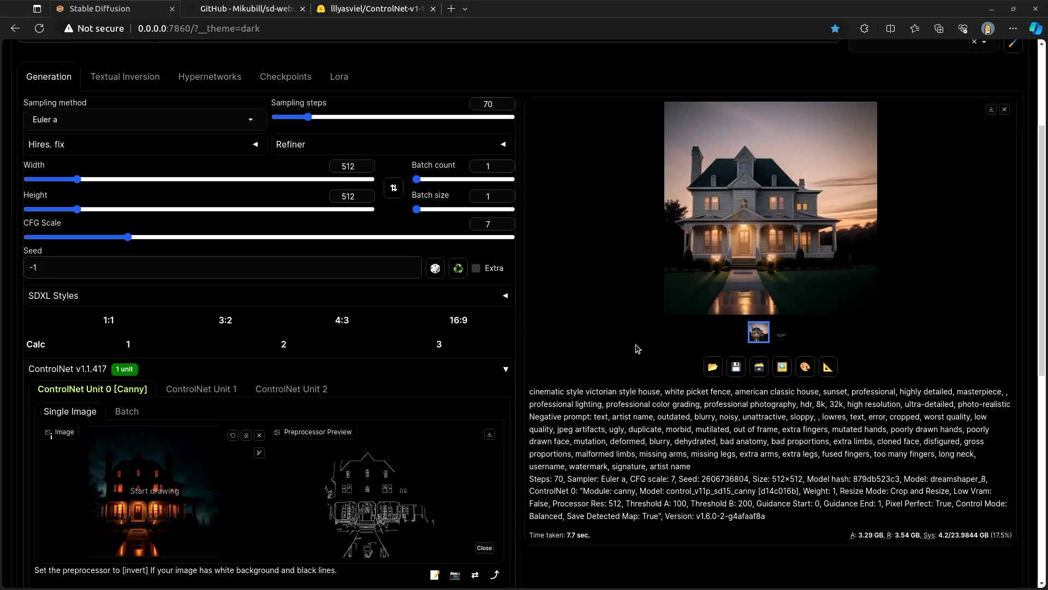
scroll("up", 3)
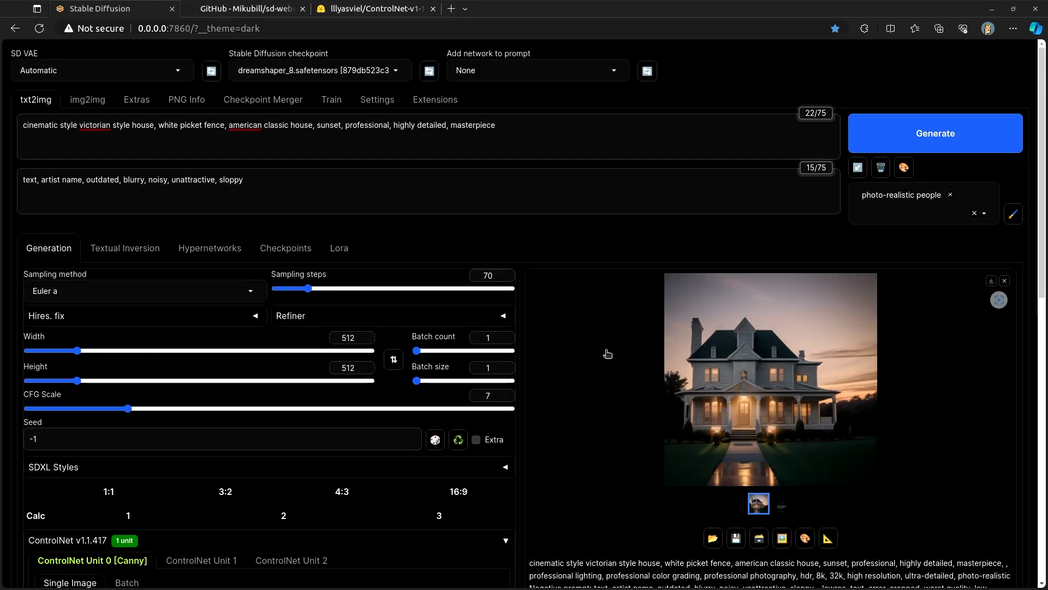
scroll("down", 3)
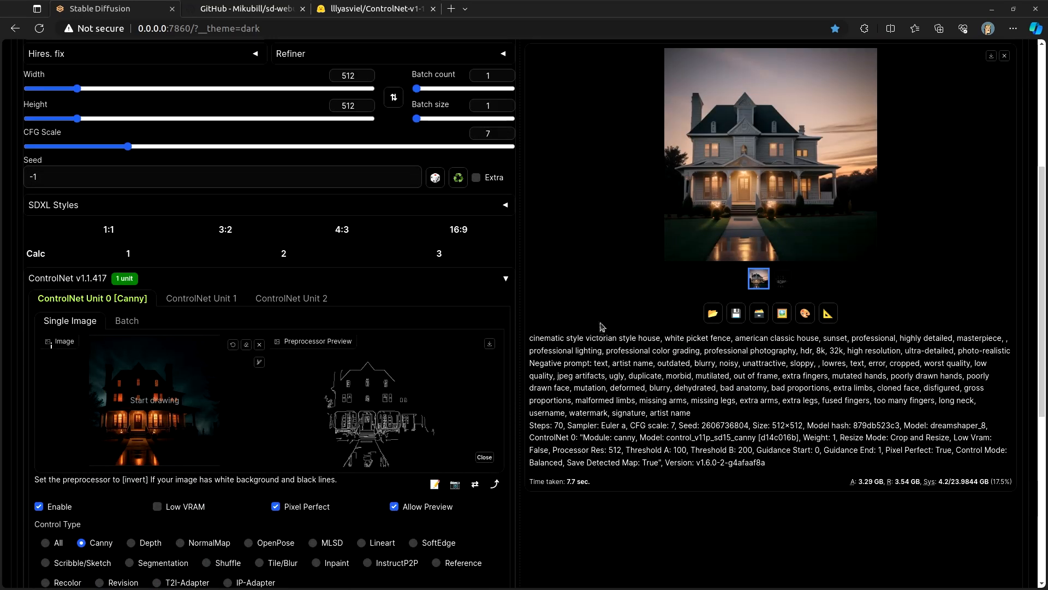
mouse_move(608, 289)
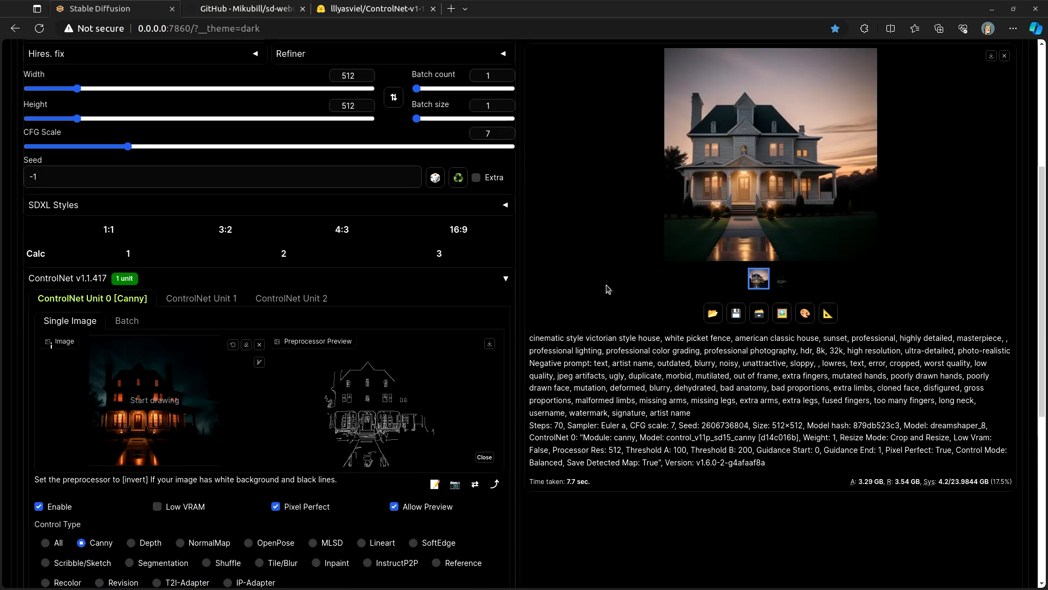
Scroll the page to review the depth-guided snowy Victorian house setup
scroll("up", 3)
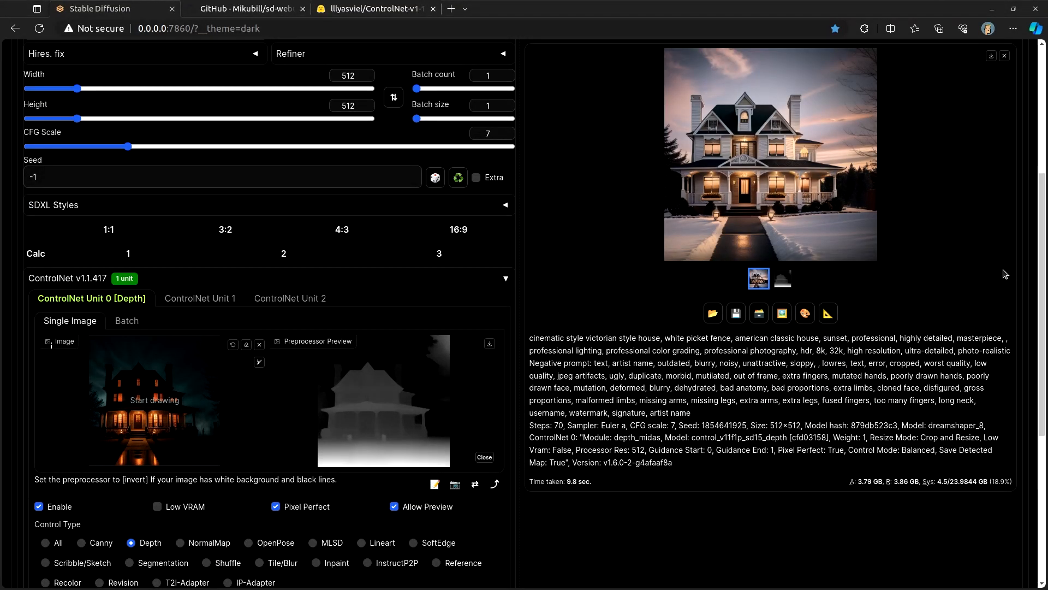
mouse_move(734, 382)
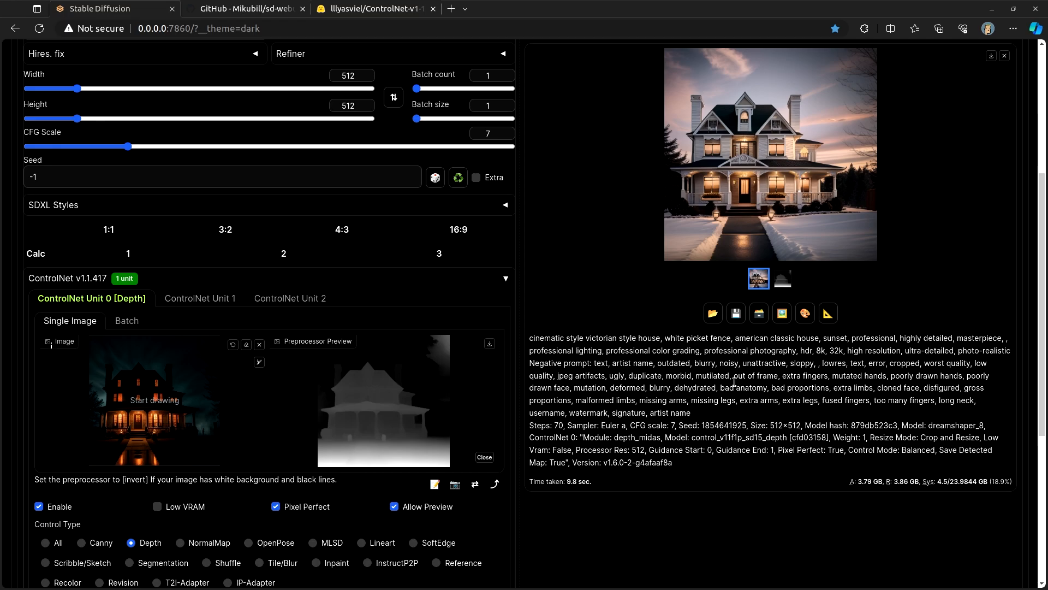
mouse_move(633, 434)
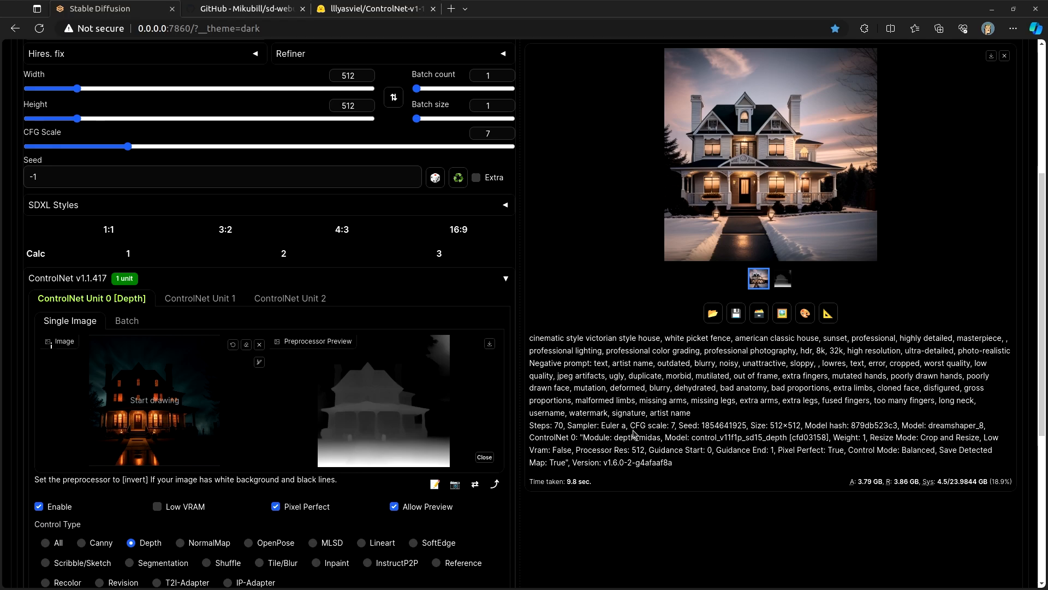
scroll("down", 3)
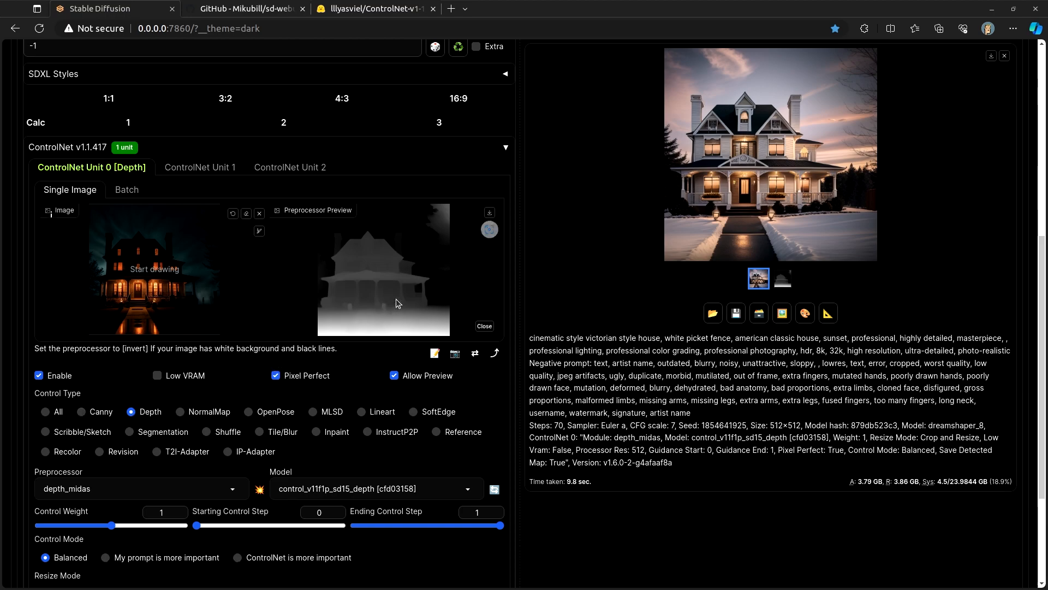
mouse_move(398, 304)
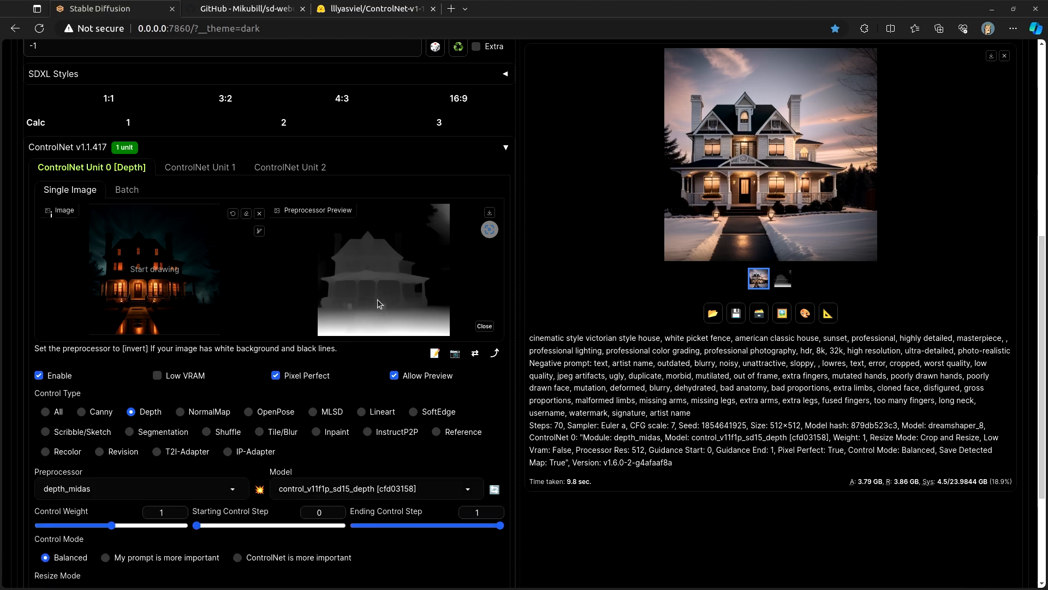
mouse_move(388, 298)
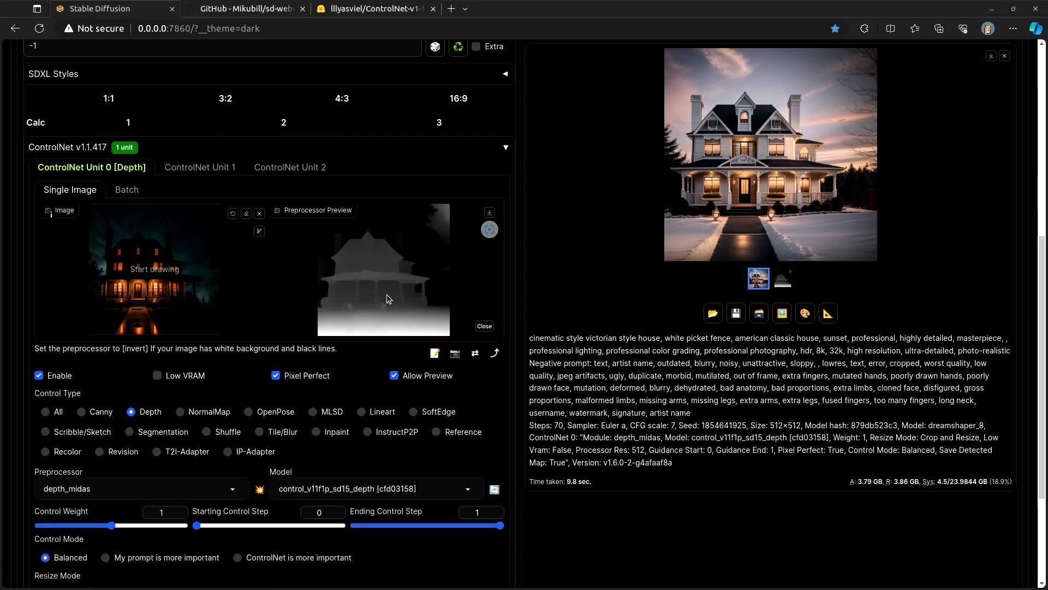
Preview the reference house as a NormalMap, then switch the control type to OpenPose
left_click(180, 411)
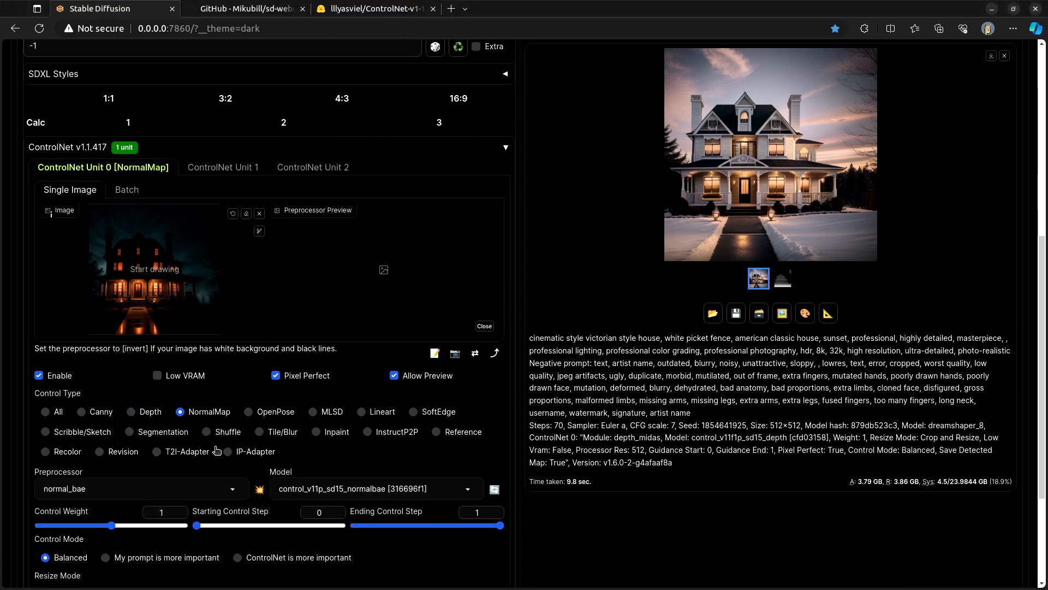
left_click(258, 489)
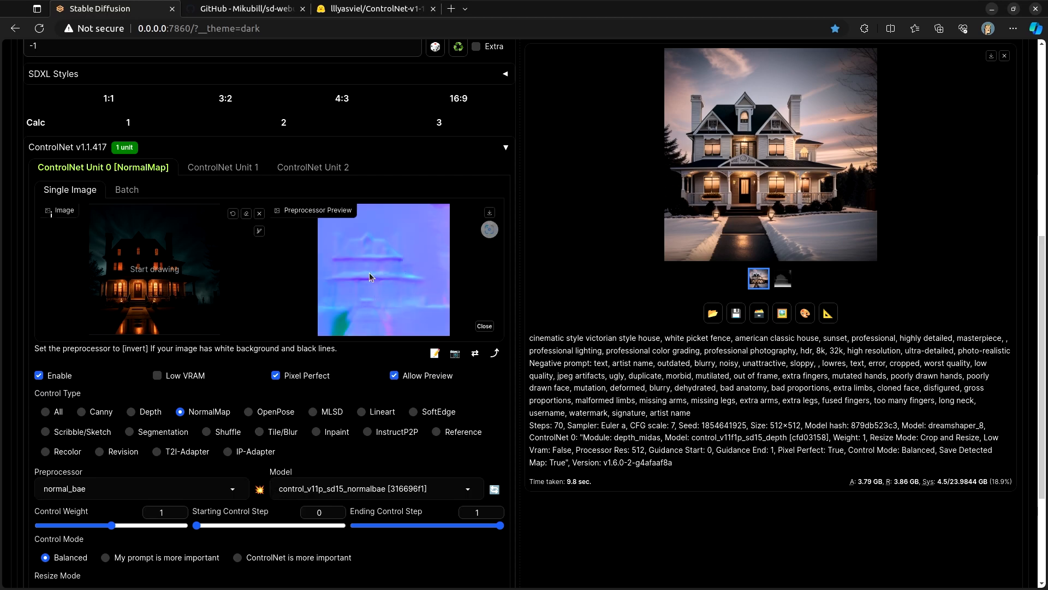
mouse_move(373, 290)
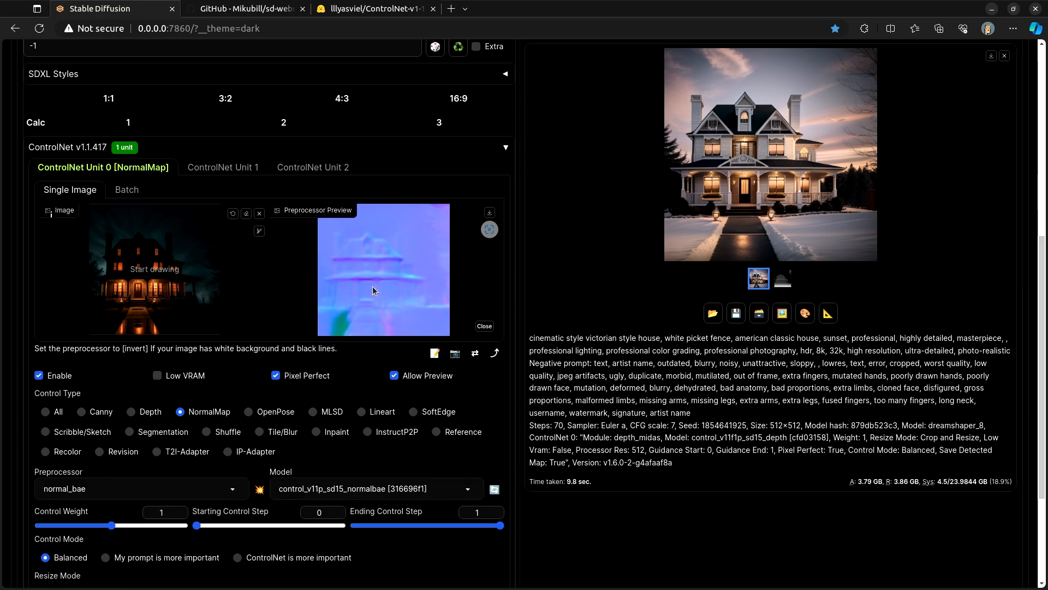
left_click(248, 411)
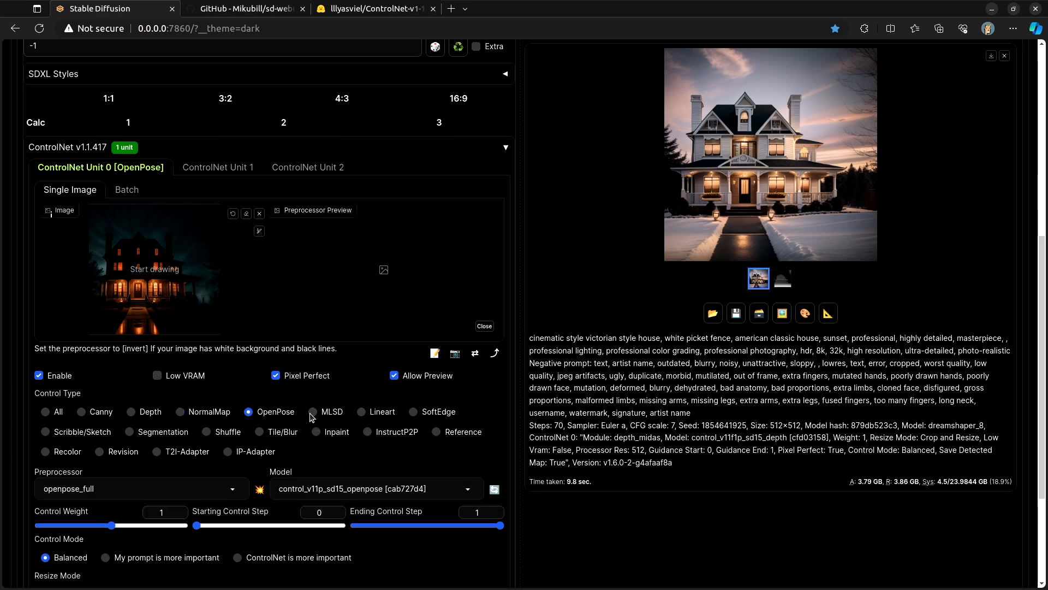
mouse_move(424, 412)
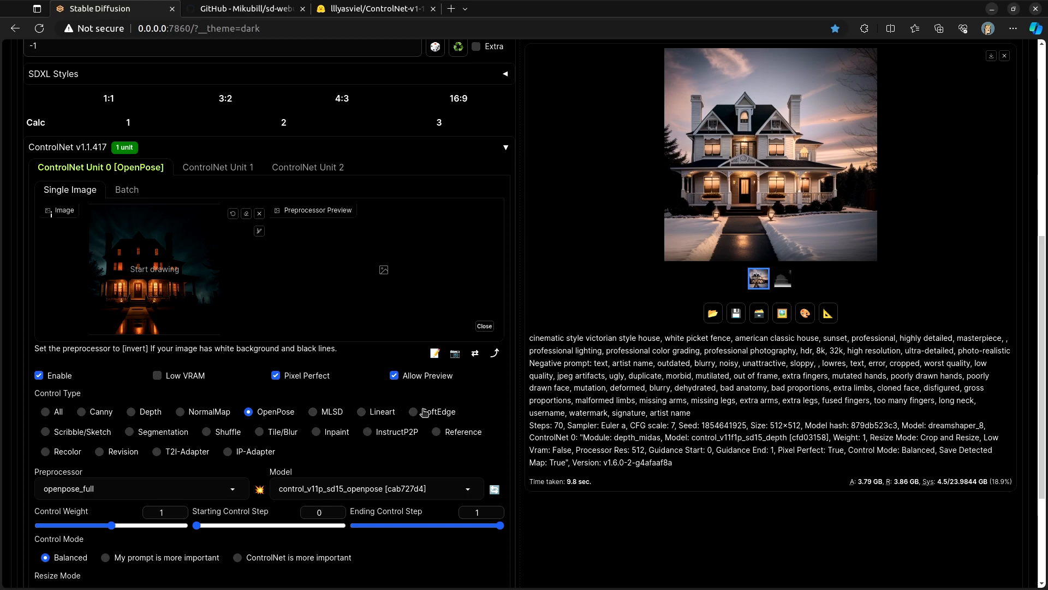
Preview SoftEdge outlines of the reference and generate the dusk Victorian house
left_click(413, 411)
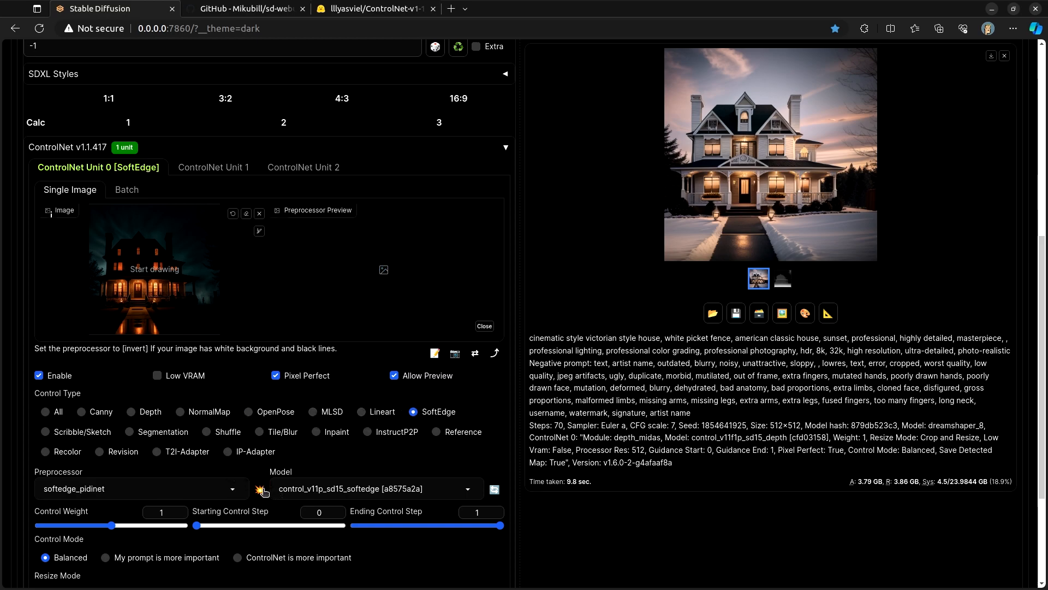
left_click(259, 489)
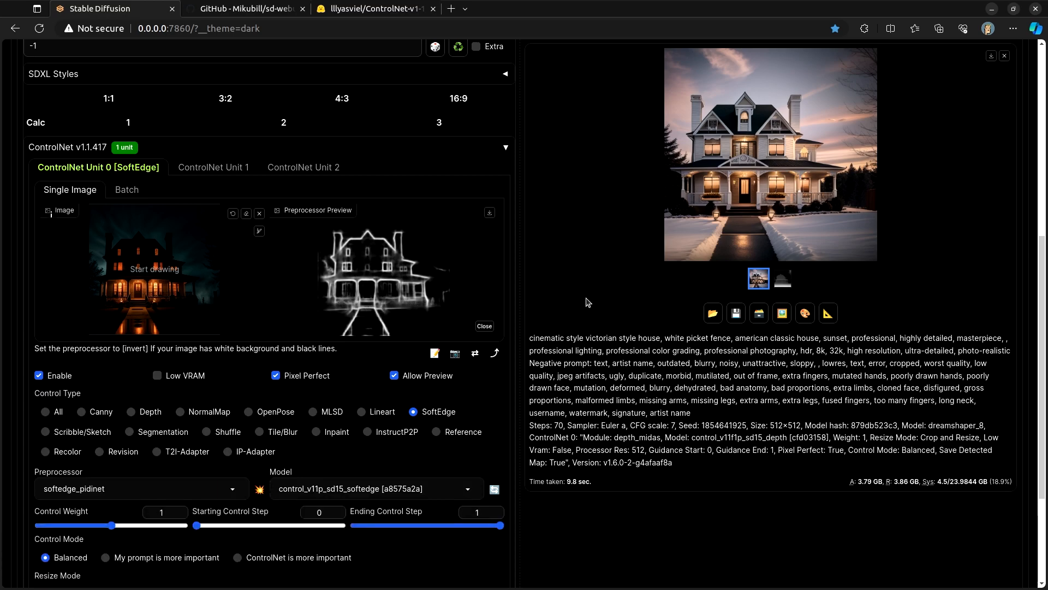
scroll("up", 3)
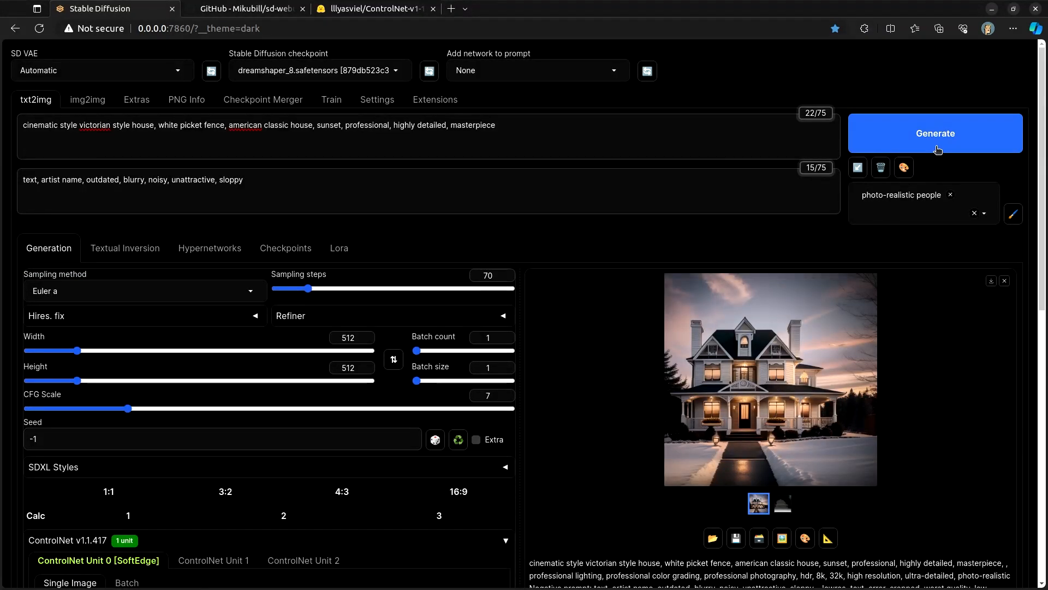
left_click(935, 133)
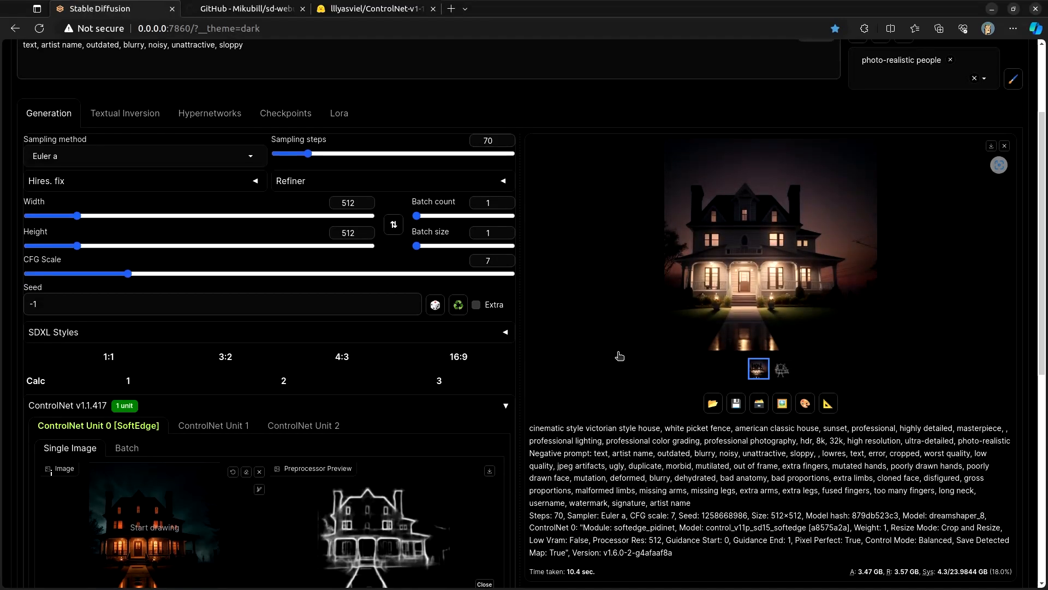
scroll("down", 3)
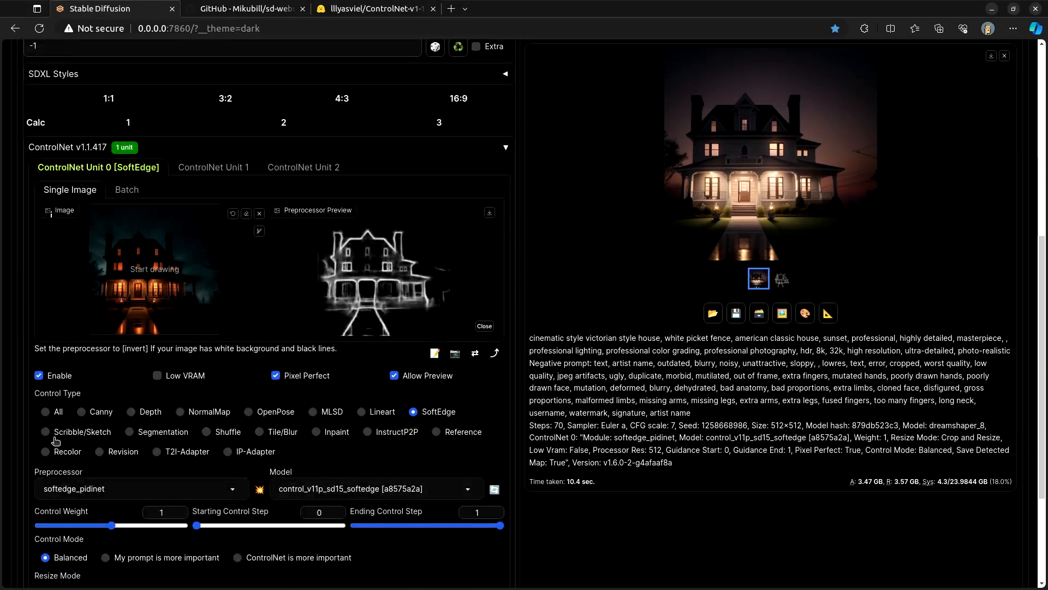
Switch ControlNet Unit 0 to Scribble/Sketch and remove the reference house image
left_click(46, 431)
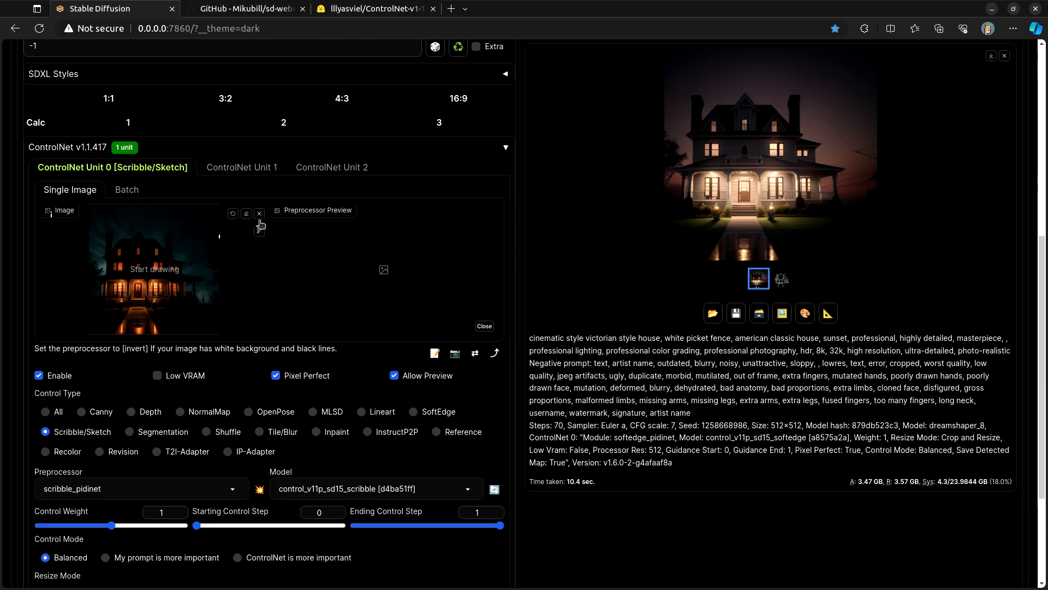
left_click(259, 213)
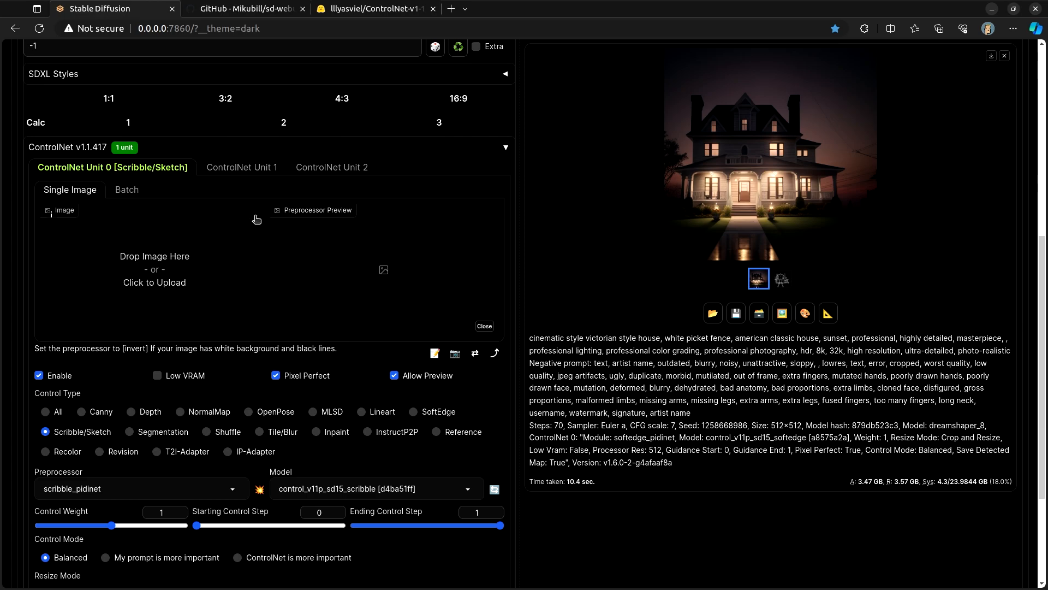
mouse_move(167, 250)
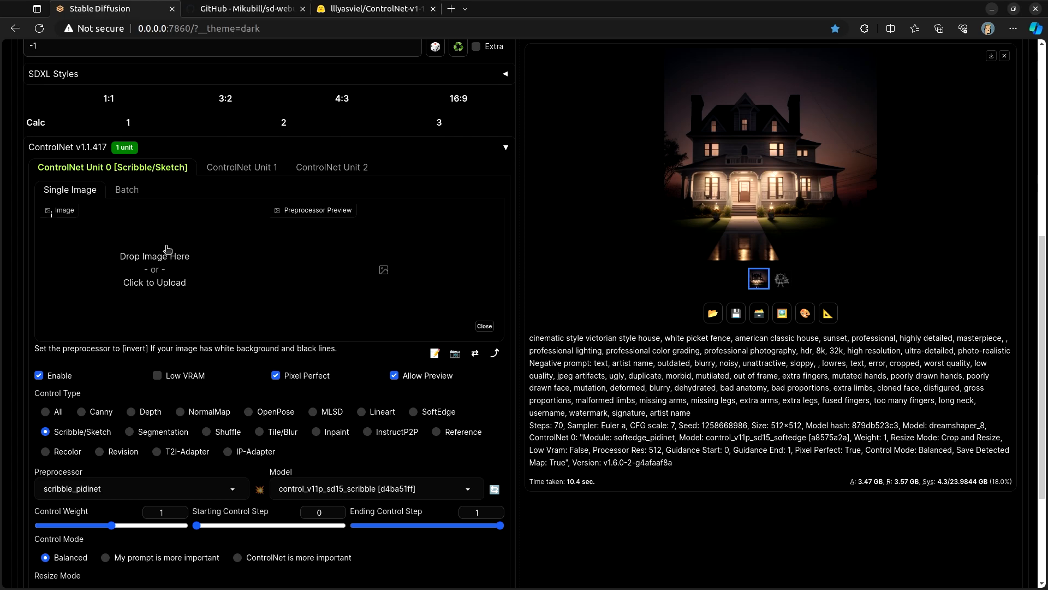
mouse_move(428, 361)
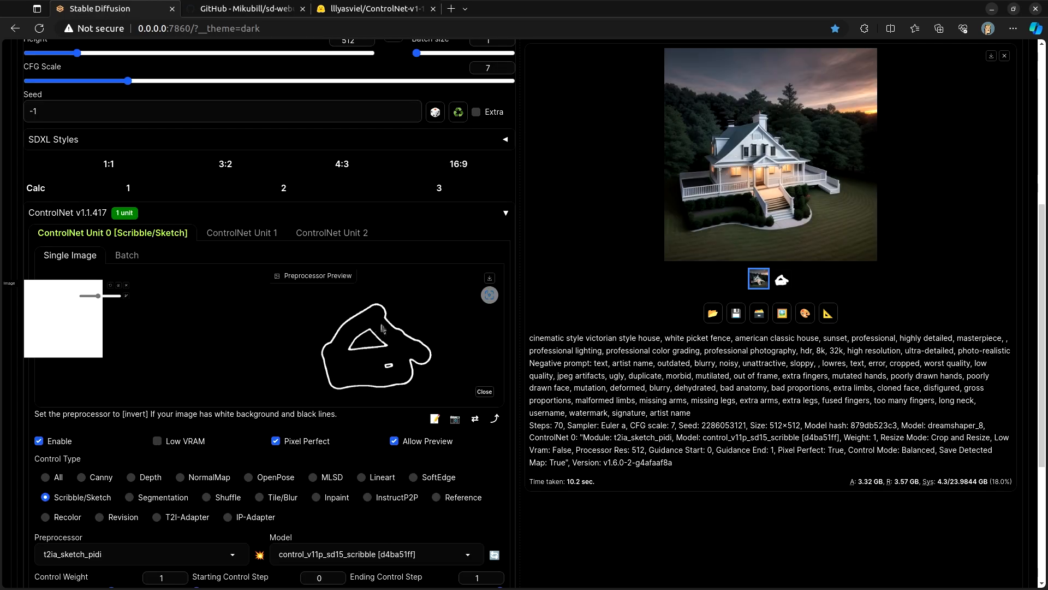
mouse_move(426, 337)
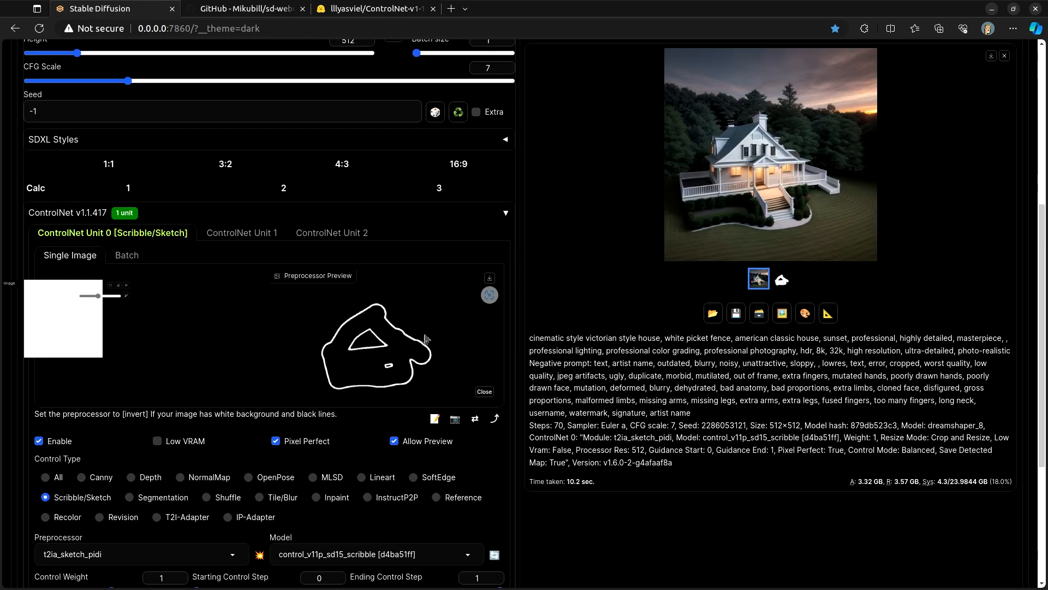
scroll("up", 3)
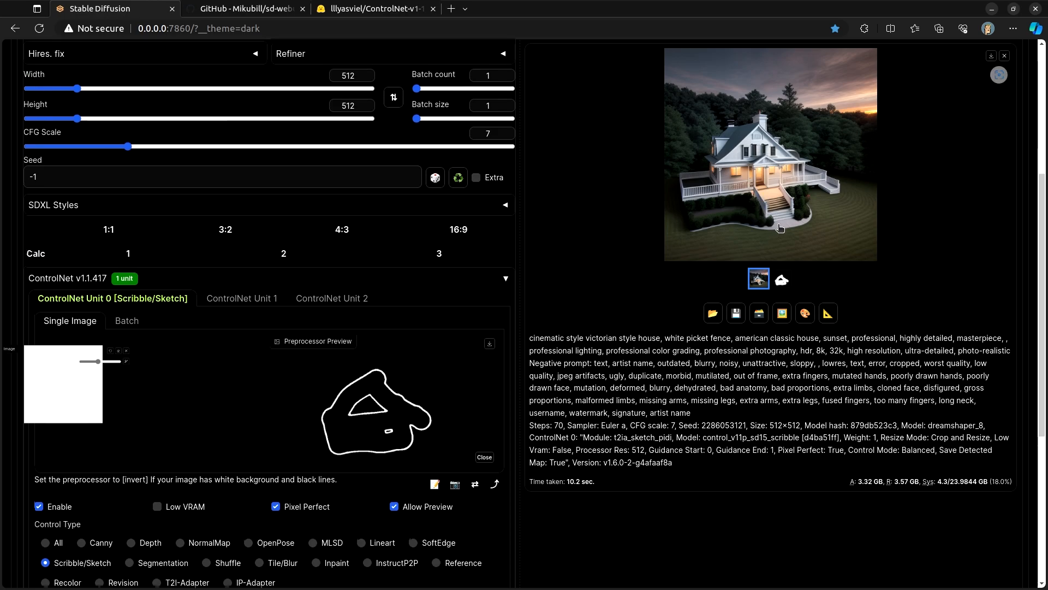
mouse_move(587, 315)
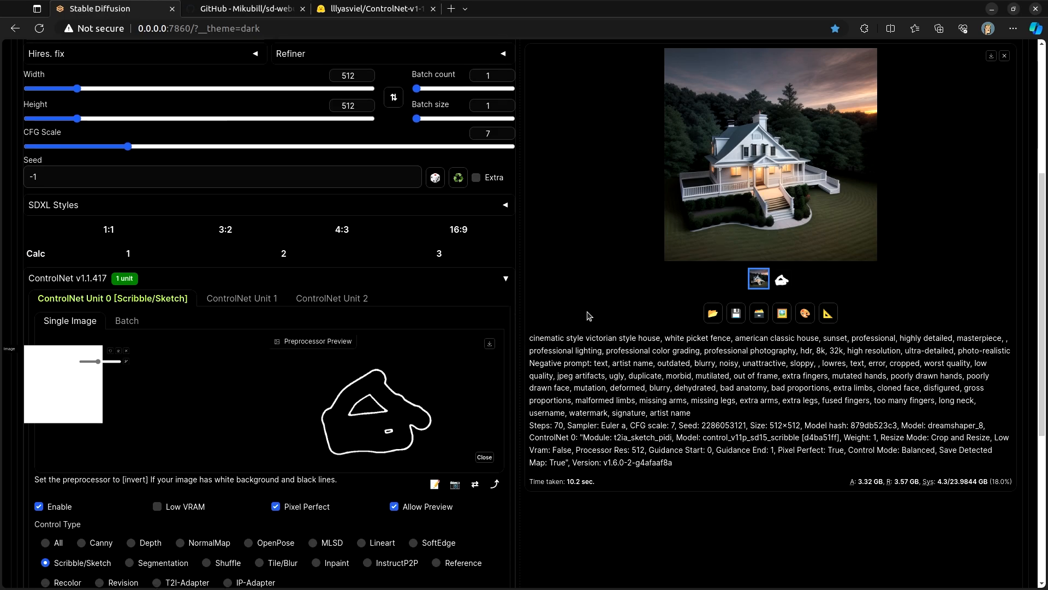
mouse_move(578, 311)
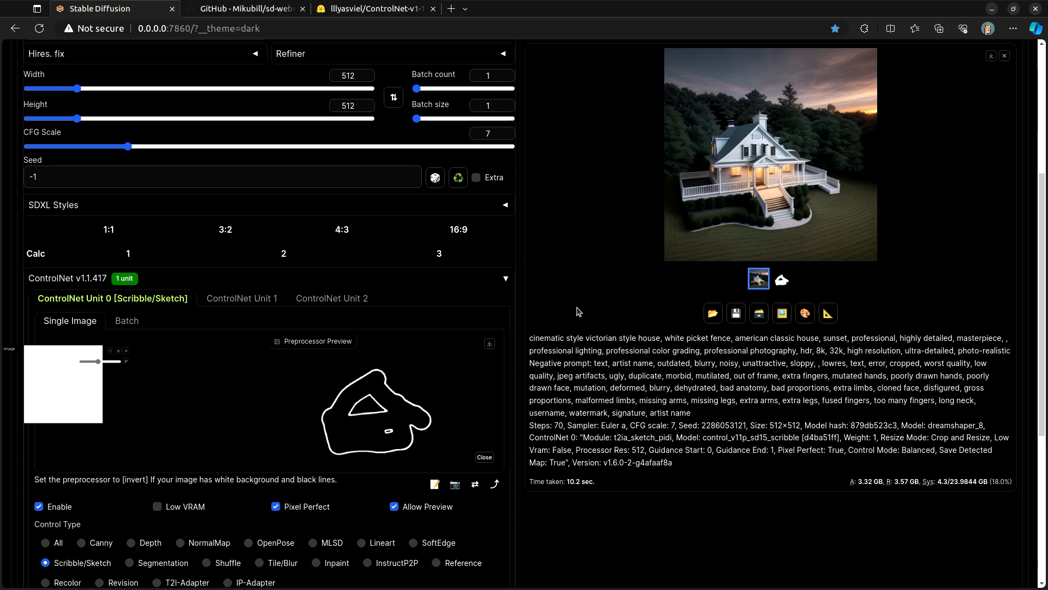
mouse_move(562, 312)
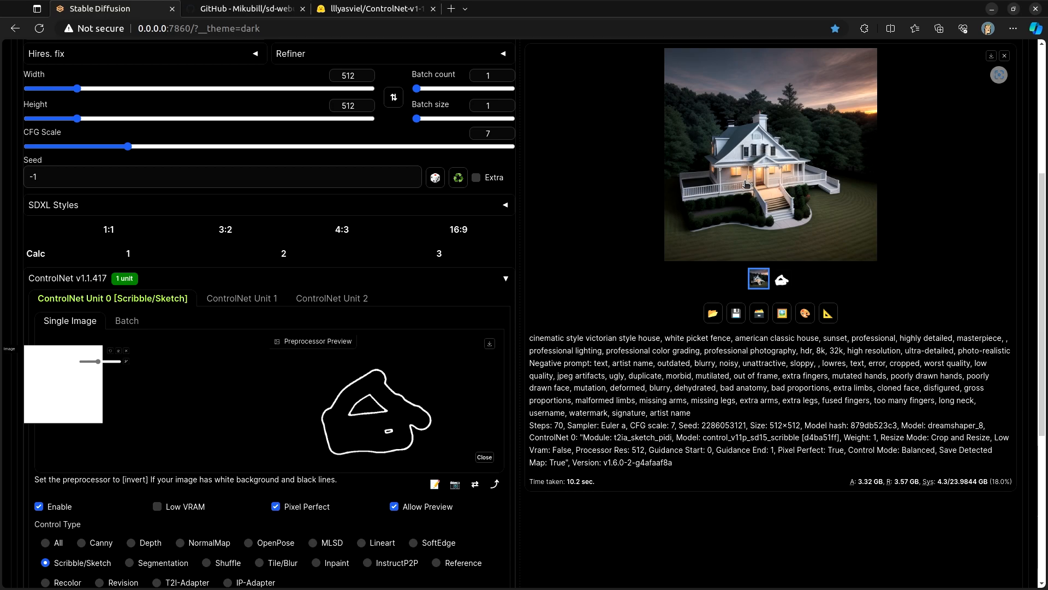
Adjust a lower ControlNet Unit 0 setting and scroll down the panel
left_click(44, 583)
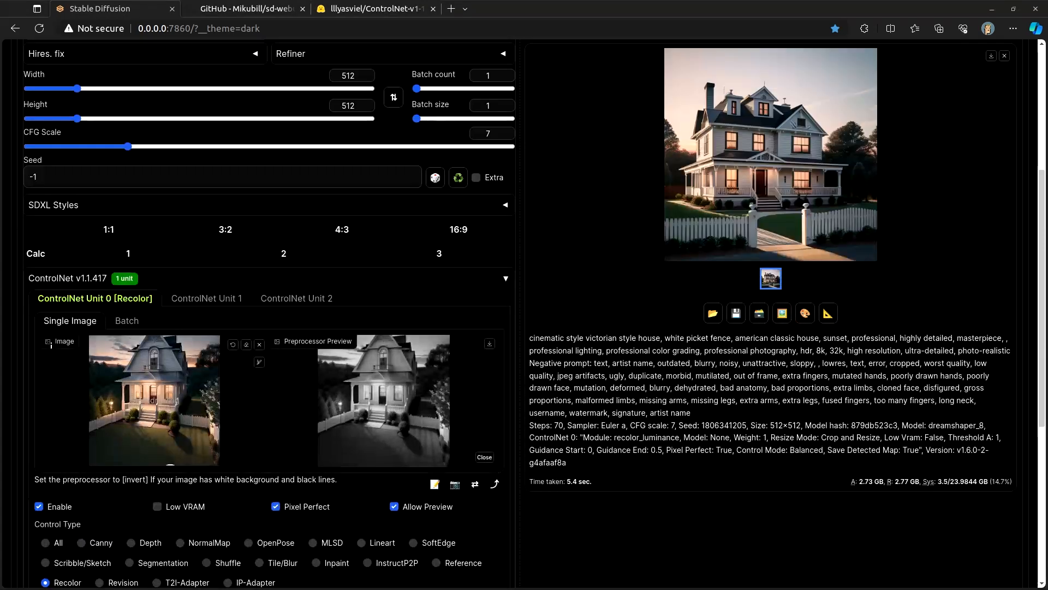
scroll("down", 3)
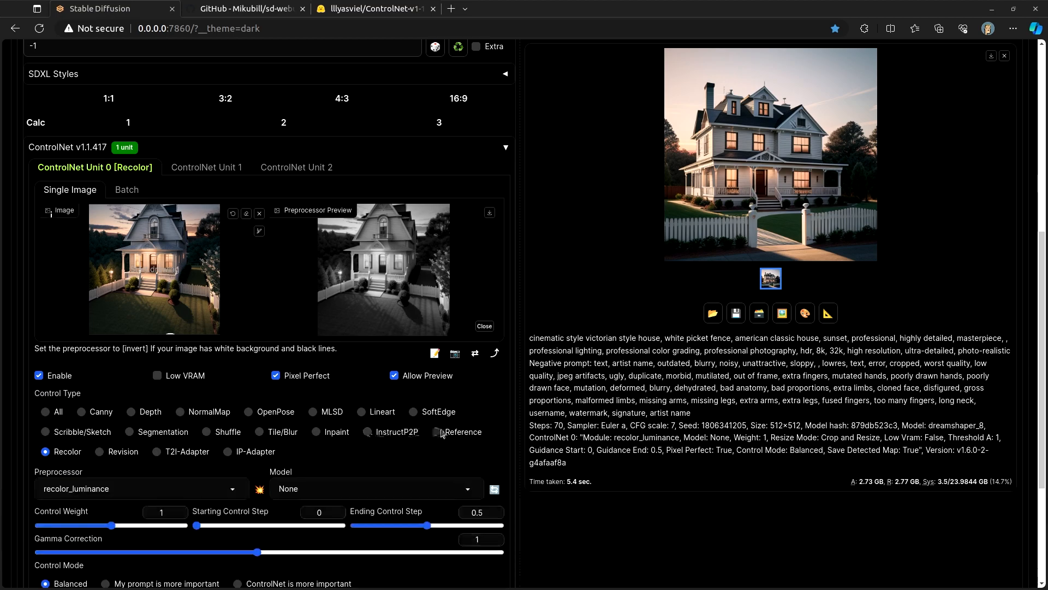
mouse_move(443, 436)
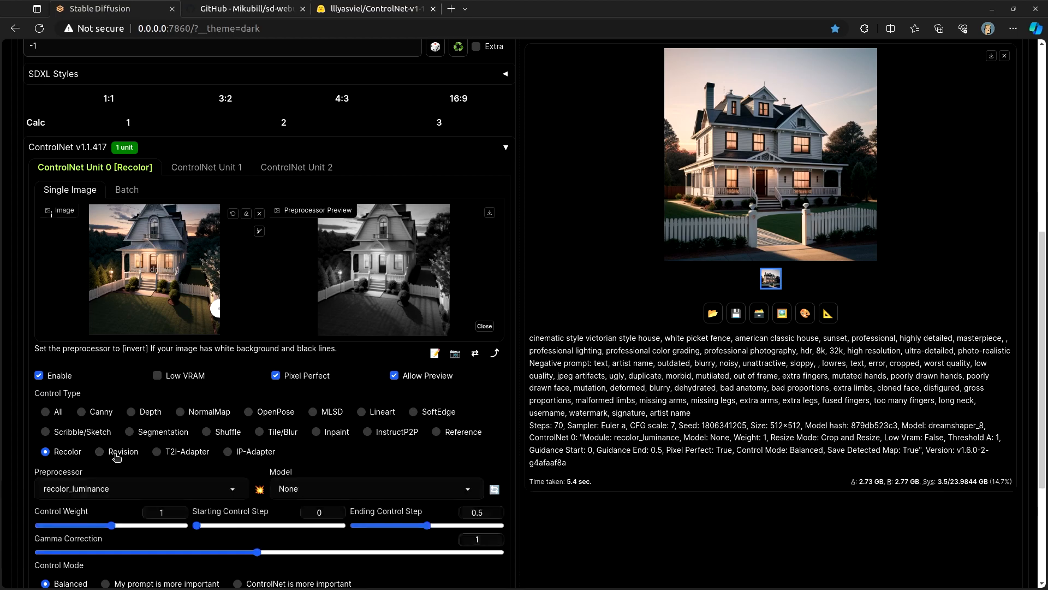
Scroll up the page toward the Revision-generated house result
scroll("up", 3)
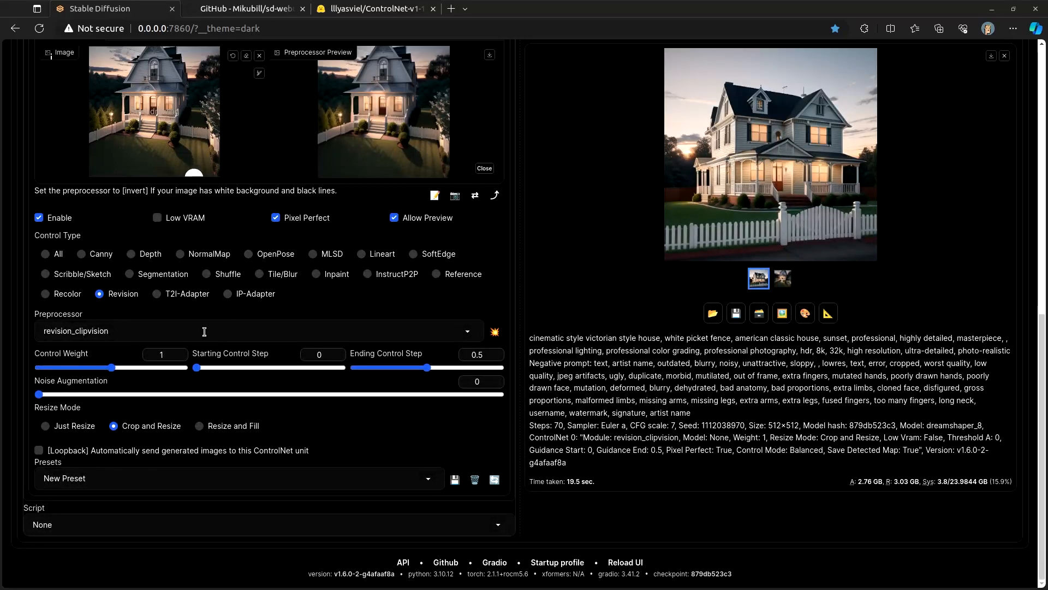
mouse_move(187, 298)
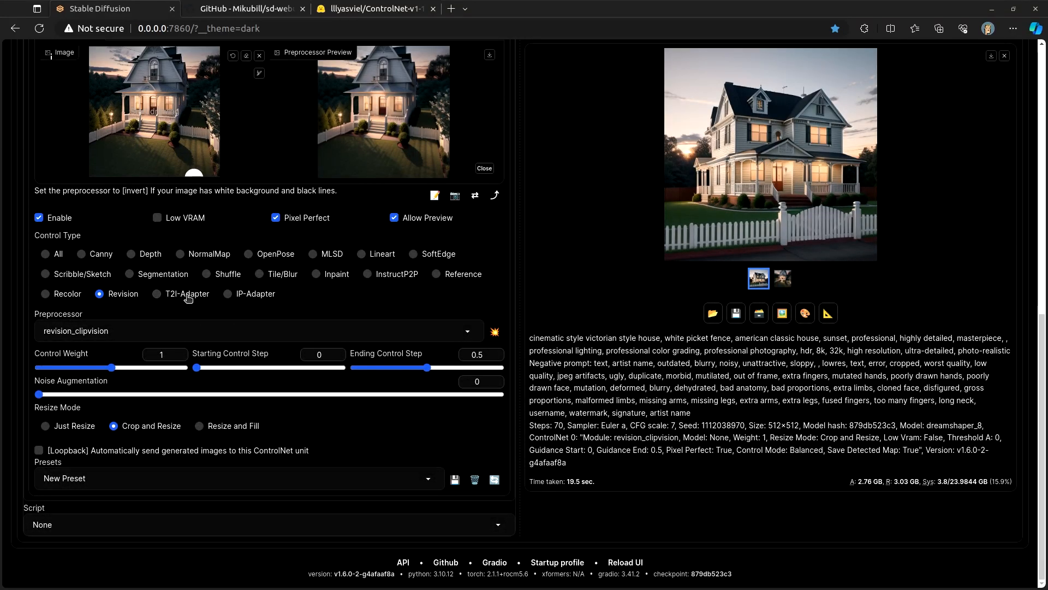
mouse_move(342, 379)
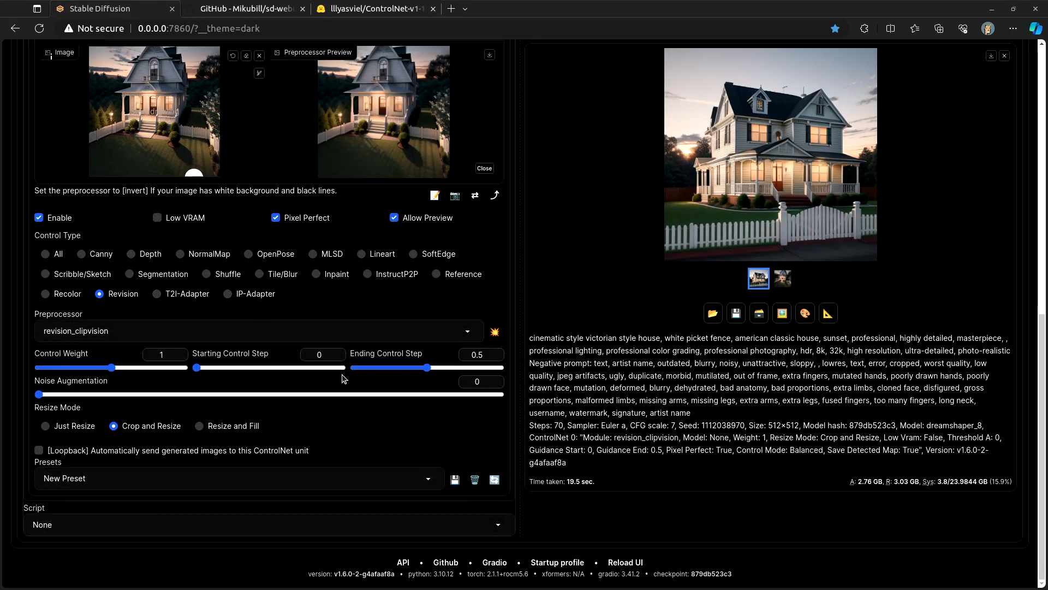
scroll("up", 3)
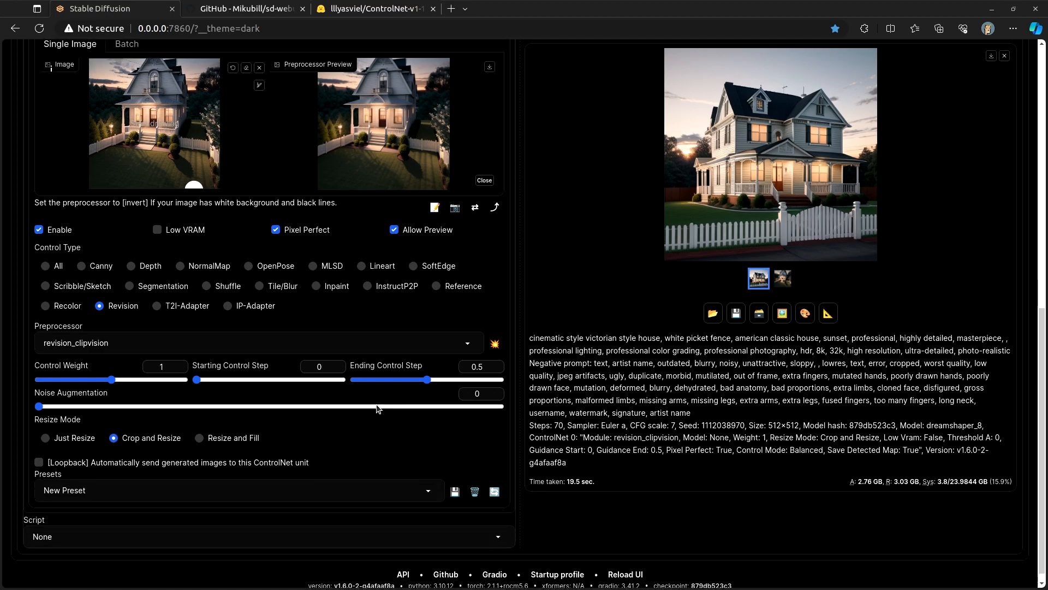
scroll("up", 3)
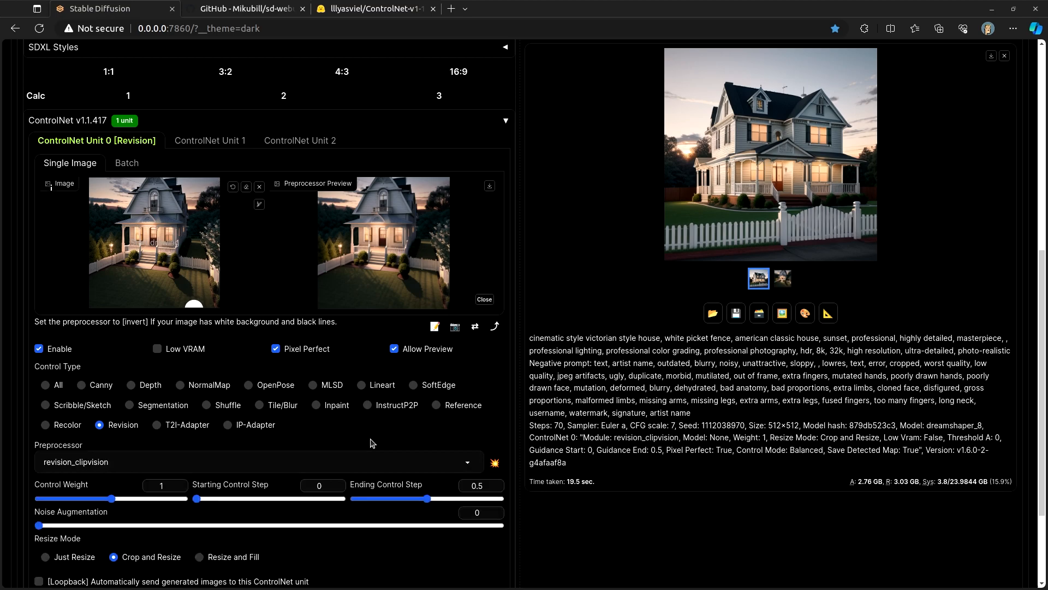
mouse_move(413, 378)
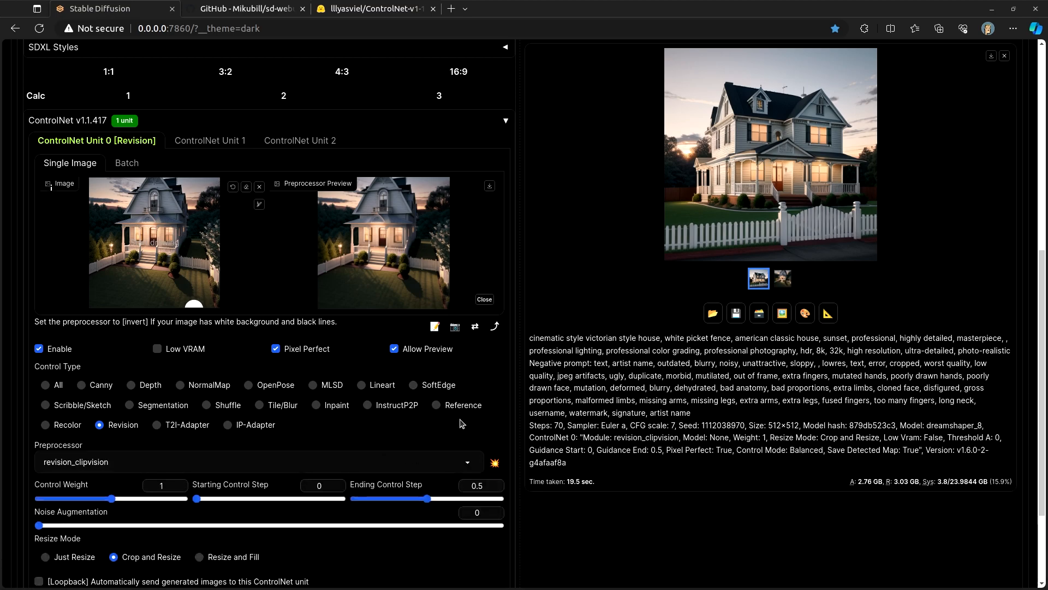
mouse_move(209, 140)
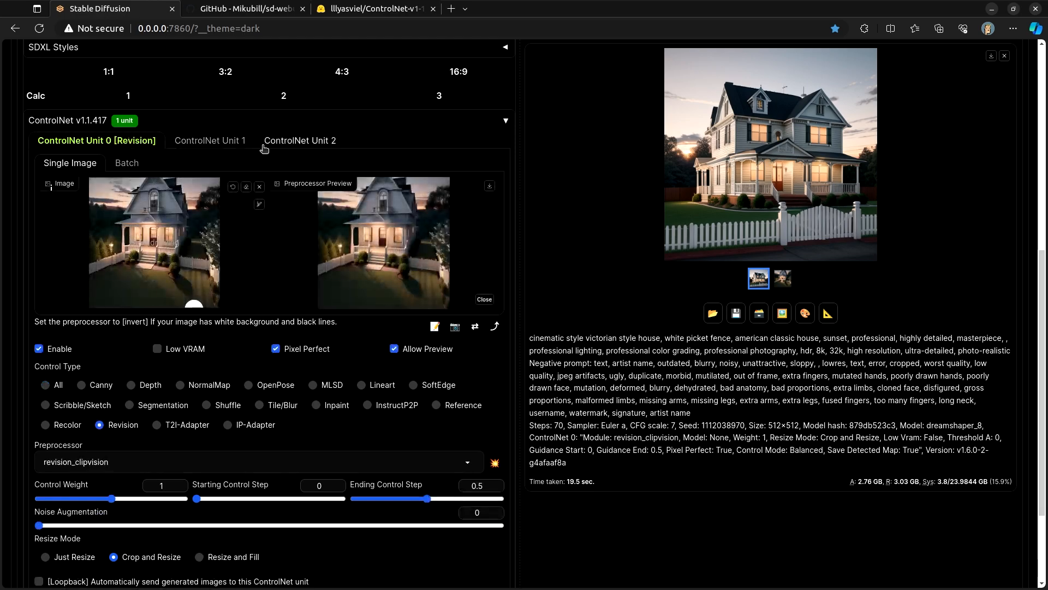
mouse_move(268, 167)
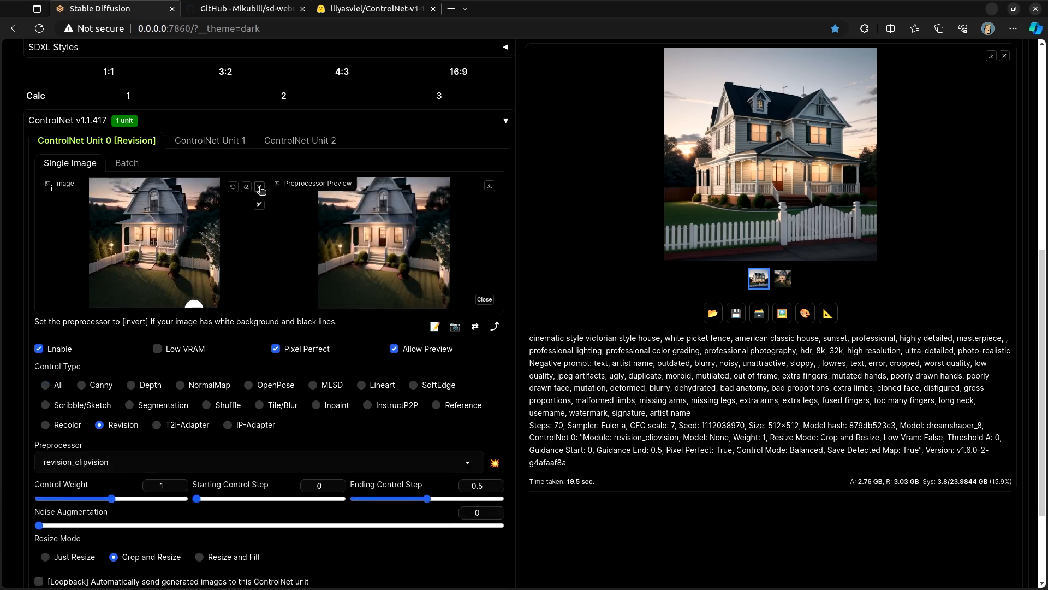
mouse_move(259, 186)
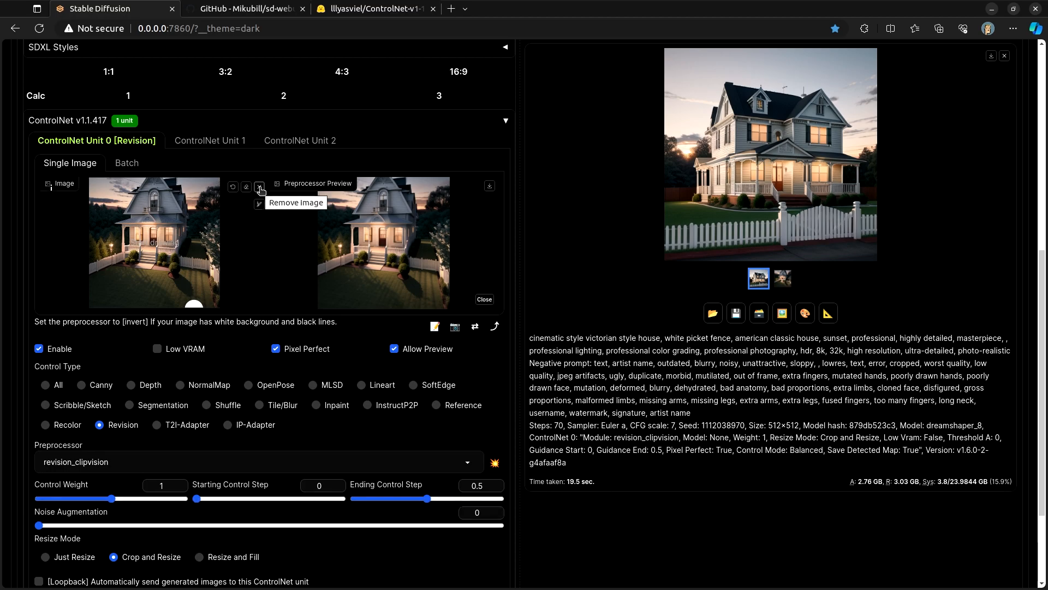
mouse_move(235, 161)
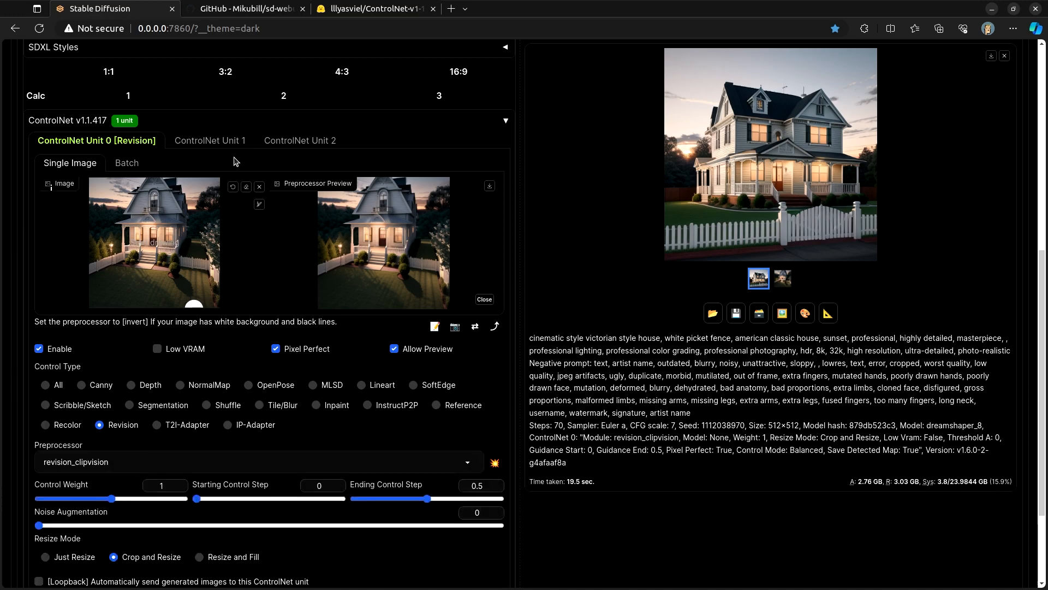
mouse_move(90, 391)
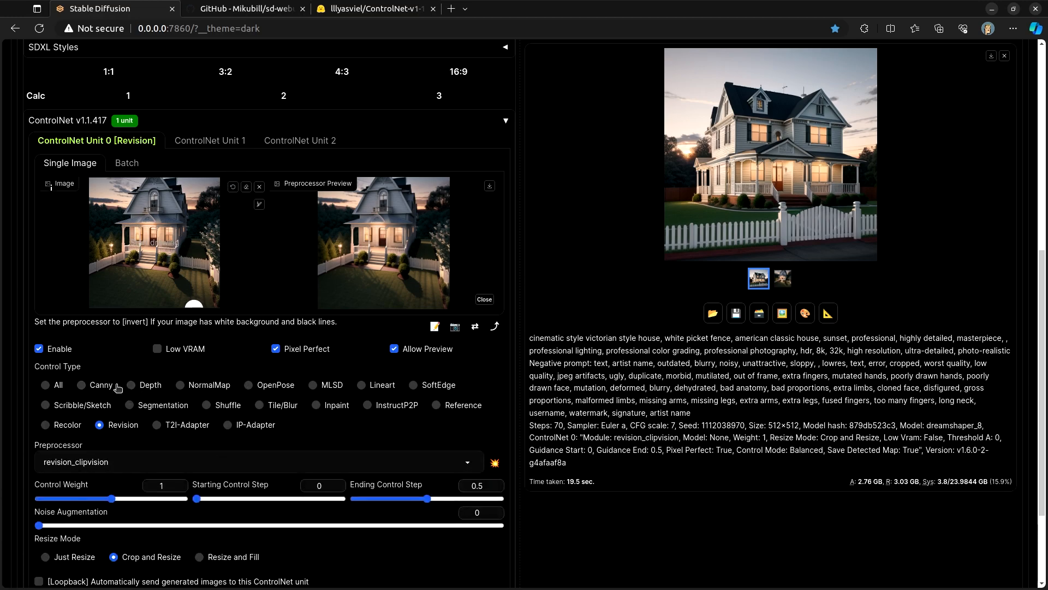
mouse_move(267, 391)
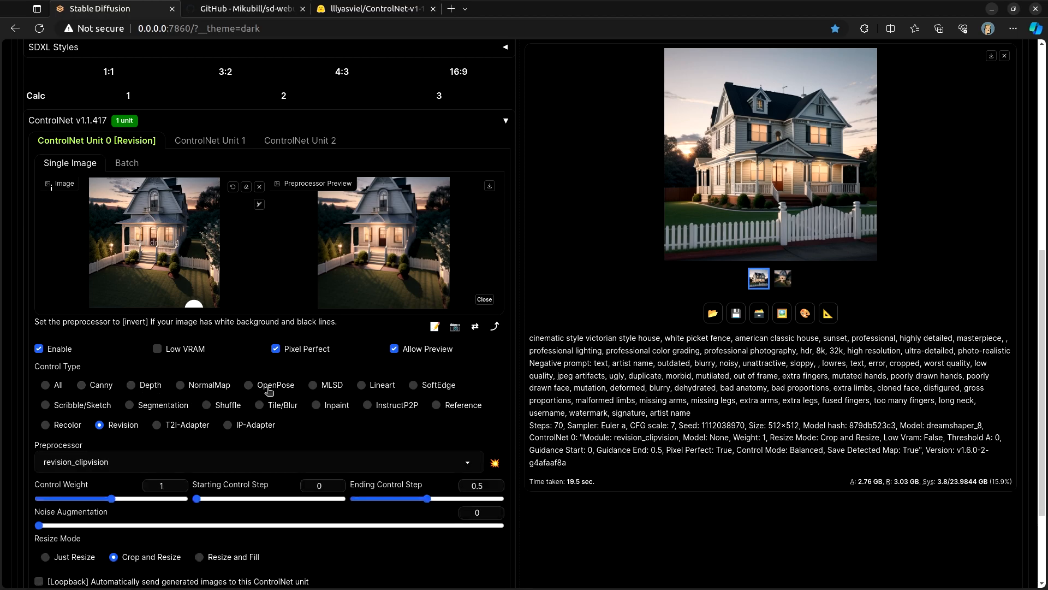
mouse_move(267, 375)
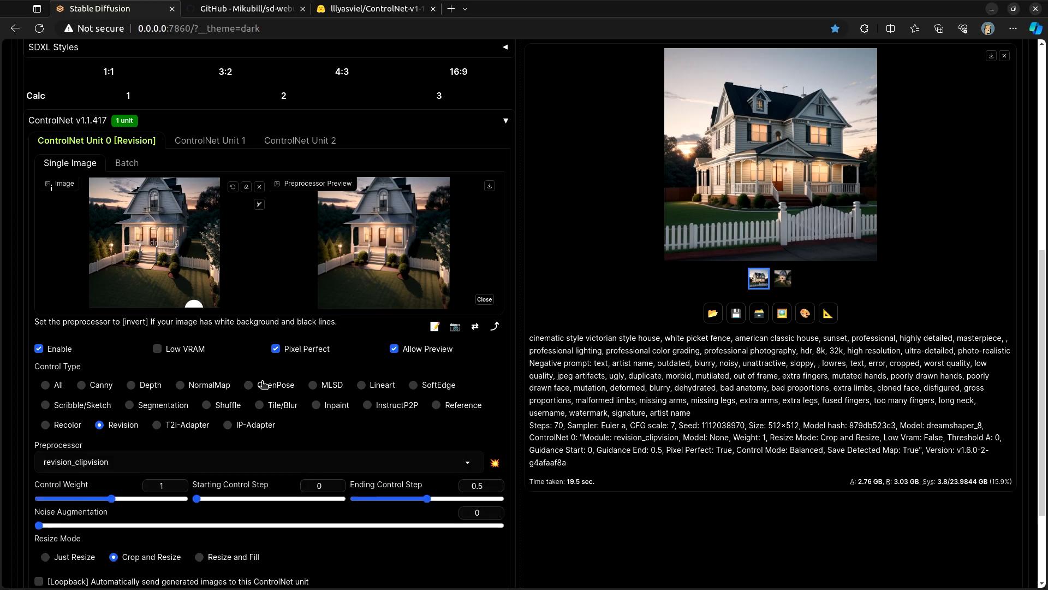
mouse_move(261, 390)
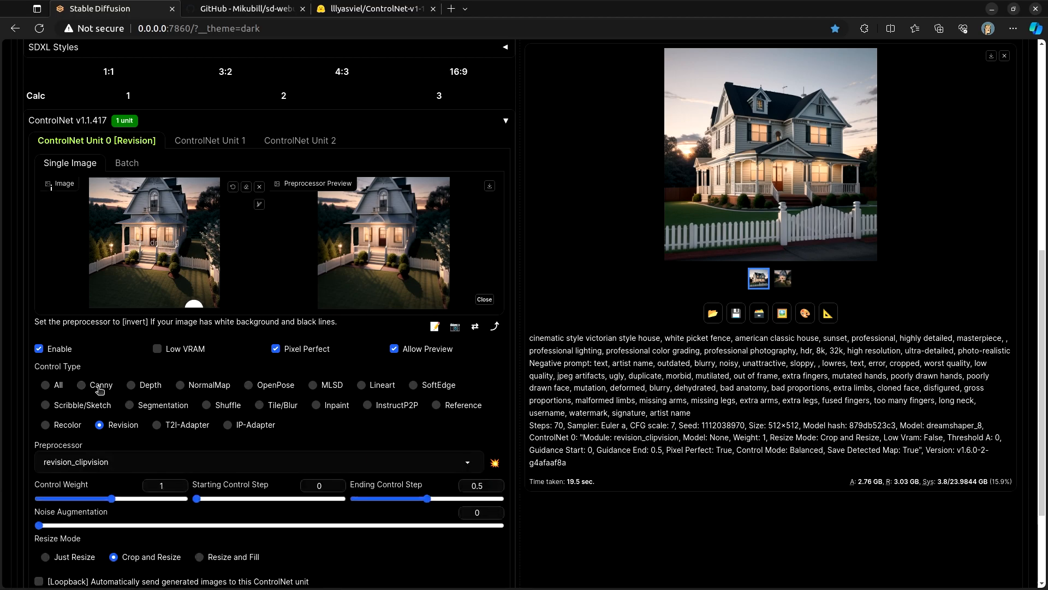
mouse_move(246, 384)
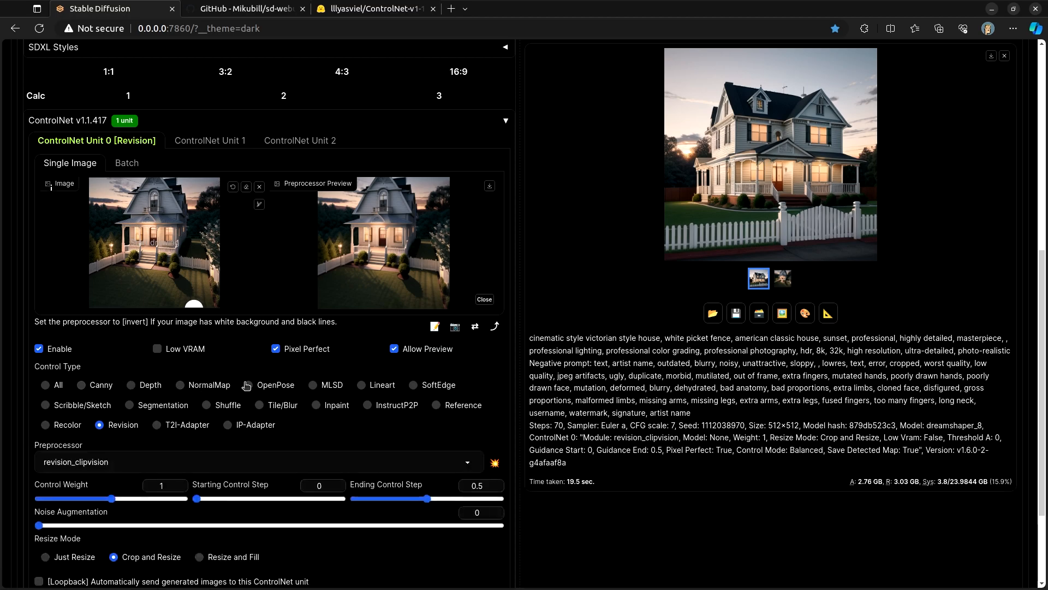
mouse_move(318, 443)
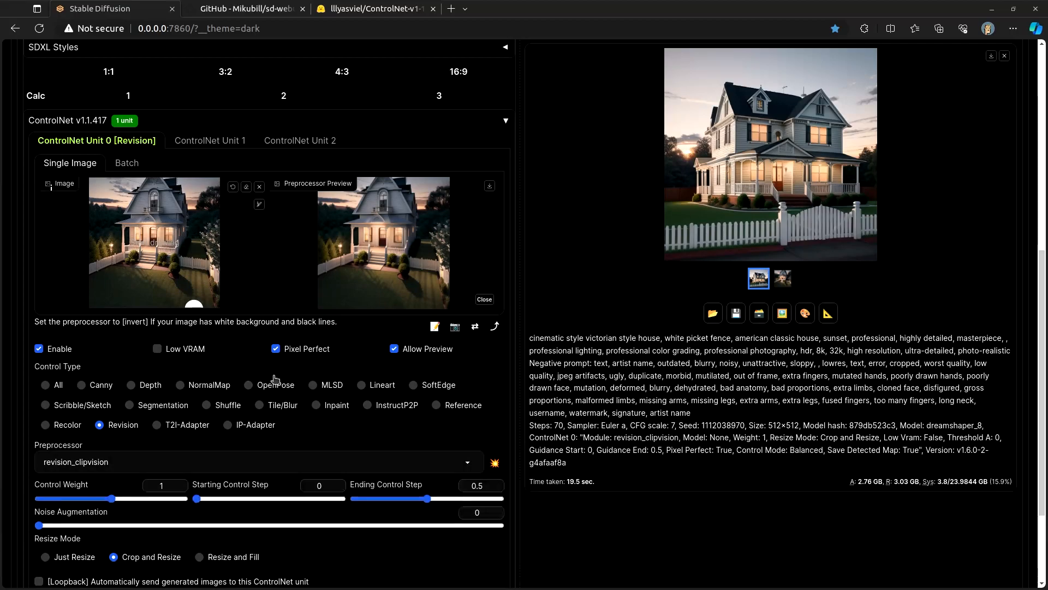
mouse_move(278, 379)
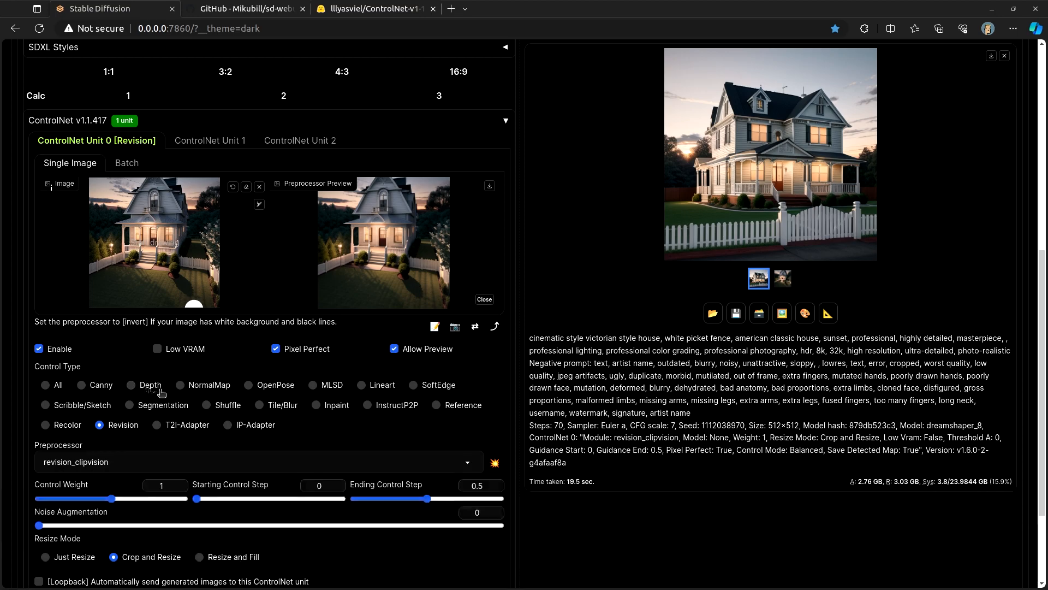
mouse_move(214, 380)
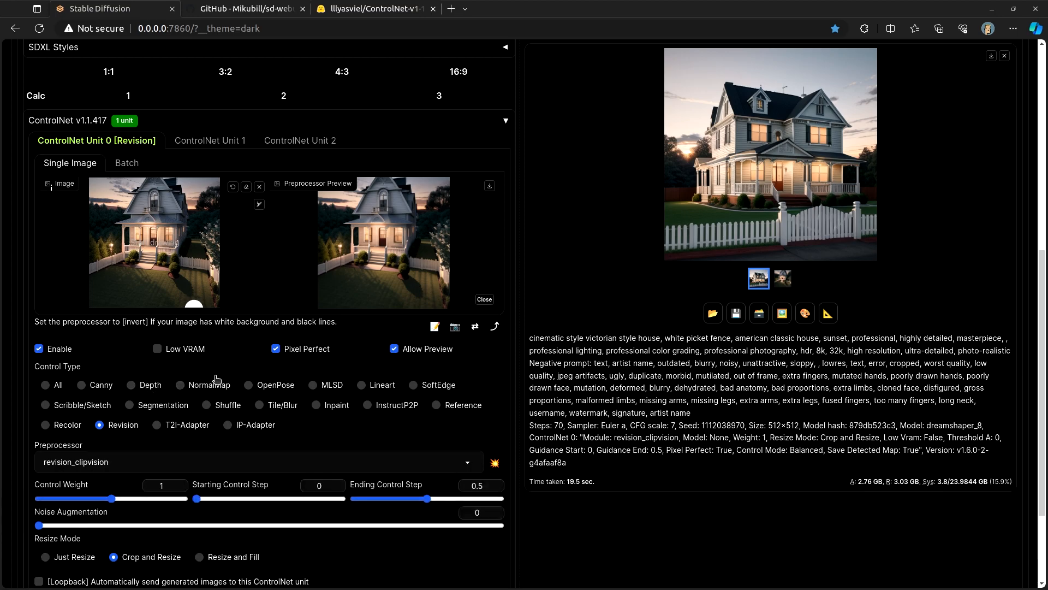
scroll("up", 3)
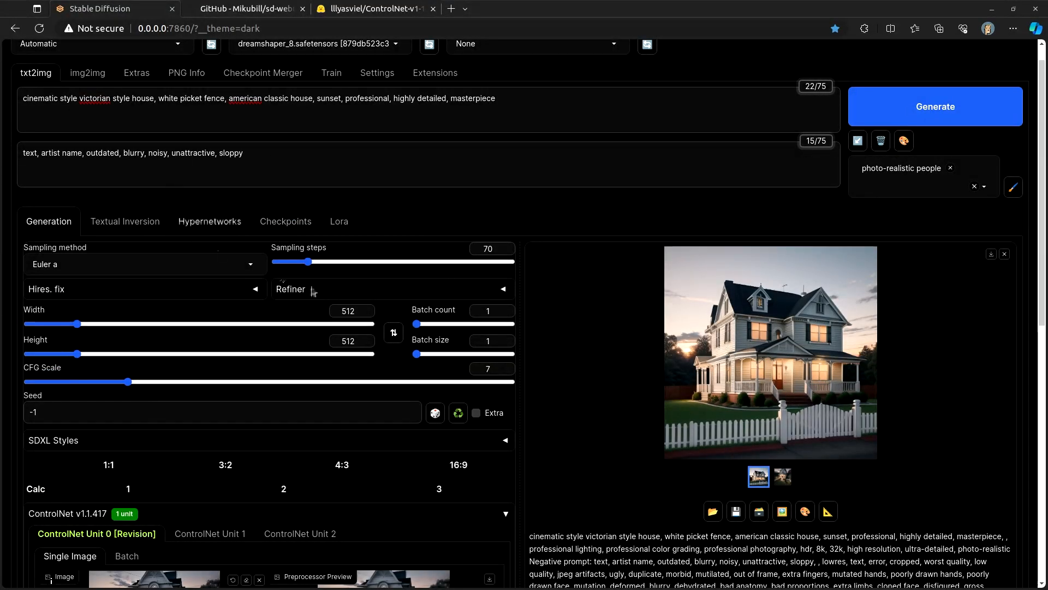
scroll("down", 3)
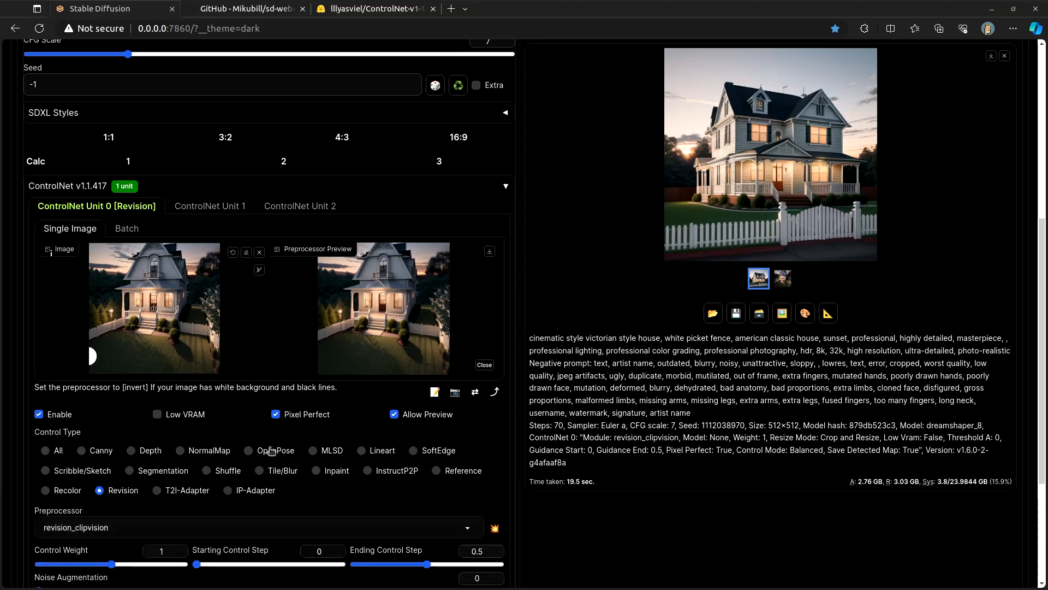
scroll("down", 3)
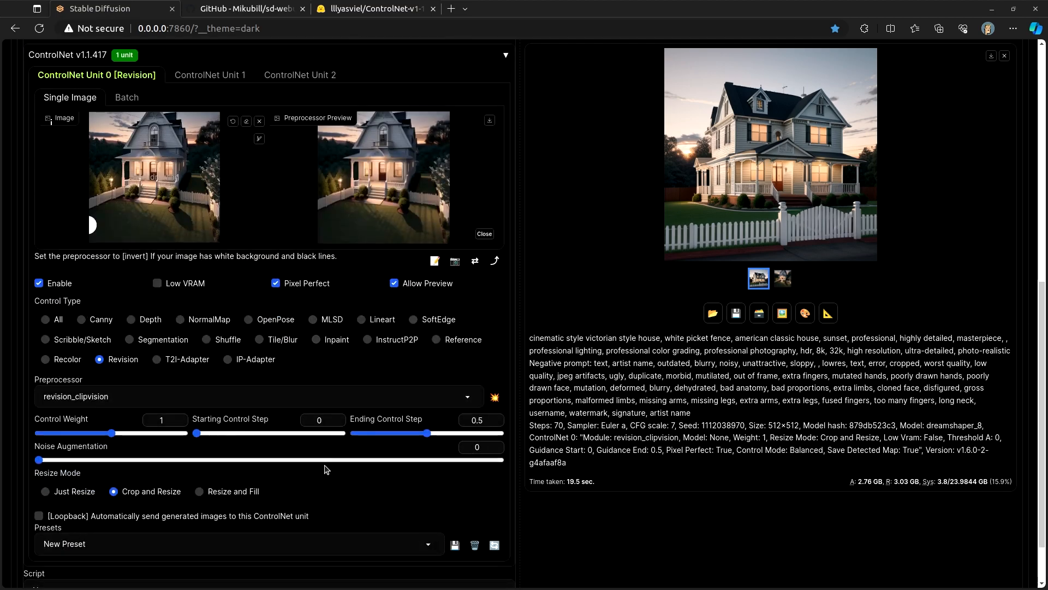
mouse_move(458, 374)
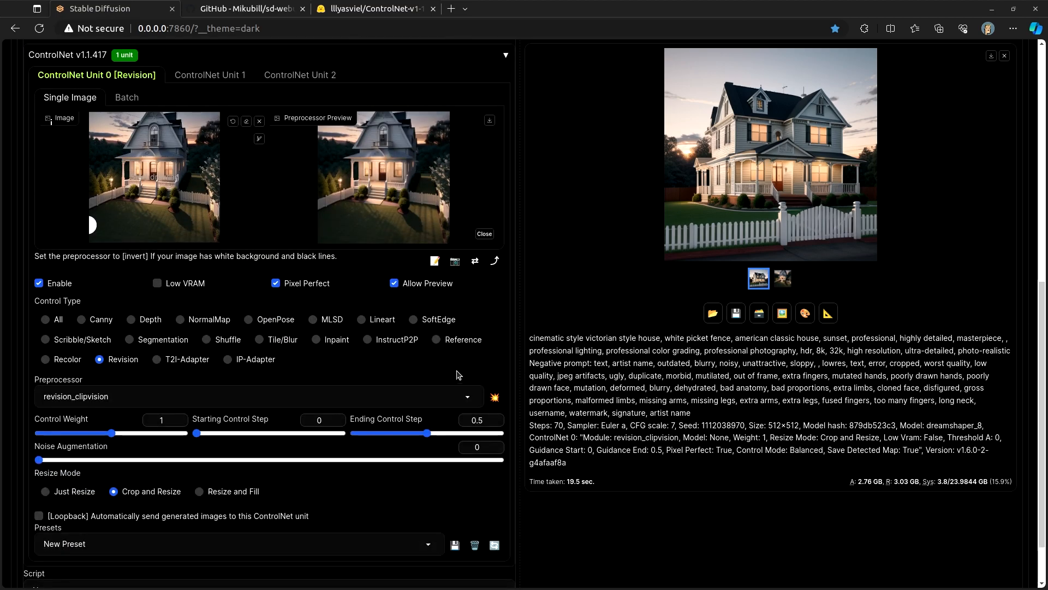